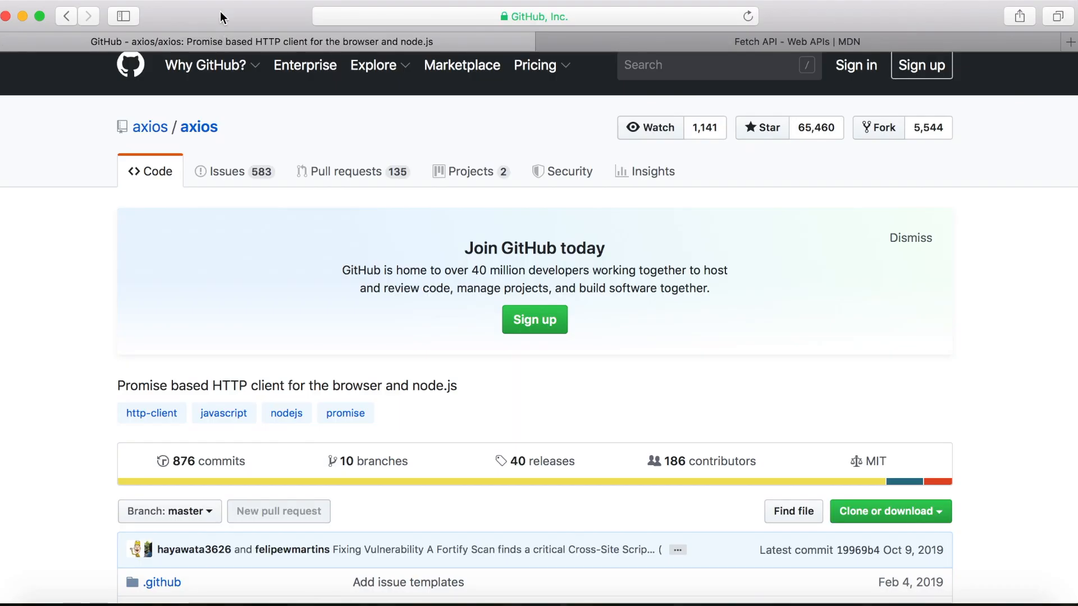
mouse_move(62, 315)
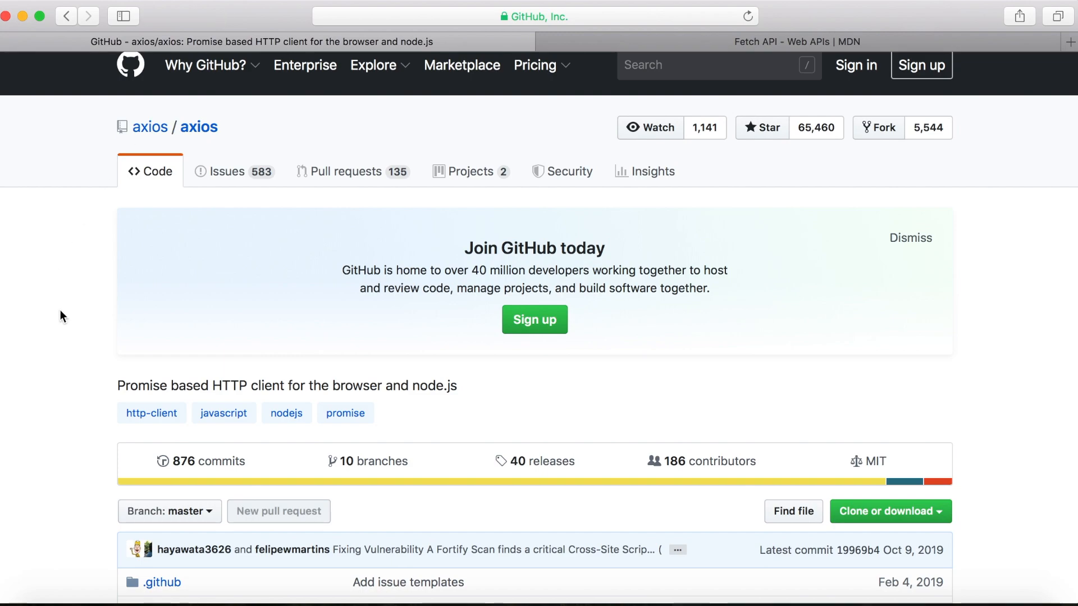
Browse MDN's Using Fetch guide through its request options and credentials examples.
scroll("down", 3)
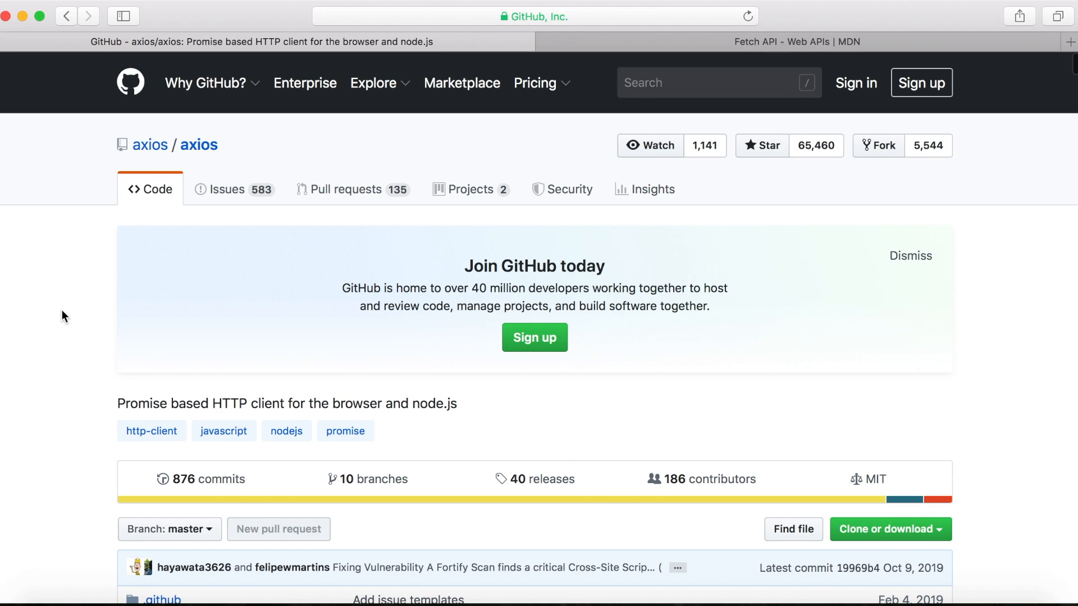
left_click(797, 41)
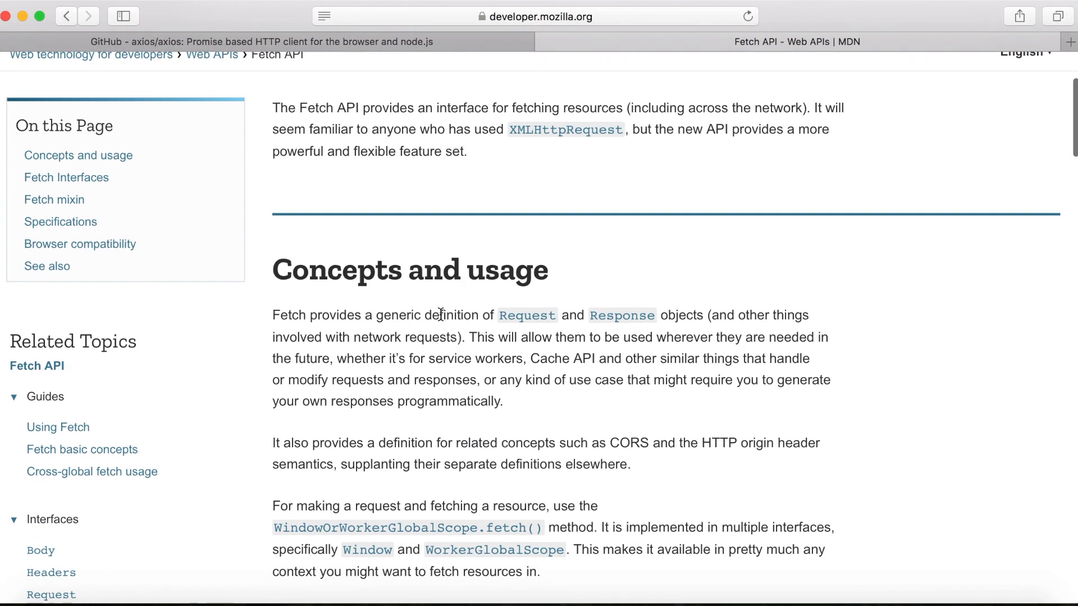
scroll("down", 3)
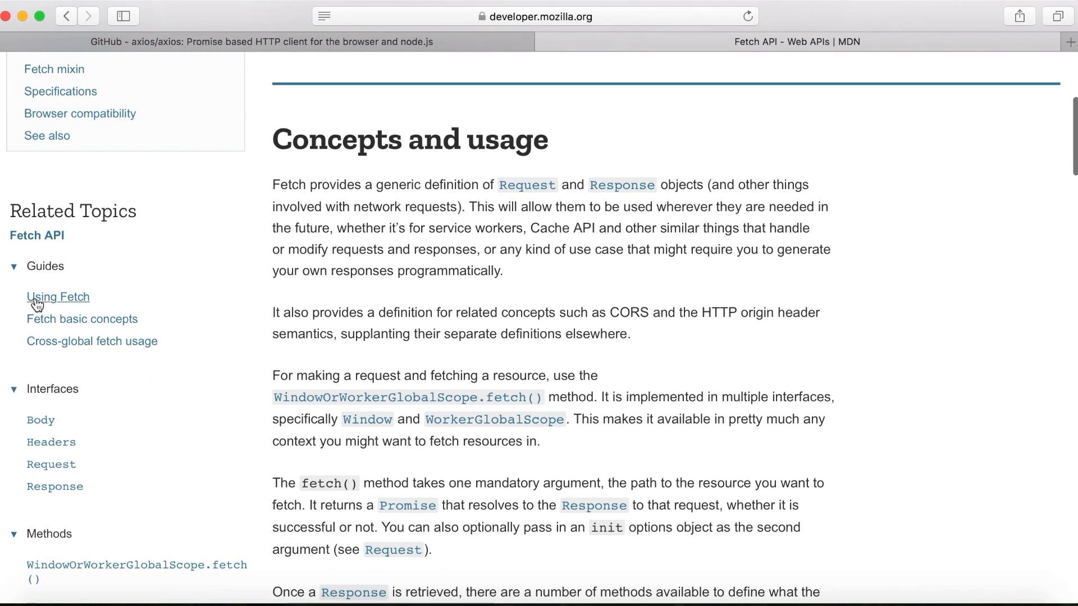
left_click(58, 297)
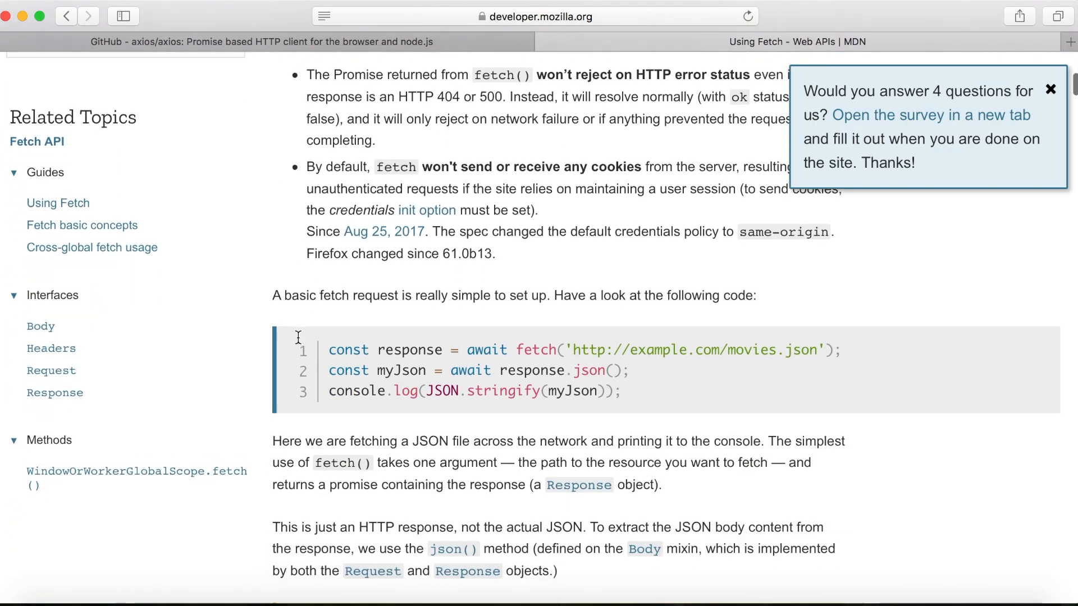
scroll("down", 3)
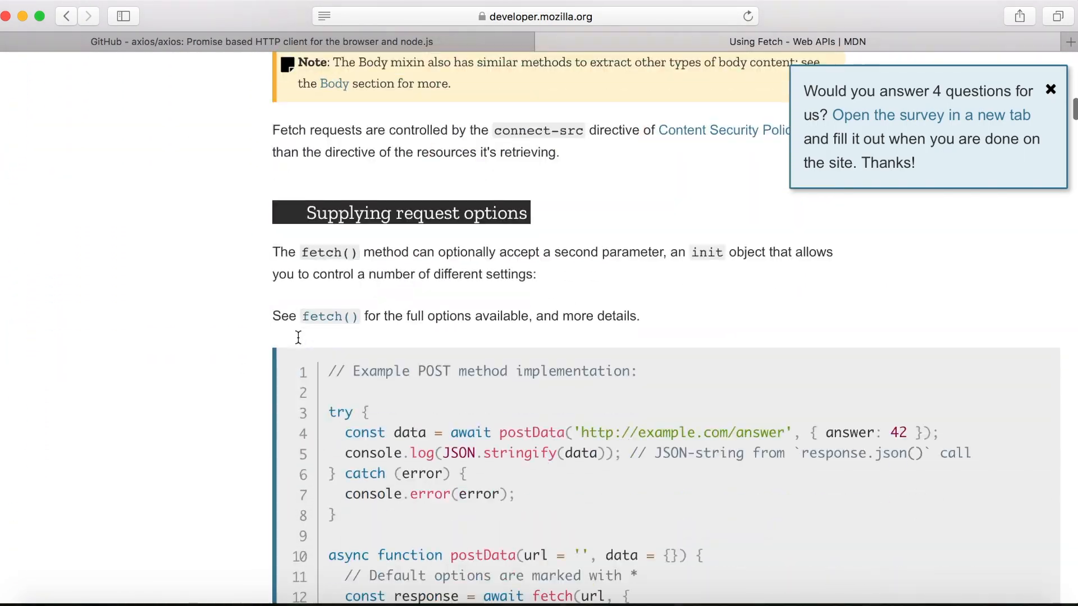
scroll("down", 3)
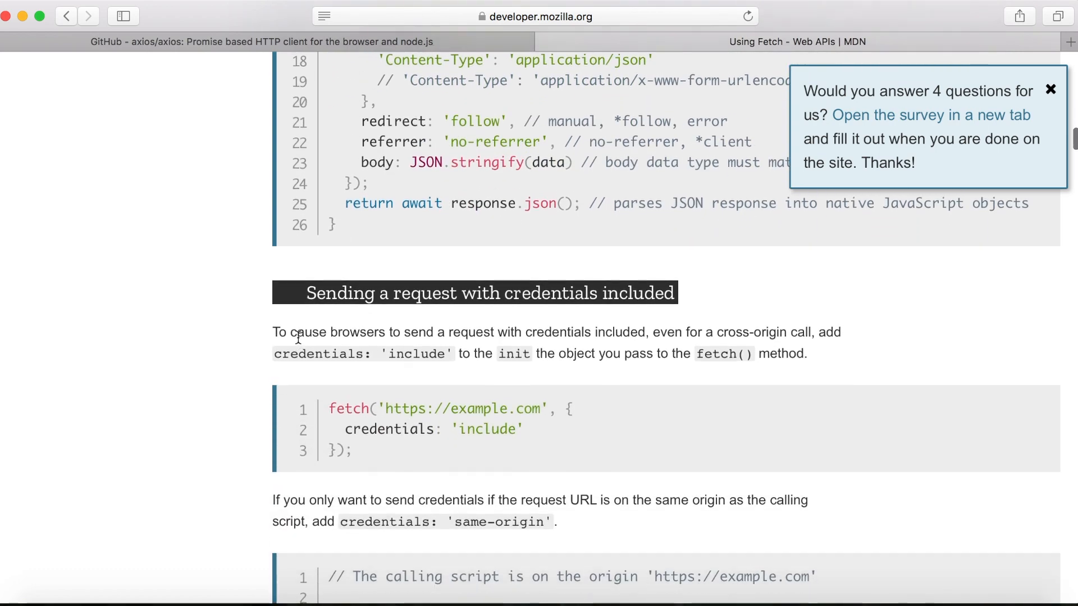
scroll("down", 3)
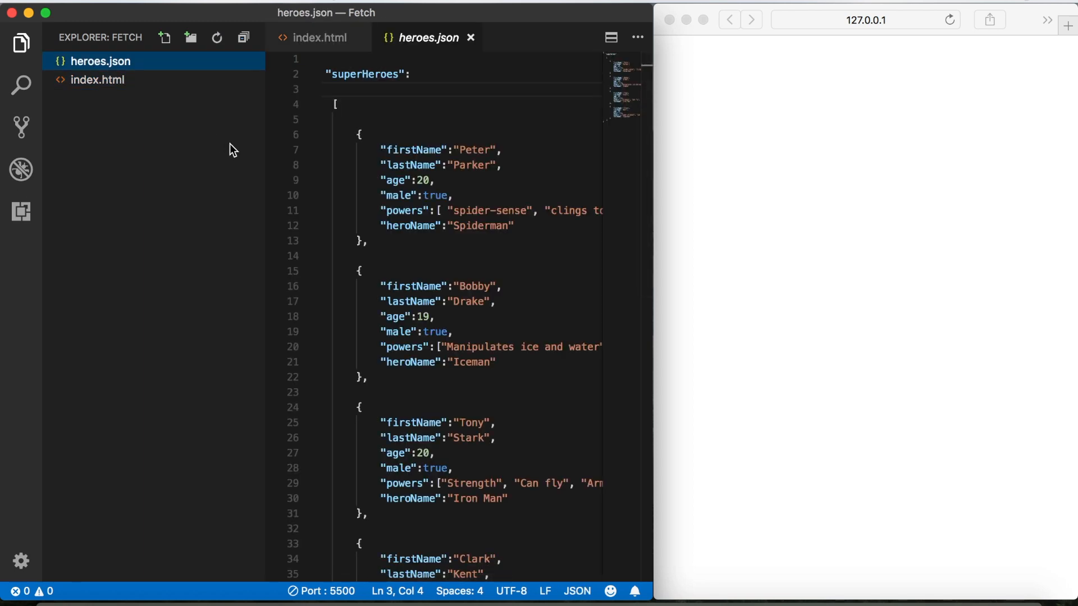
mouse_move(136, 41)
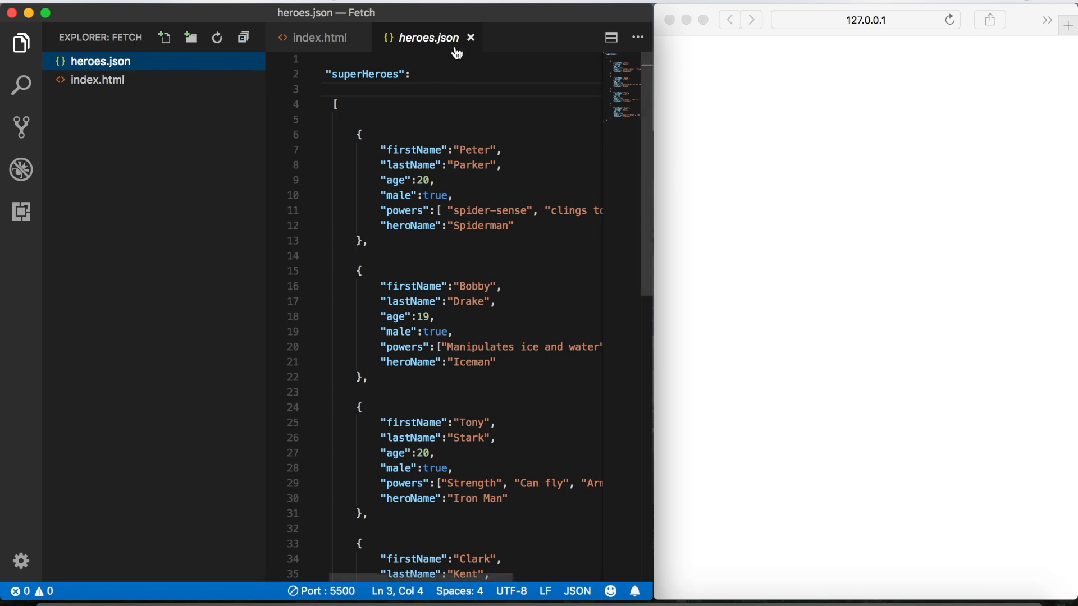
Scroll through the superhero data in heroes.json.
scroll("down", 3)
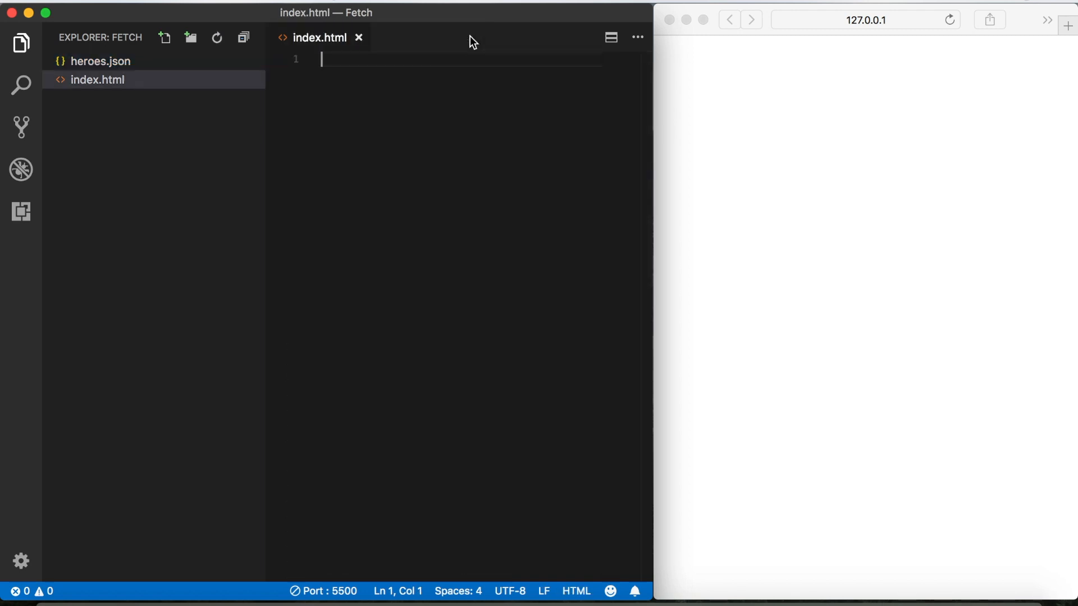
mouse_move(165, 69)
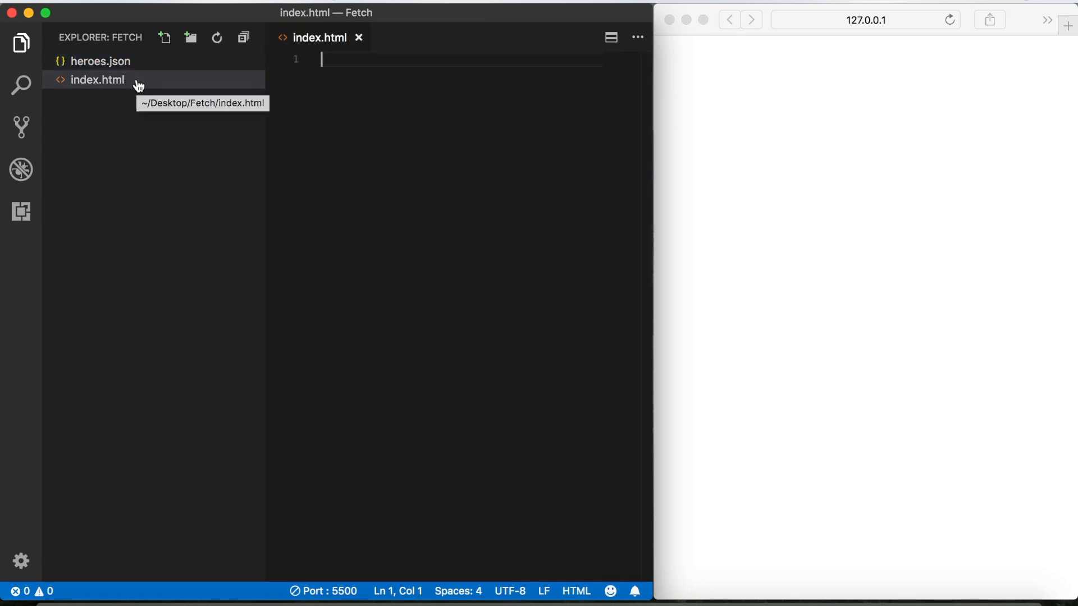
Add an HTML boilerplate titled 'Fetch Example' to index.html and open the browser inspector.
left_click(97, 79)
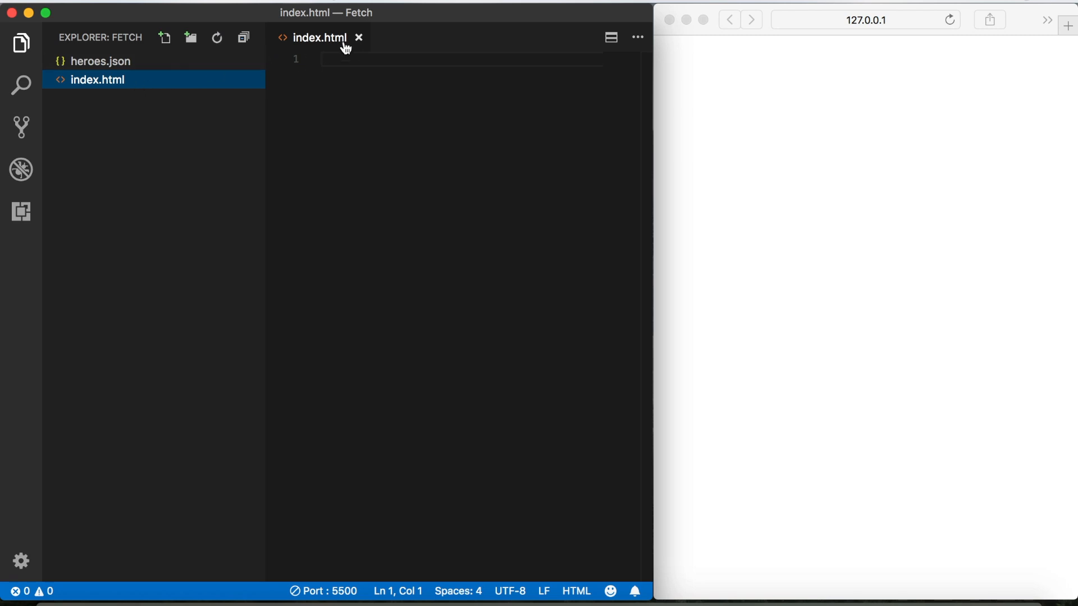
mouse_move(319, 37)
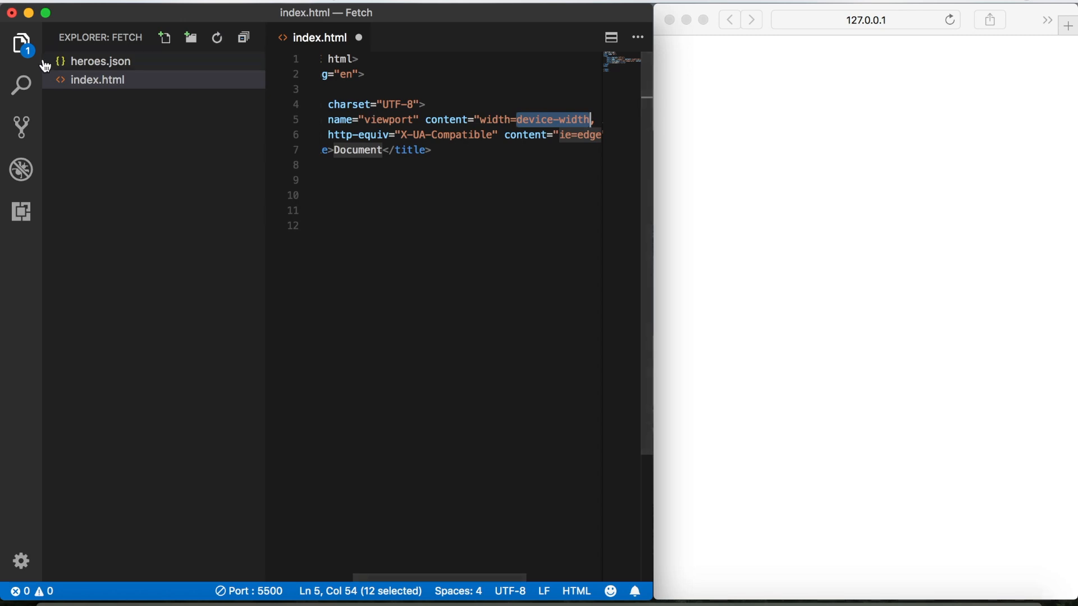
left_click(20, 44)
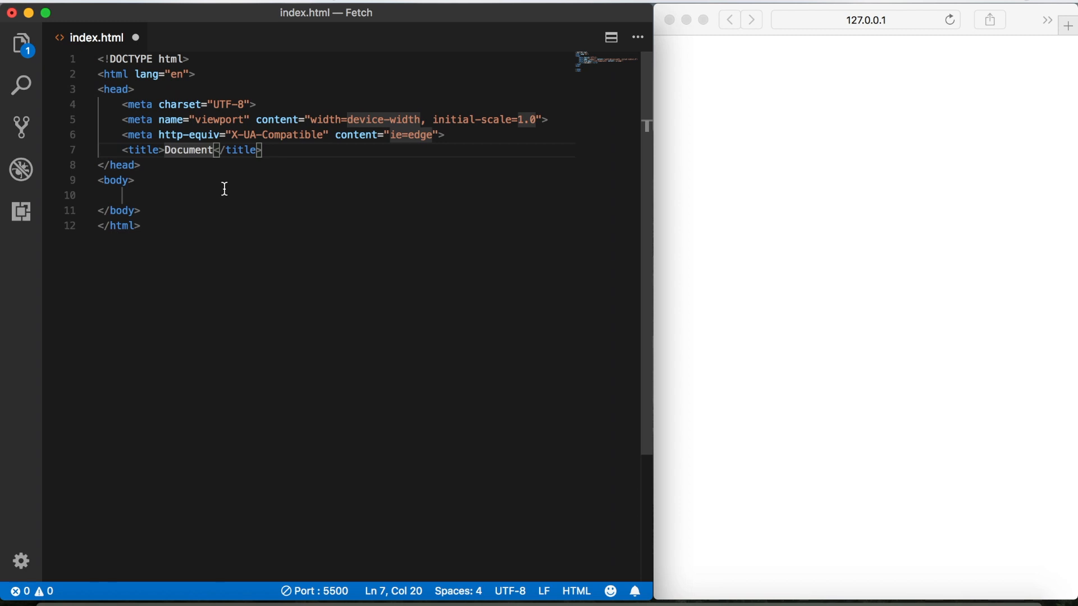
type("Feth")
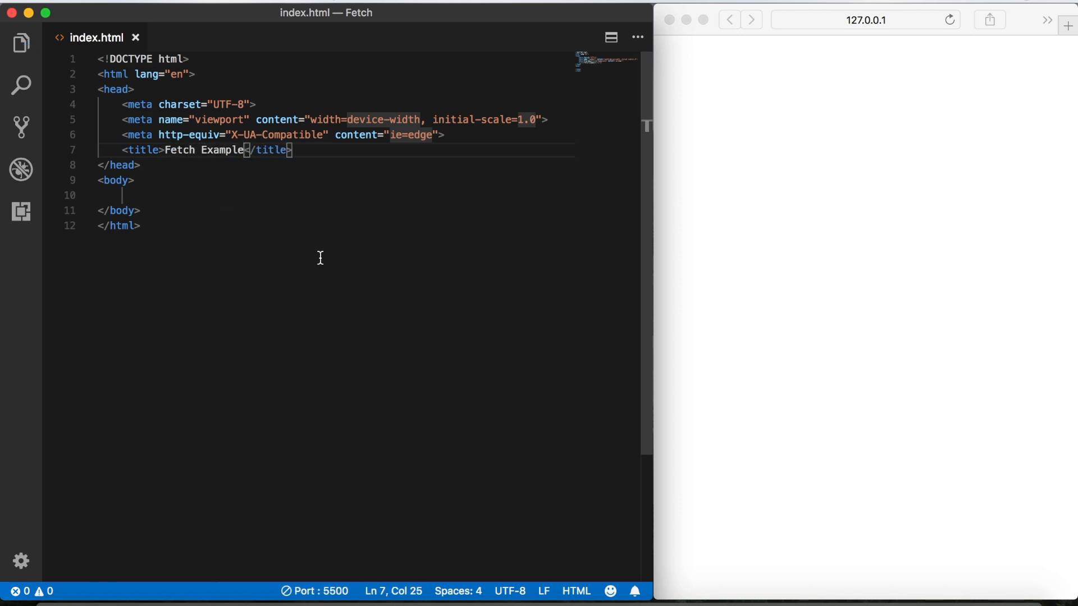
right_click(141, 226)
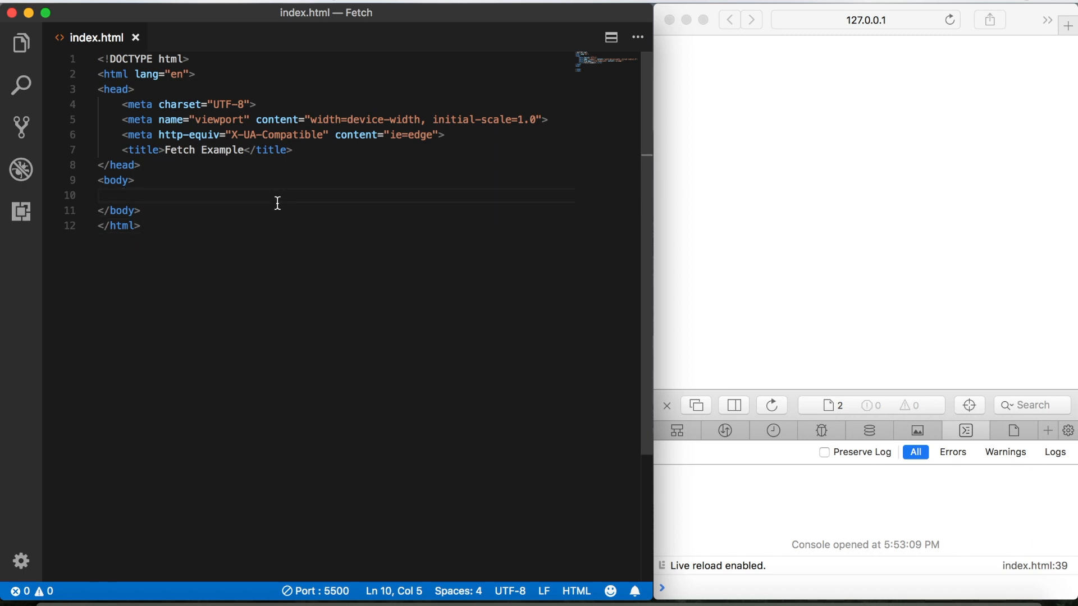
Add a button with id getHeroes labelled 'Get Heroes'.
type("button")
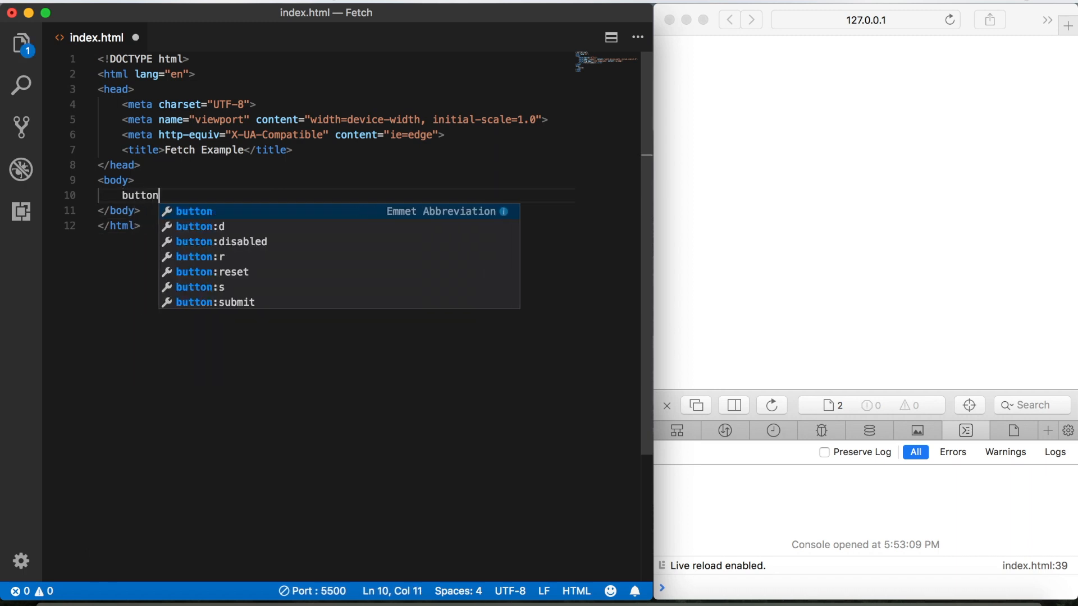
type("#")
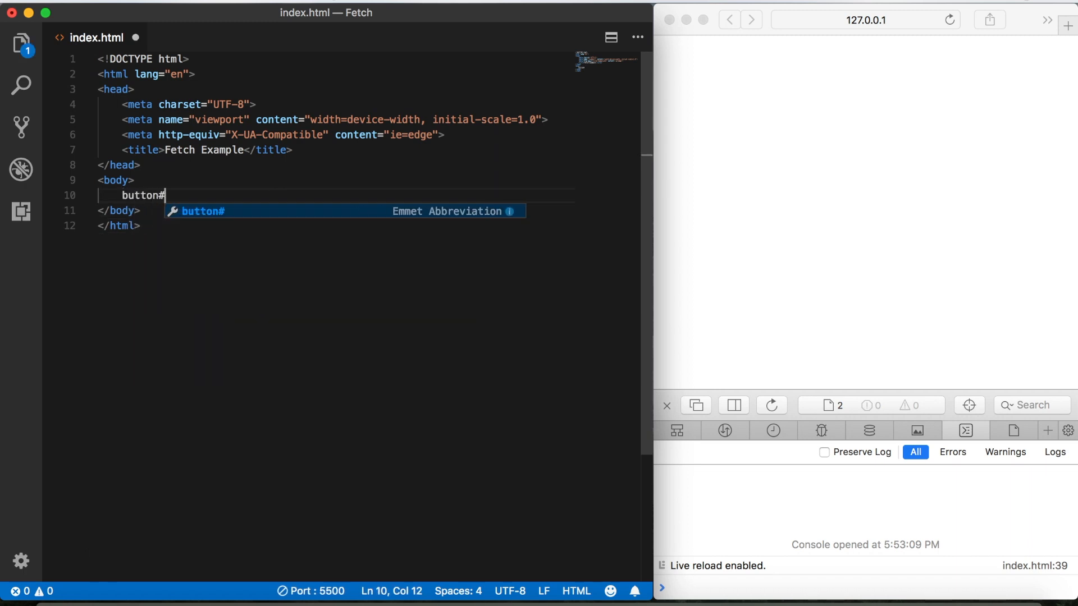
type("getHeroes")
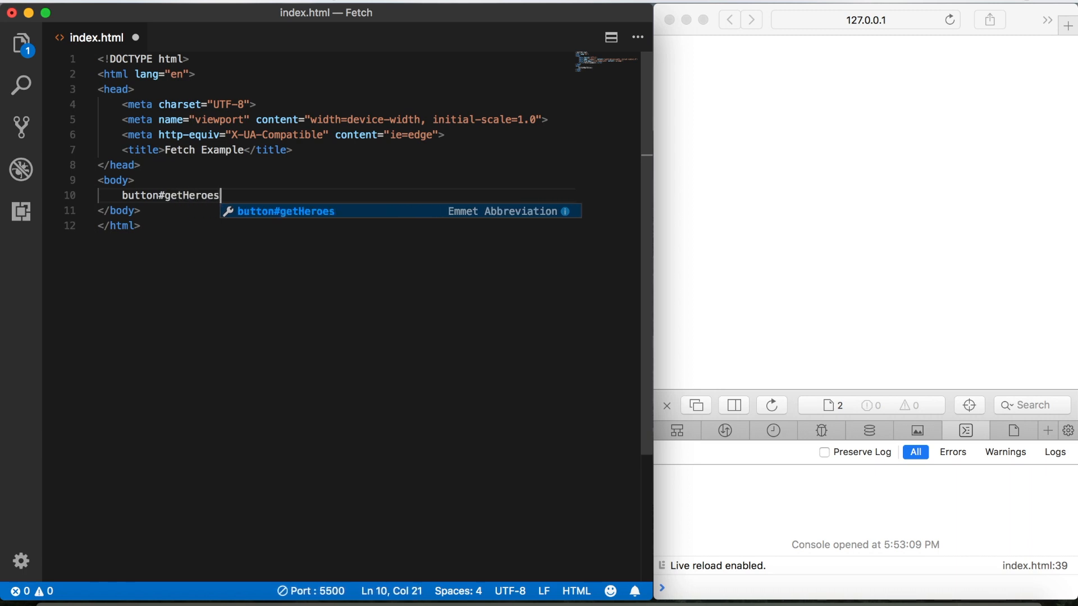
key("Tab")
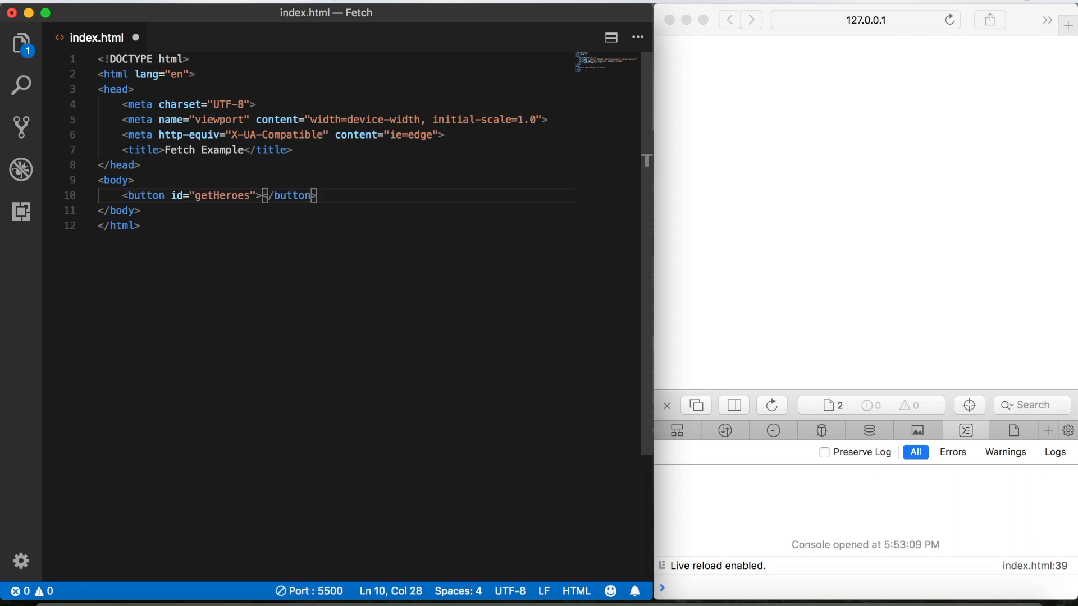
type("Get")
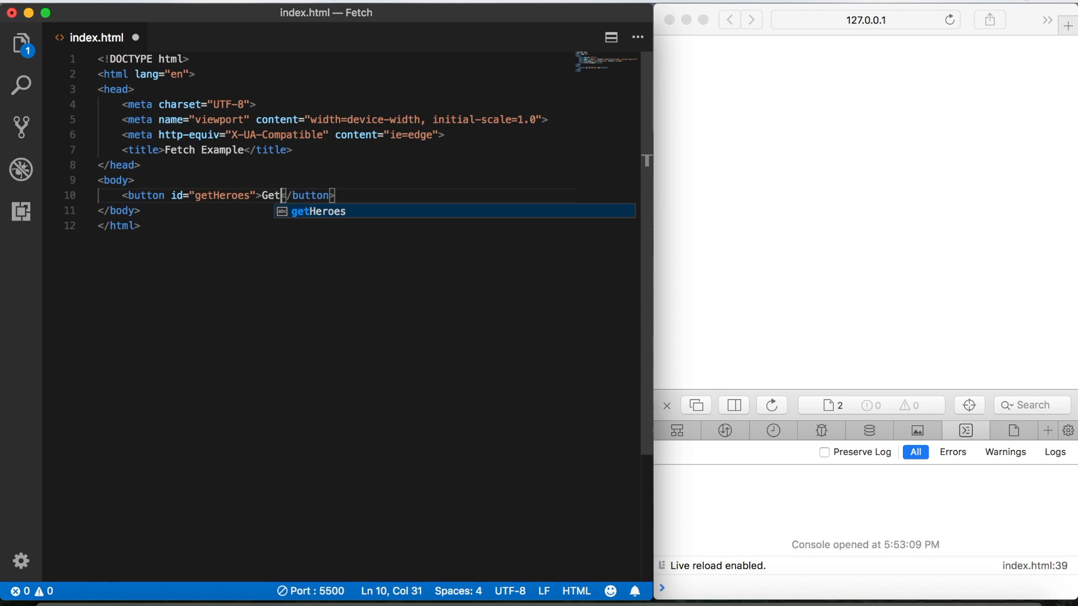
type("Heroes")
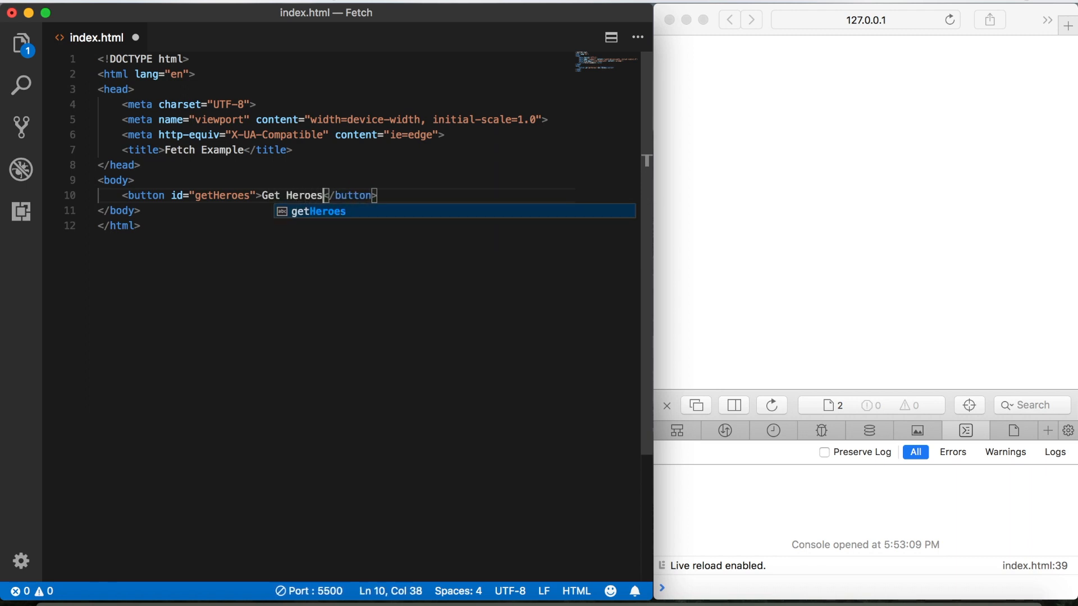
Add a line break and an empty div with id output below the button.
left_click(378, 196)
type("<br>")
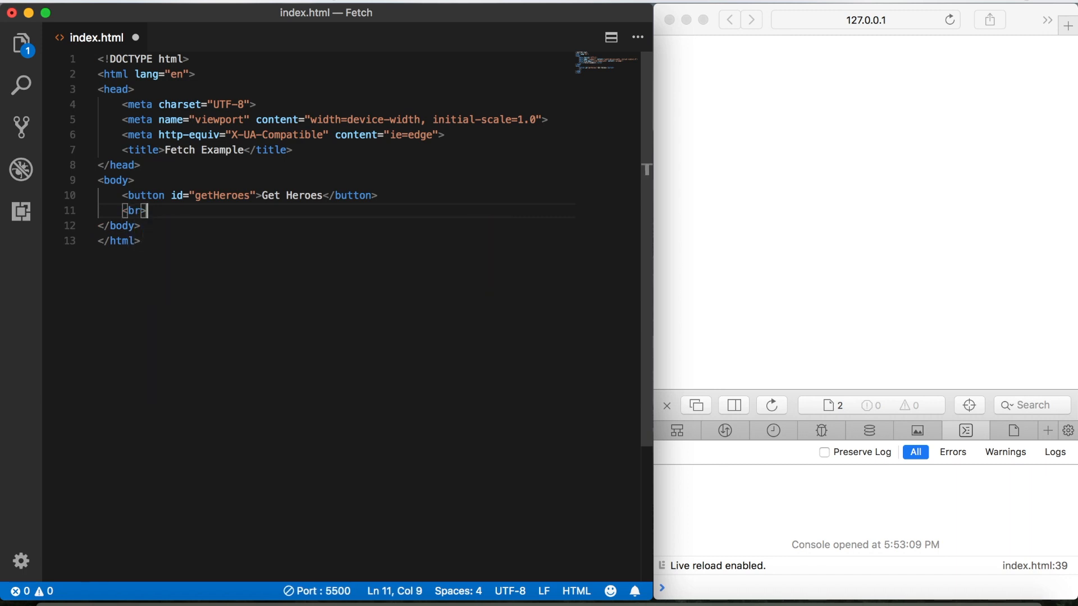
type("div")
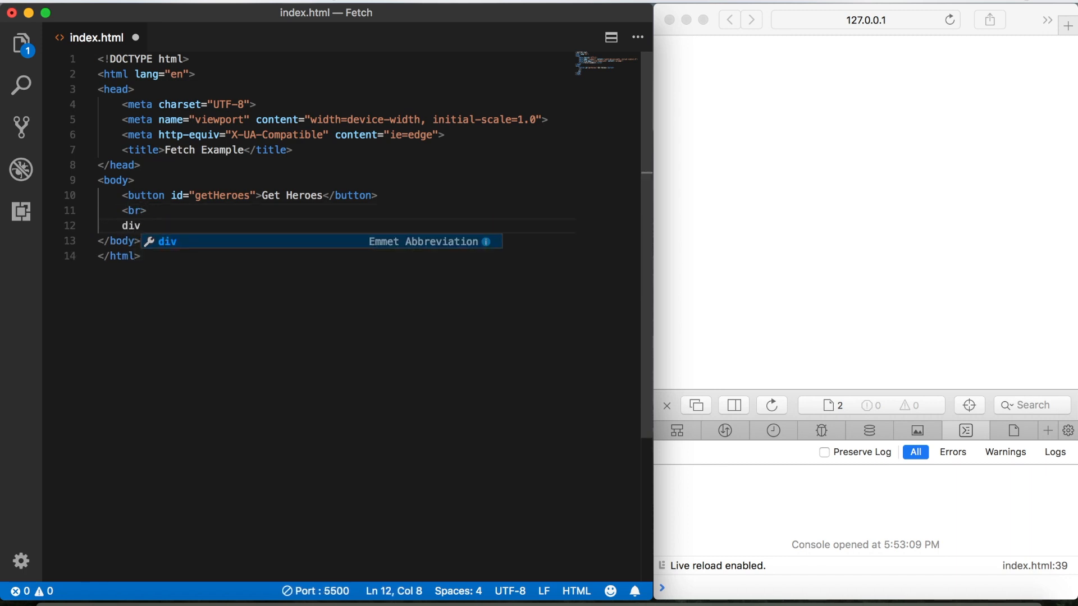
type("#output")
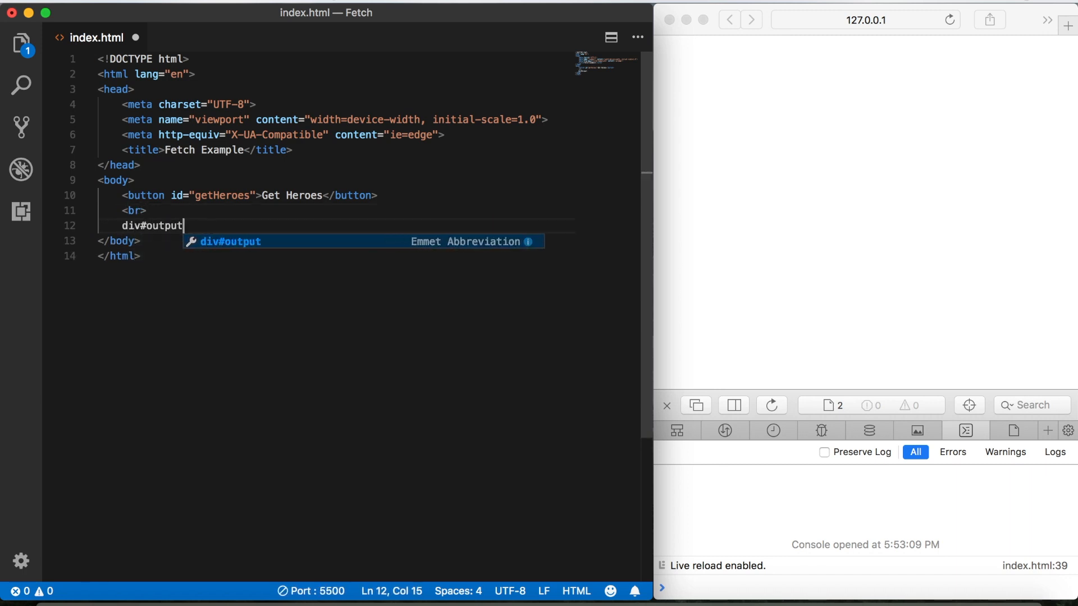
key("Tab")
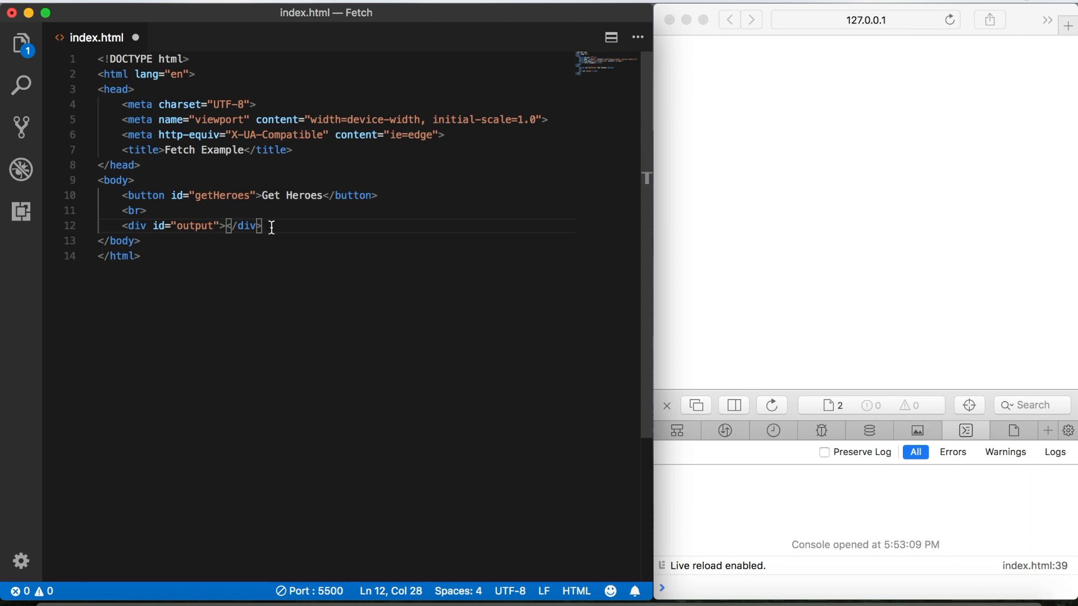
In a script block, attach a click listener on getHeroes that calls getHeroes.
key("enter")
type("<script></script>")
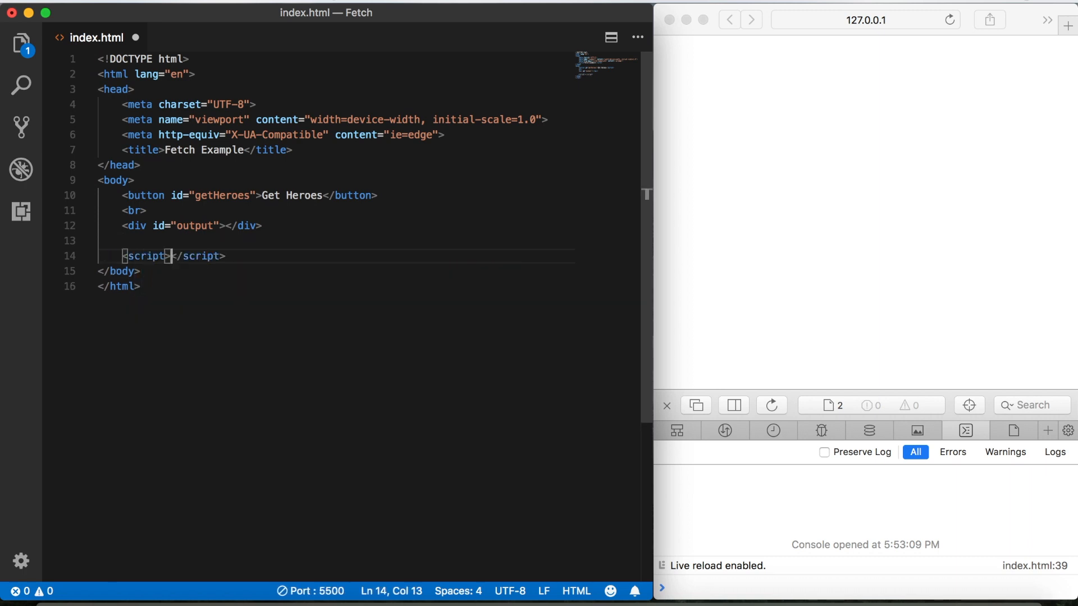
key("enter")
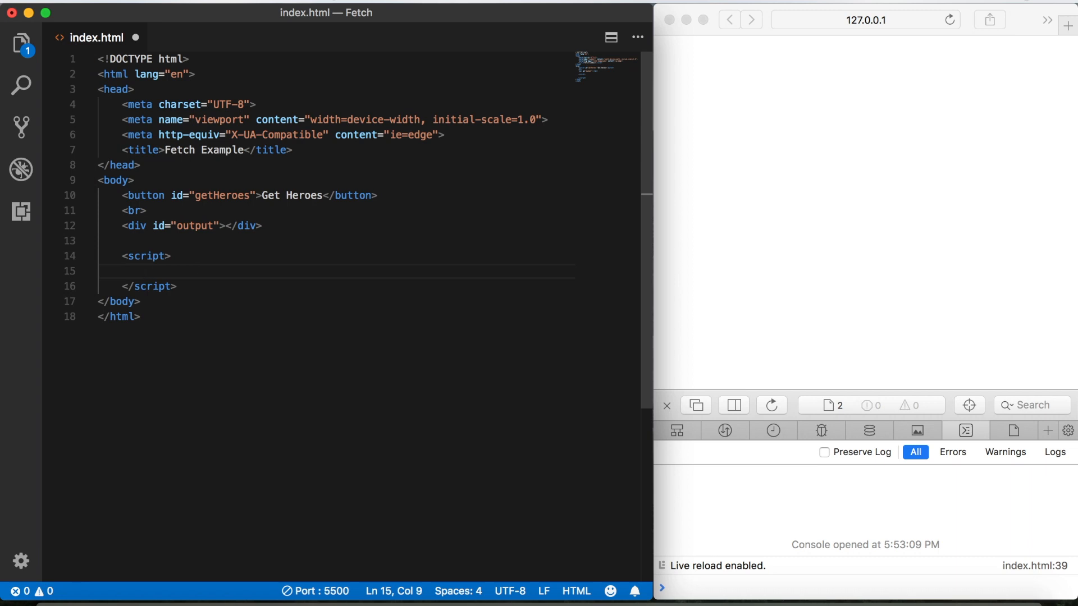
type("document.getElementById(")
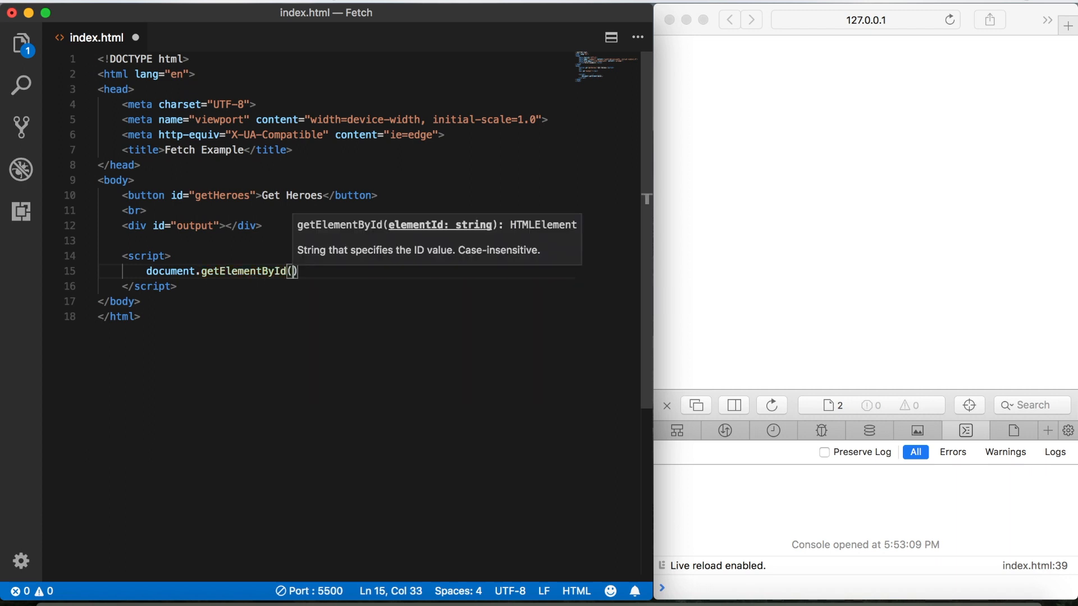
type("'ge'")
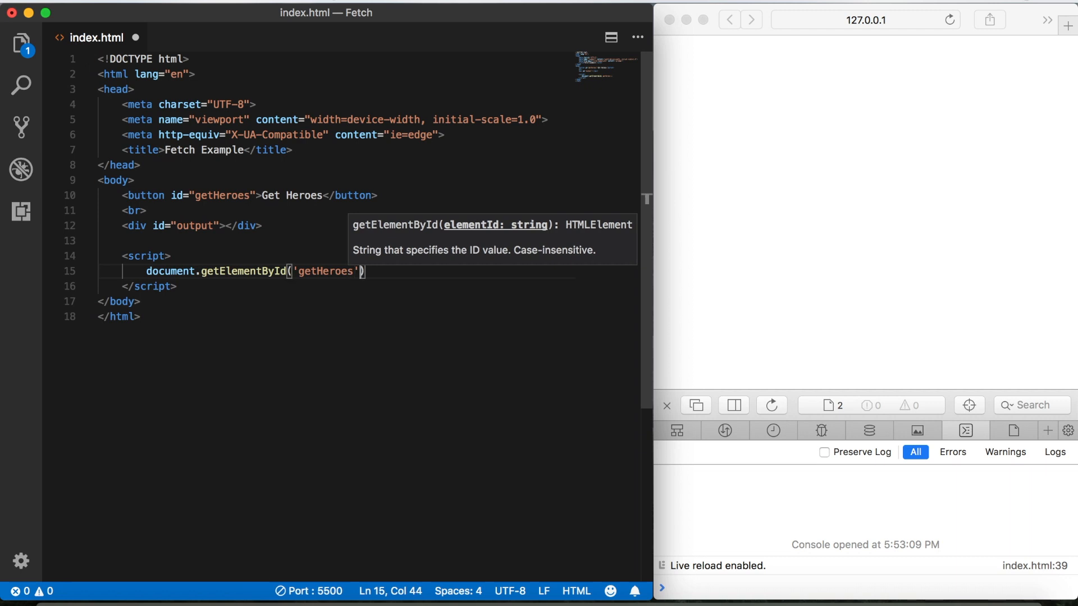
type(".add")
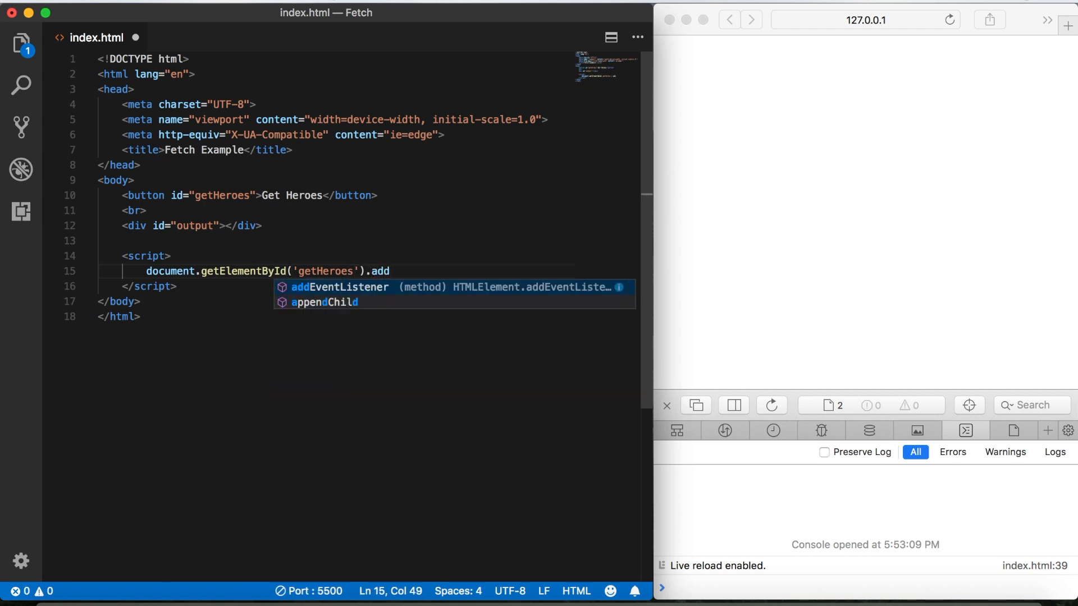
key("Tab")
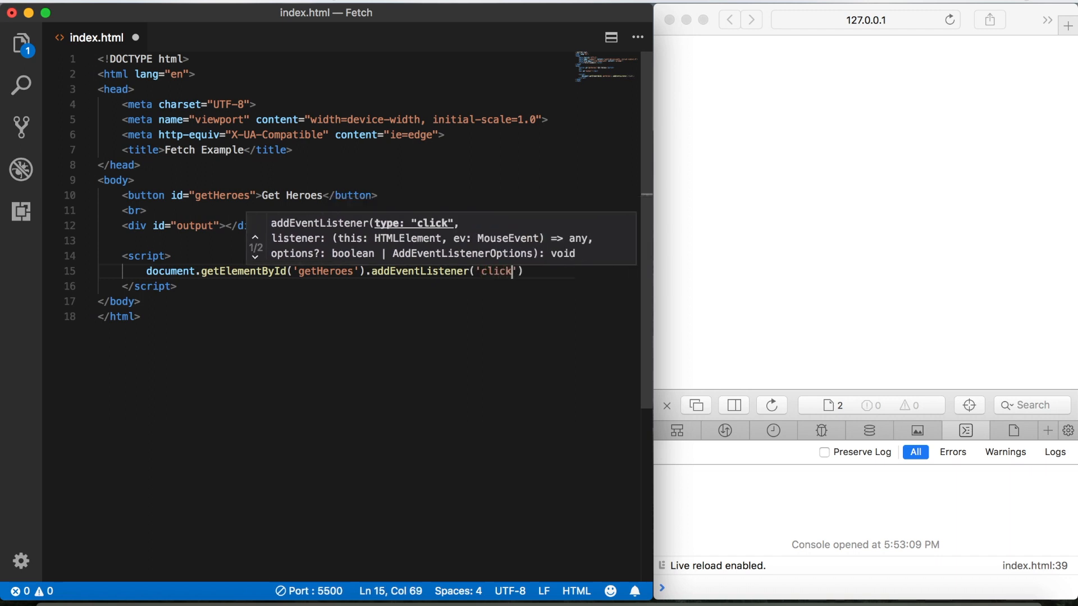
type(", g")
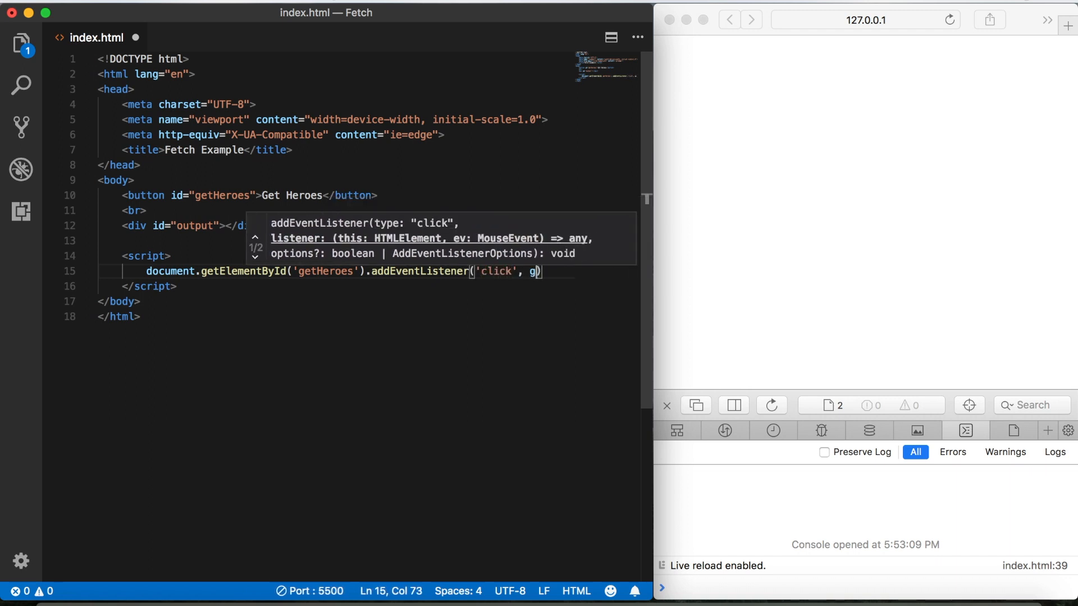
type("etHeroes")
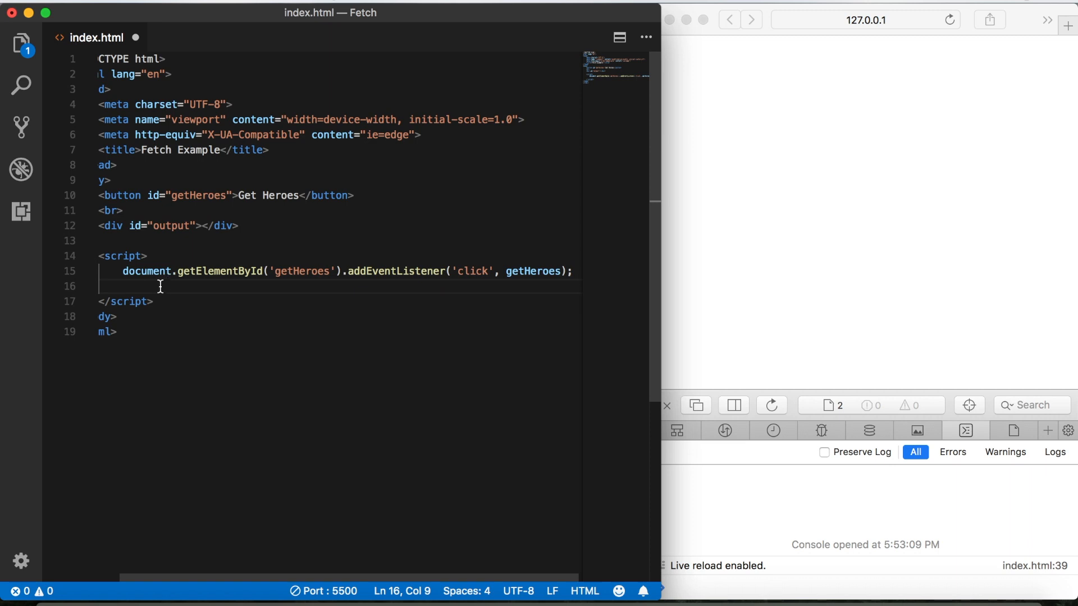
Define function getHeroes that logs 'button works!' to the console.
key("enter")
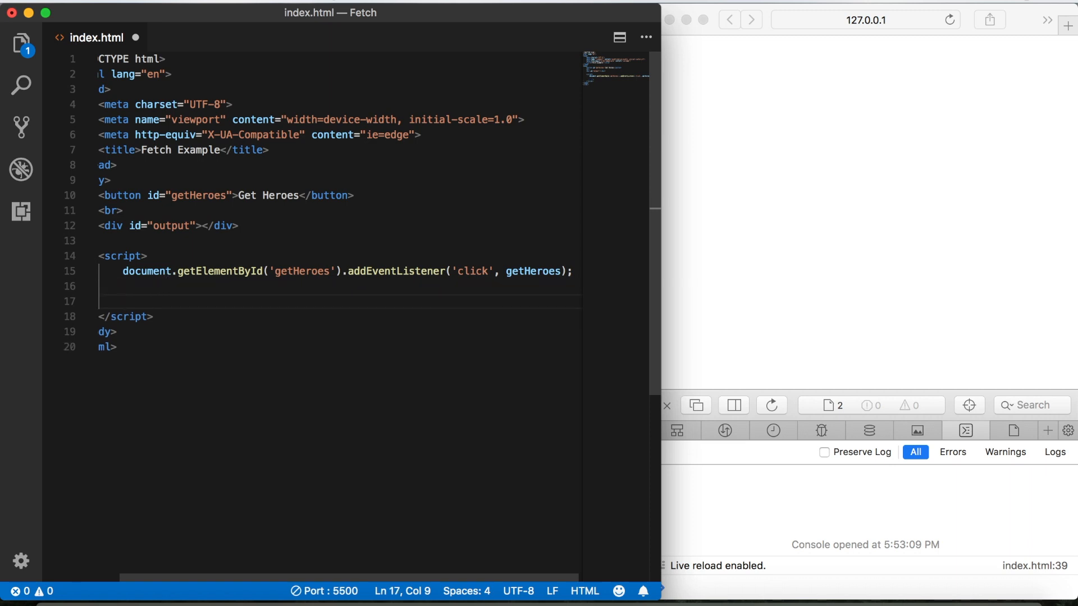
type("function")
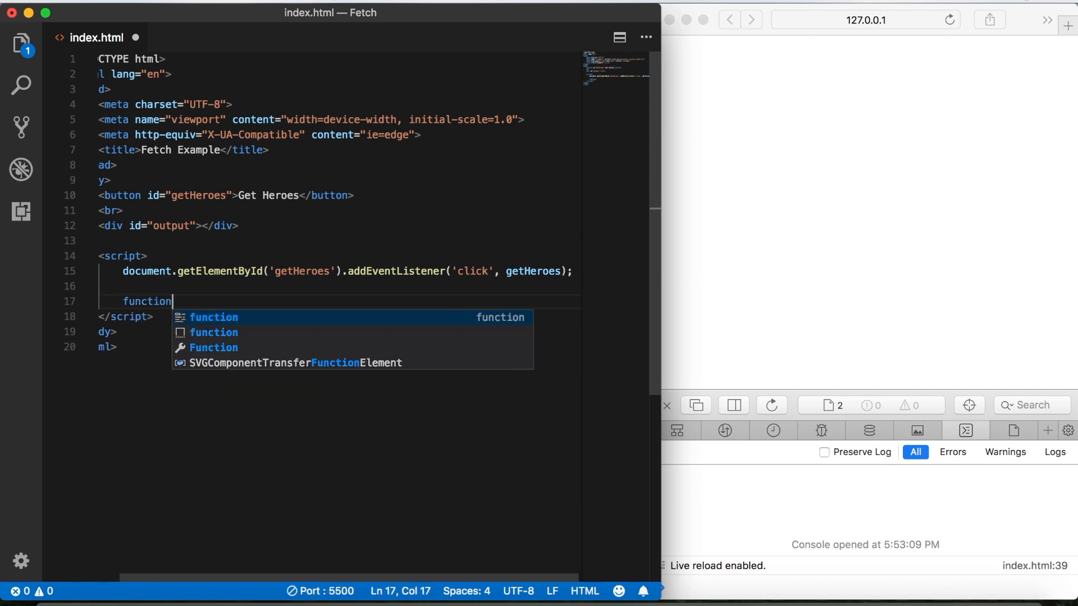
type("getHeroes")
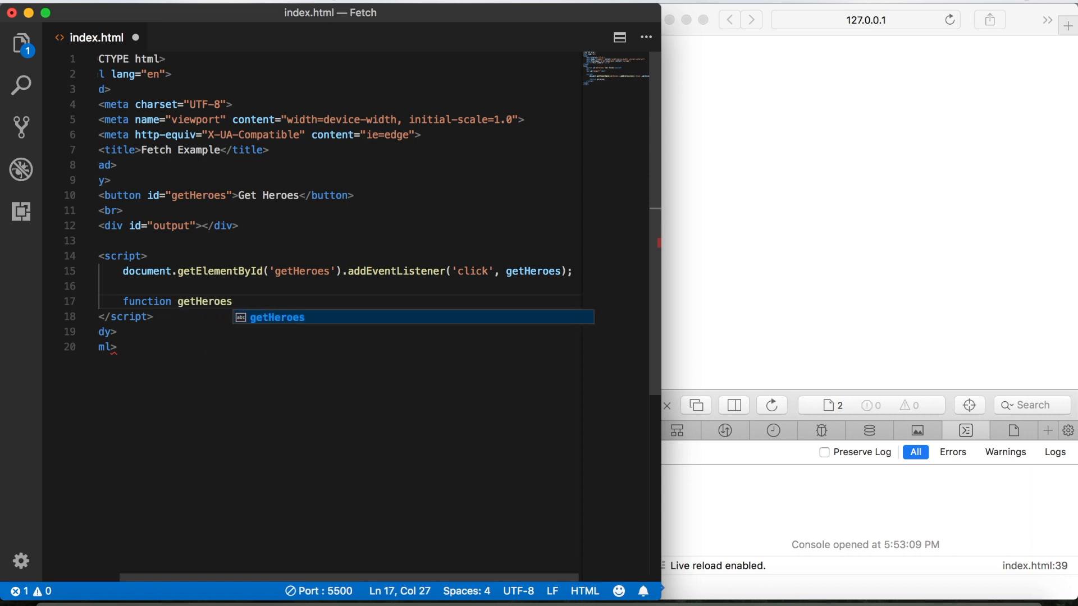
type("(){")
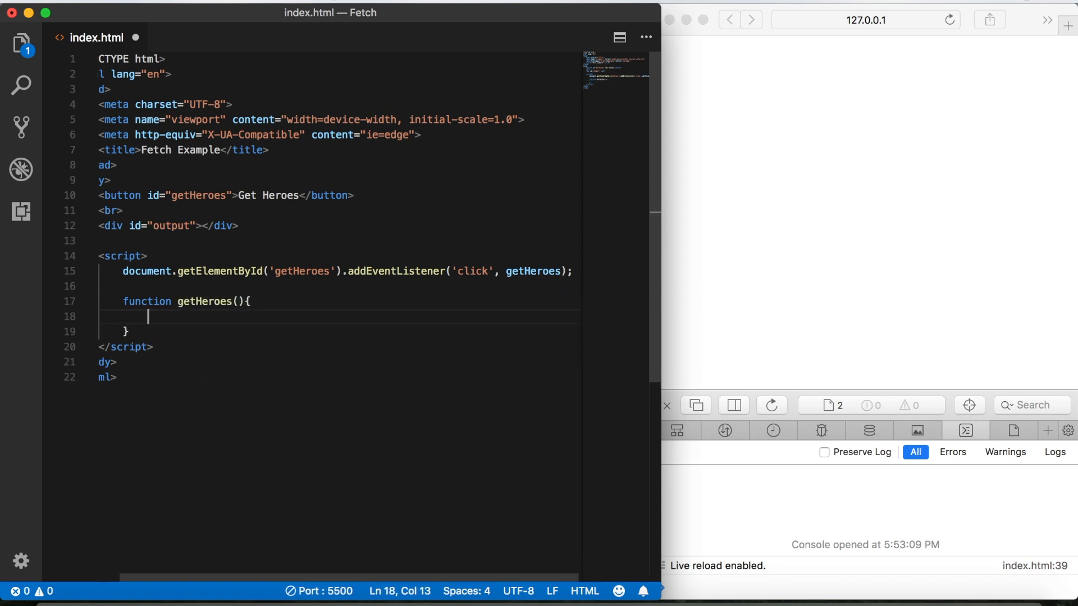
type("consol")
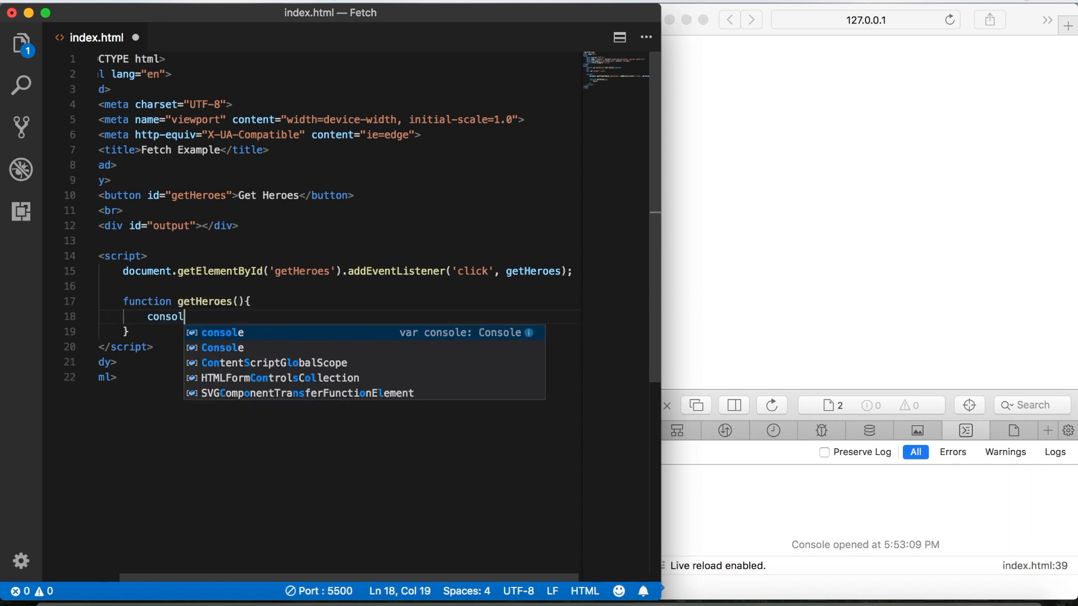
type(".log")
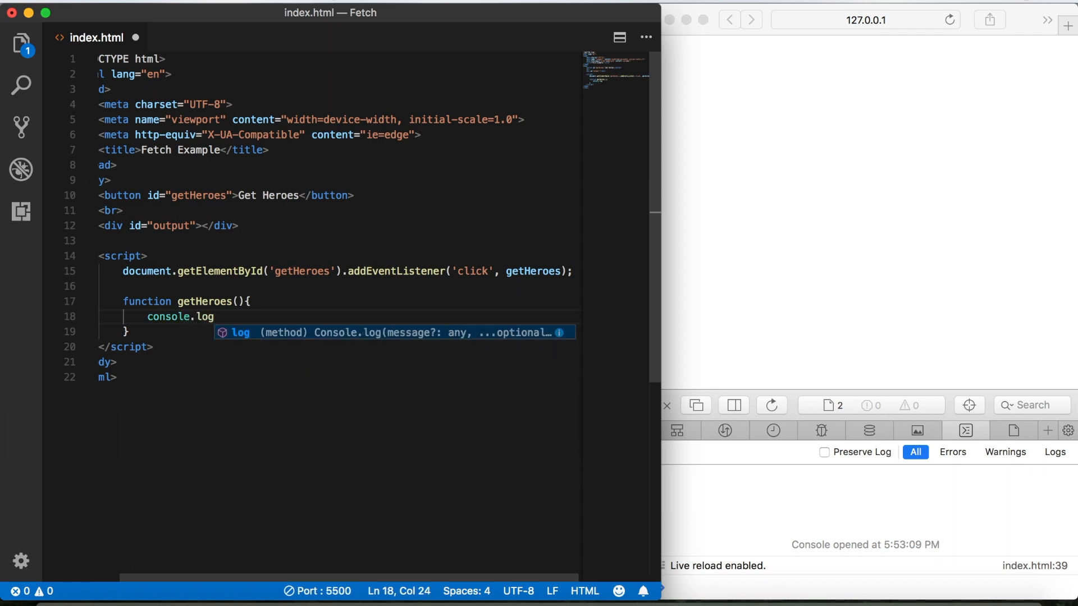
type("('")
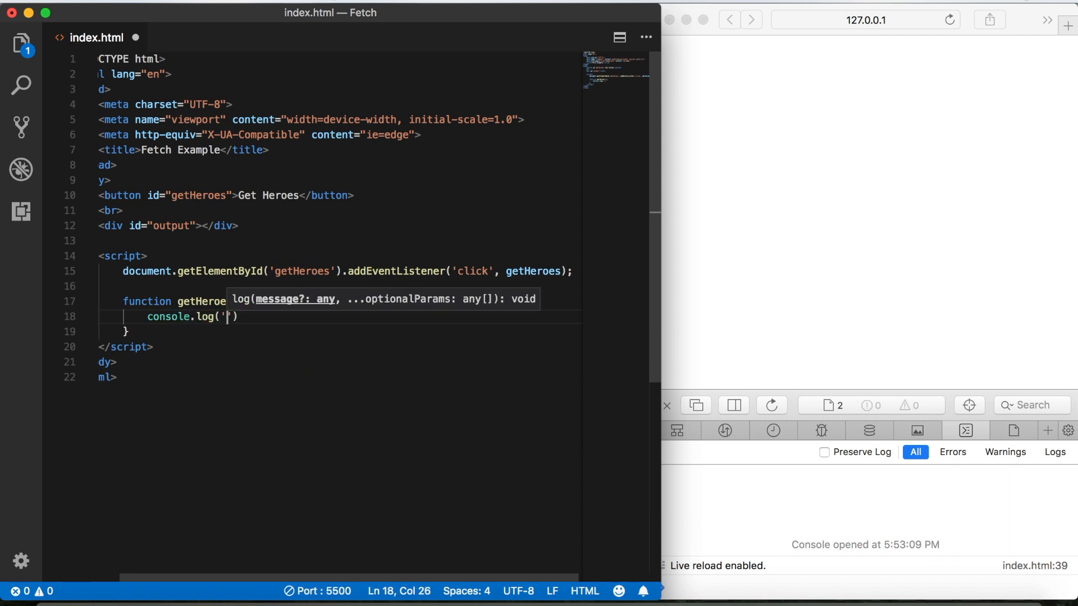
type("button workes")
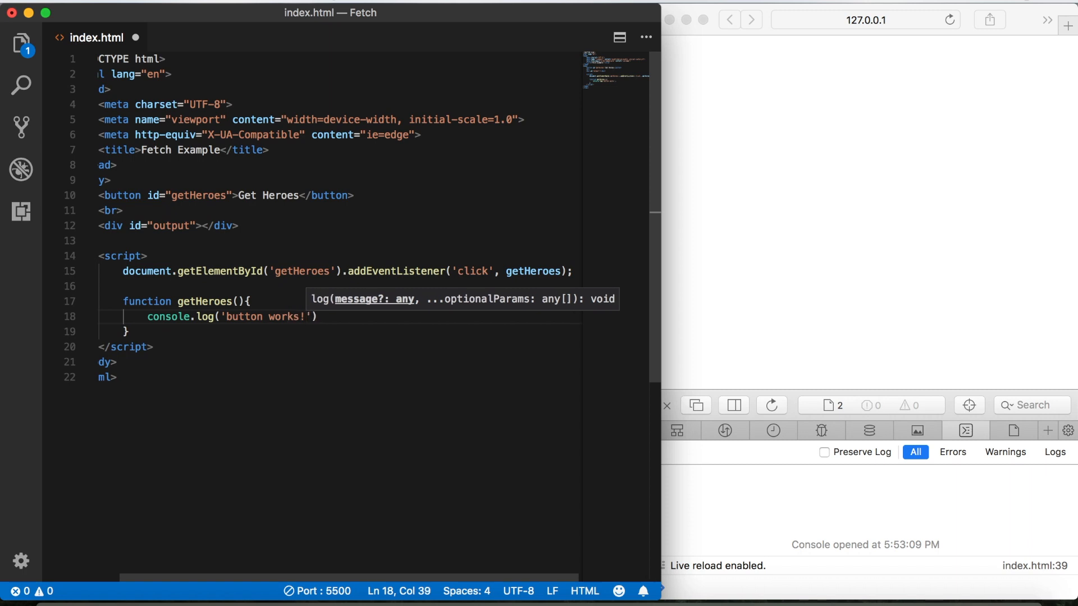
Confirm Get Heroes logs 'button works!', then replace the test log with a fetch call.
left_click(163, 349)
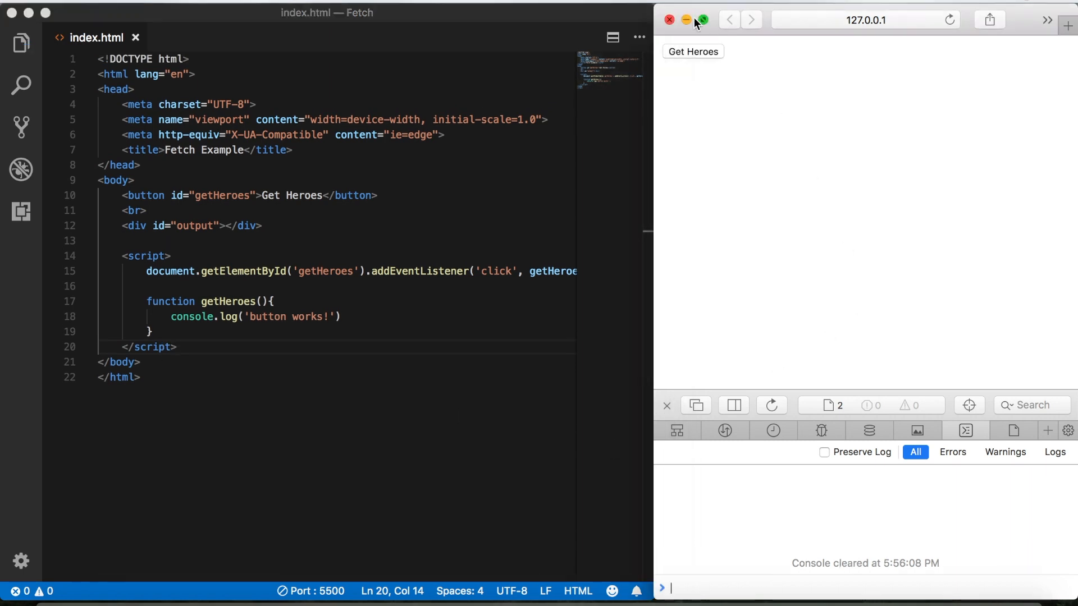
left_click(692, 51)
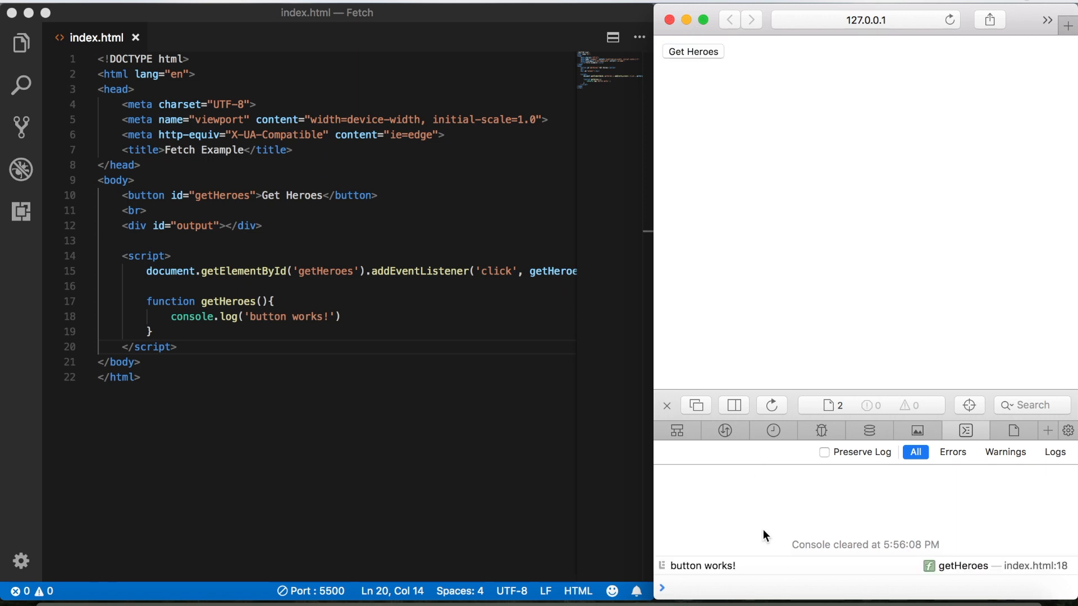
mouse_move(694, 554)
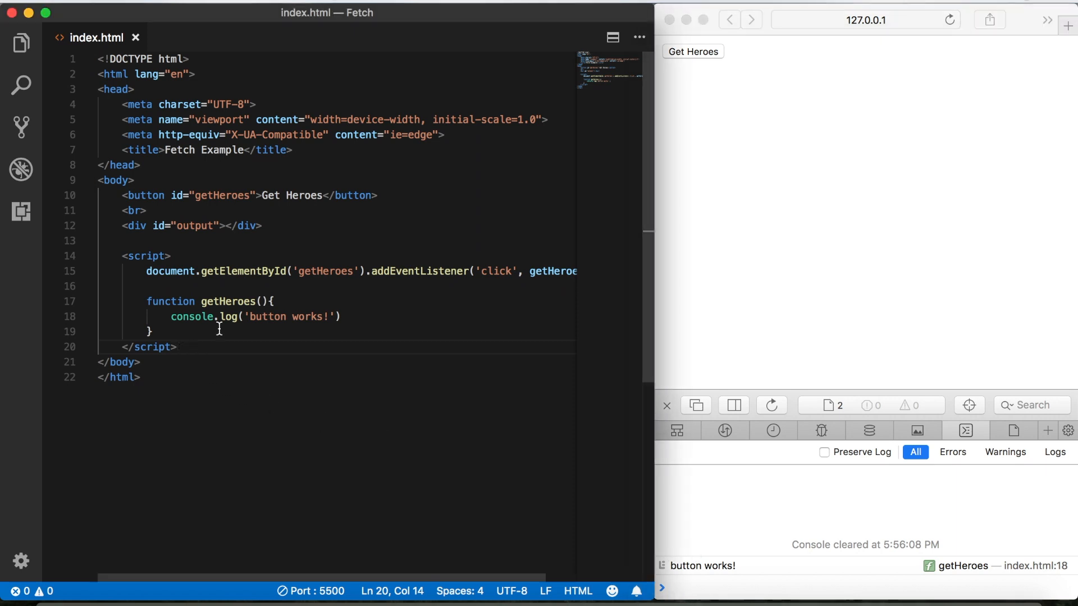
left_click_drag(171, 316, 340, 316)
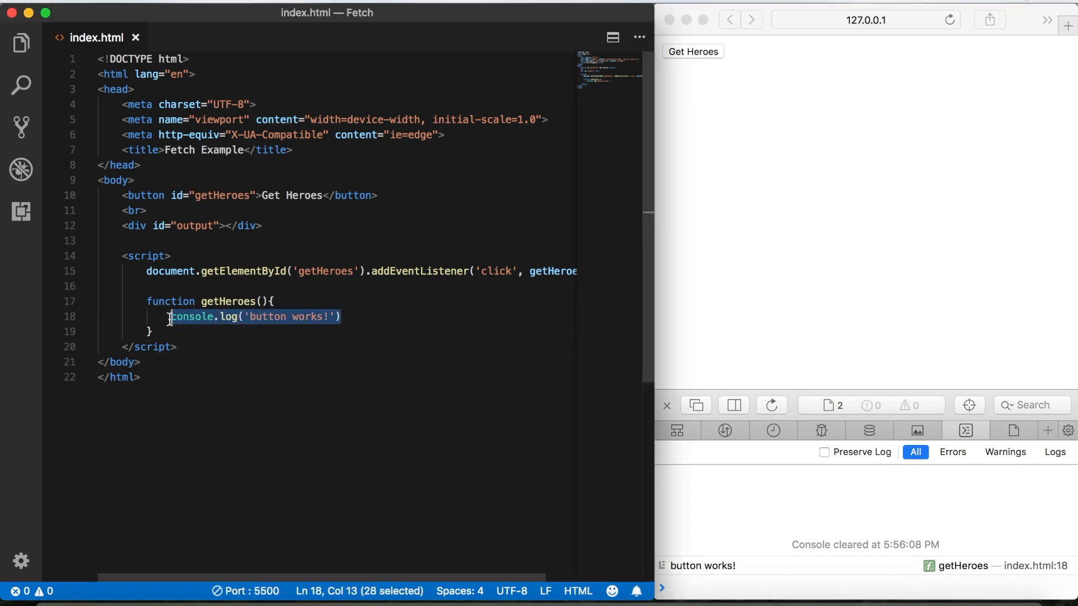
key("Delete")
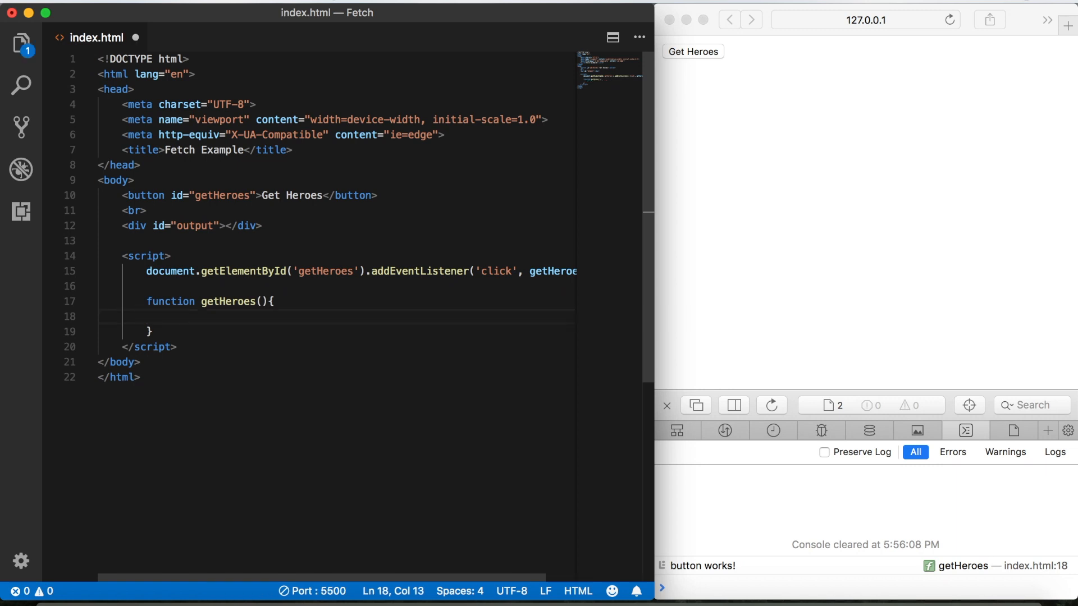
type("fetch('")
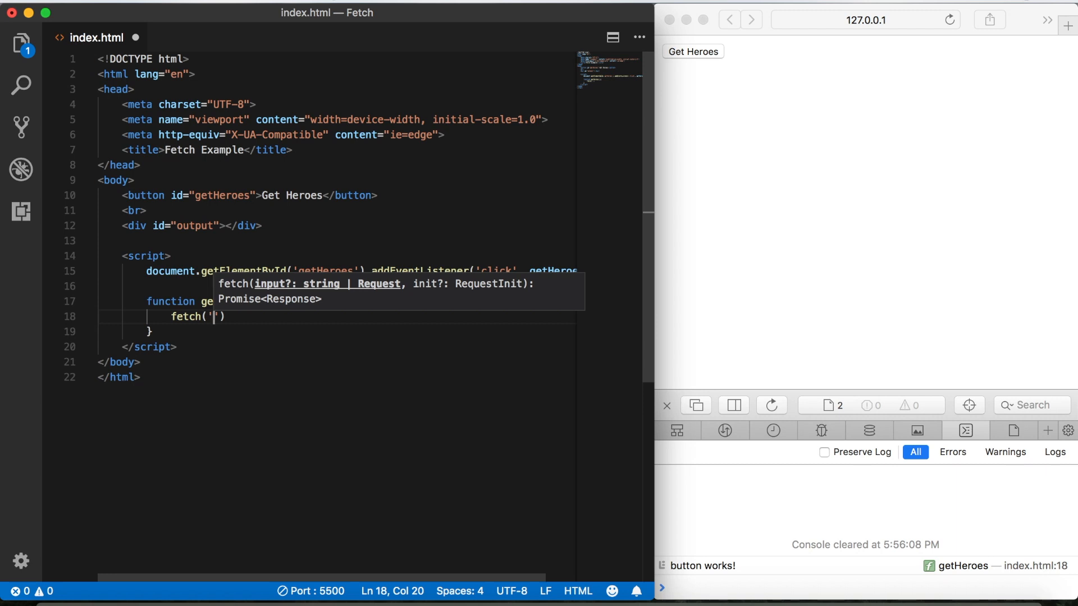
Make getHeroes fetch 'heroes.json' and log res inside a then callback.
type("hereoes.")
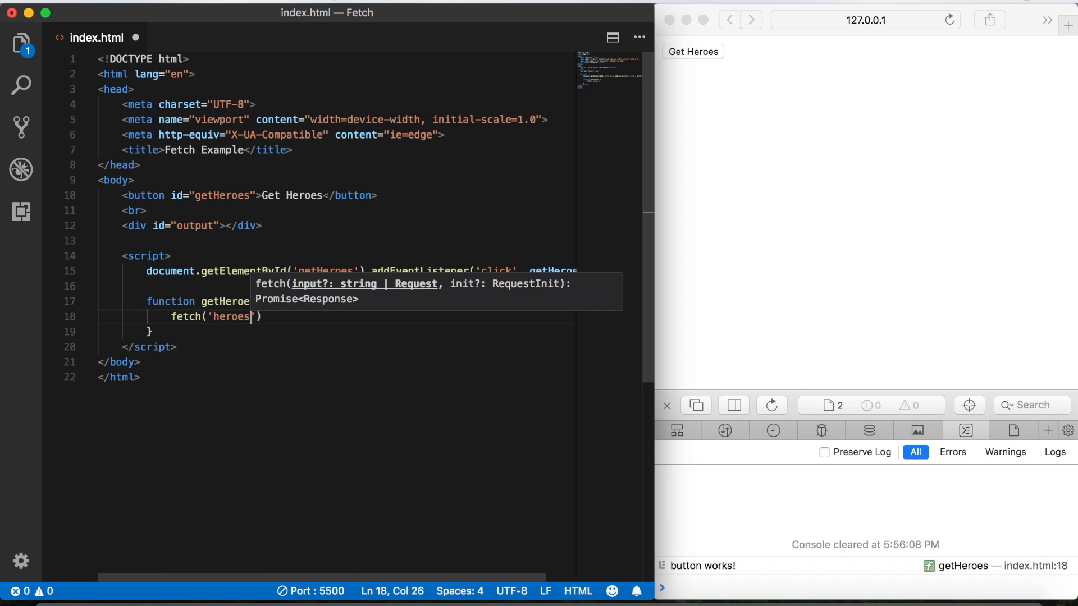
type(".json")
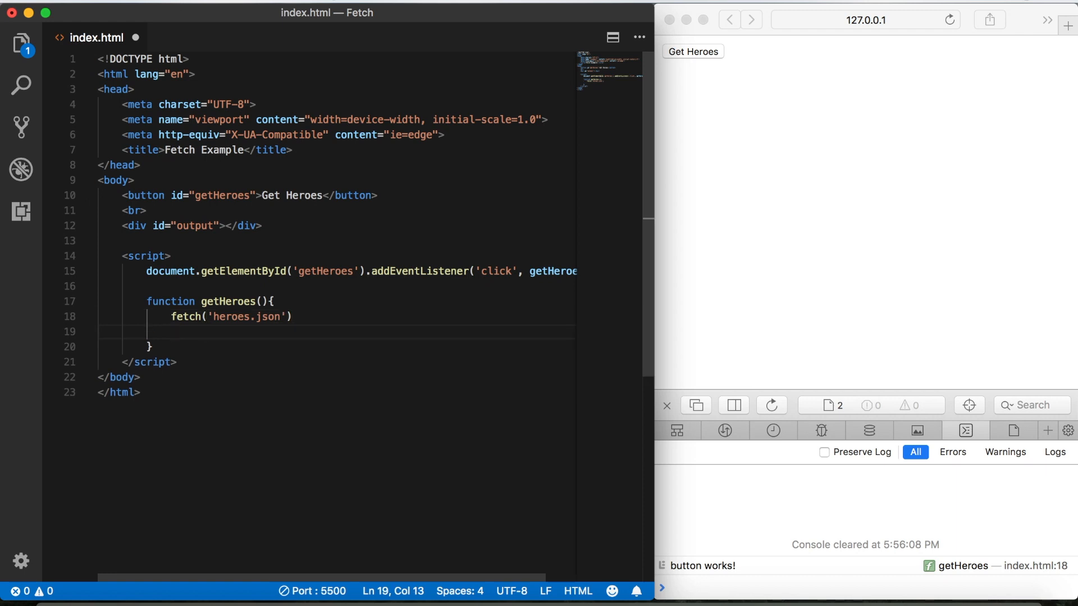
type(".then(")
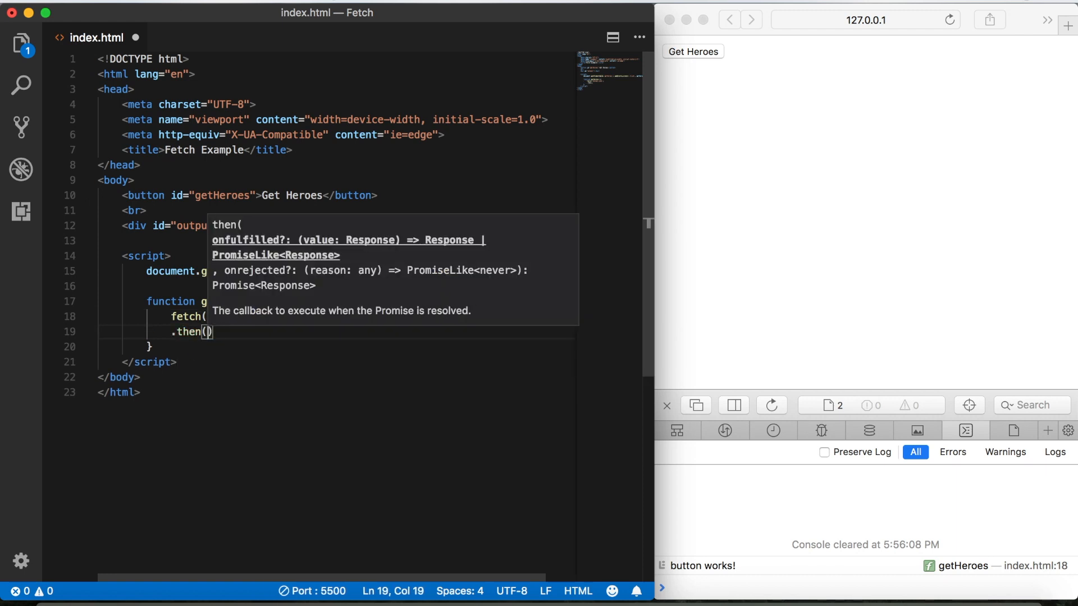
type("function(")
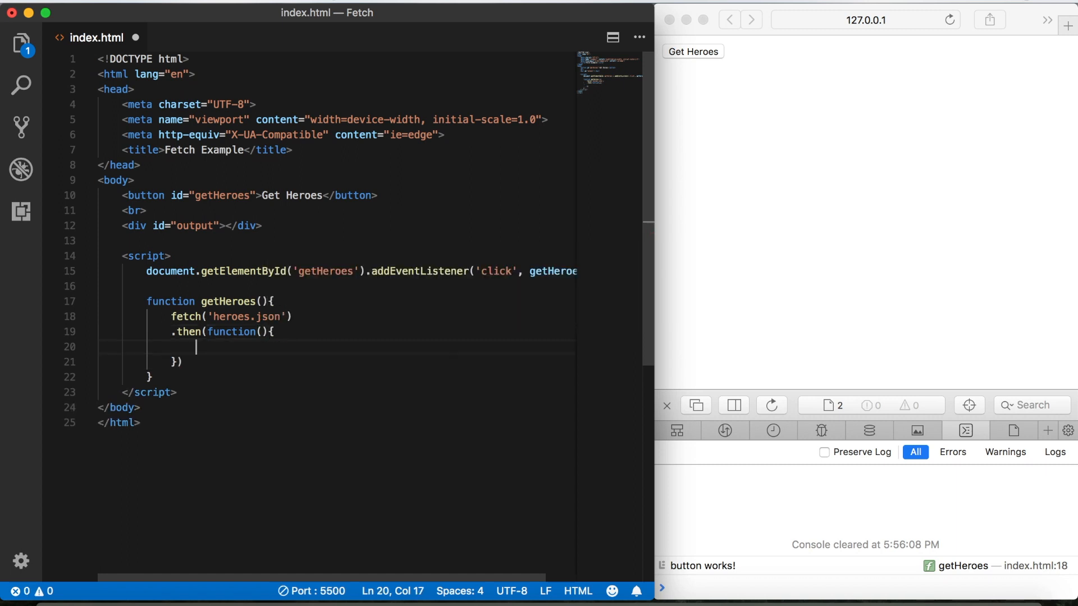
type("res")
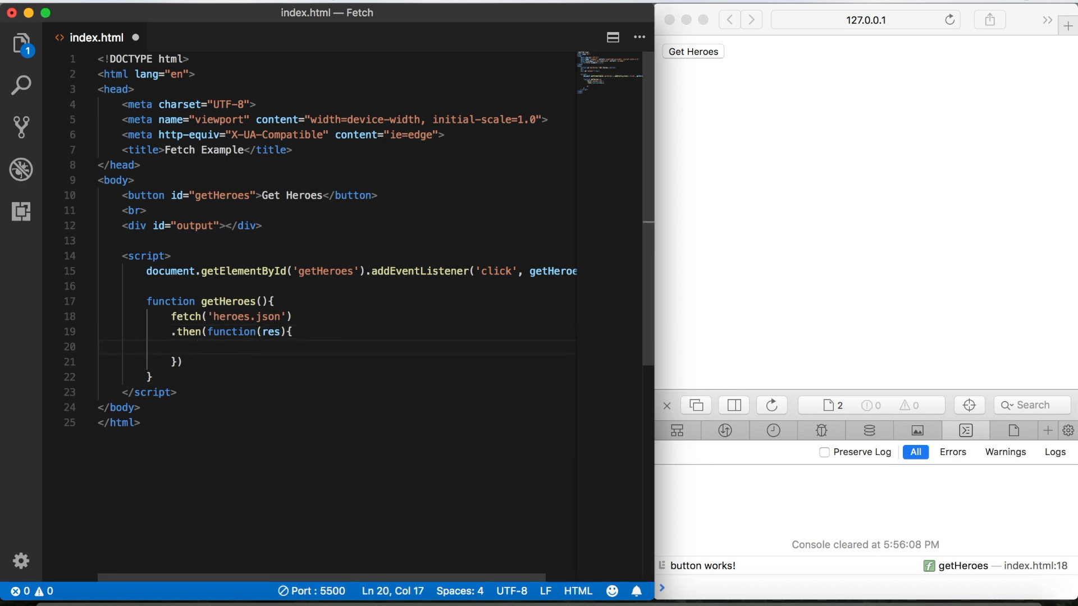
type("console.log")
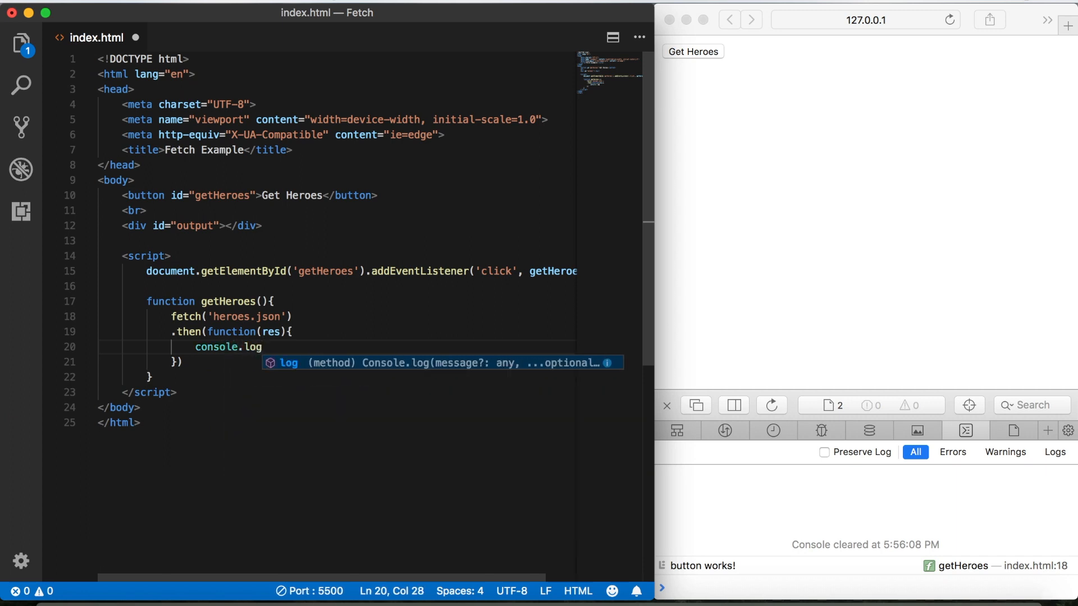
type("(res);")
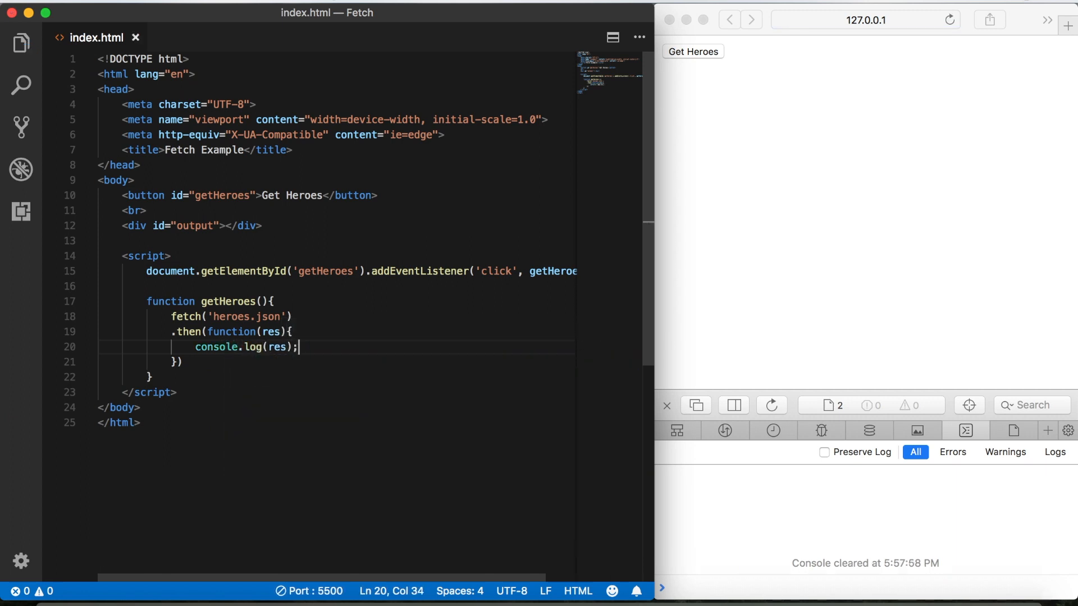
Change the log to res.json(), rerun Get Heroes, and expand the resolved Promise.
left_click(692, 51)
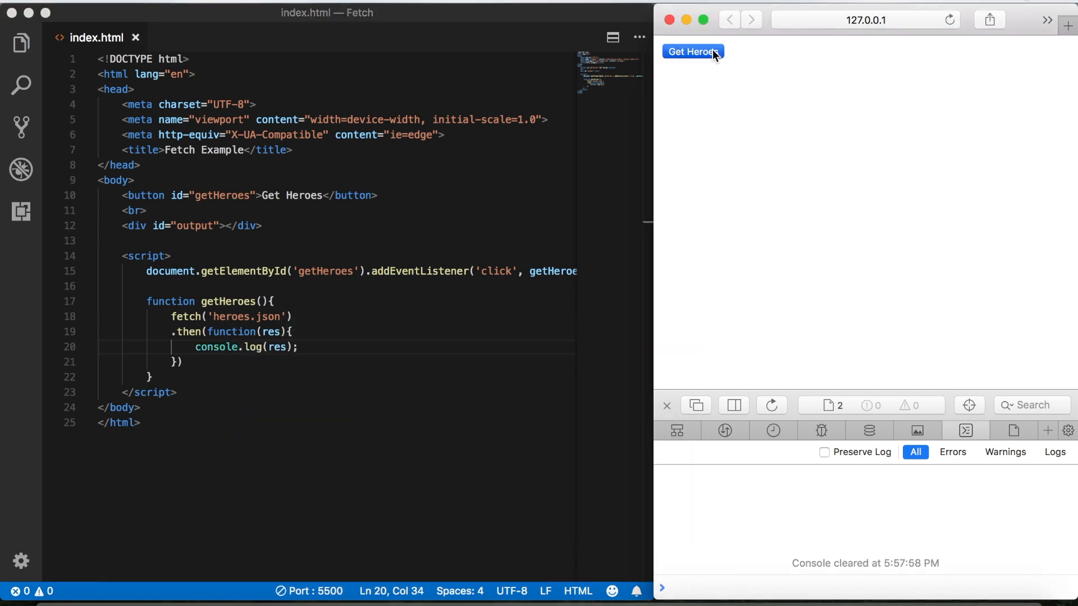
left_click(692, 51)
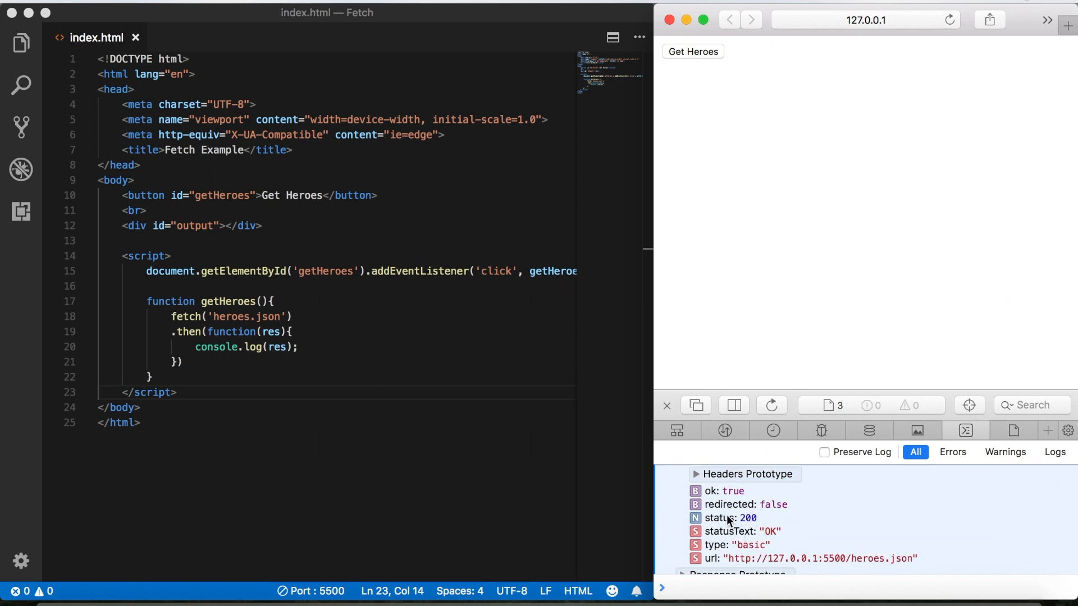
mouse_move(828, 560)
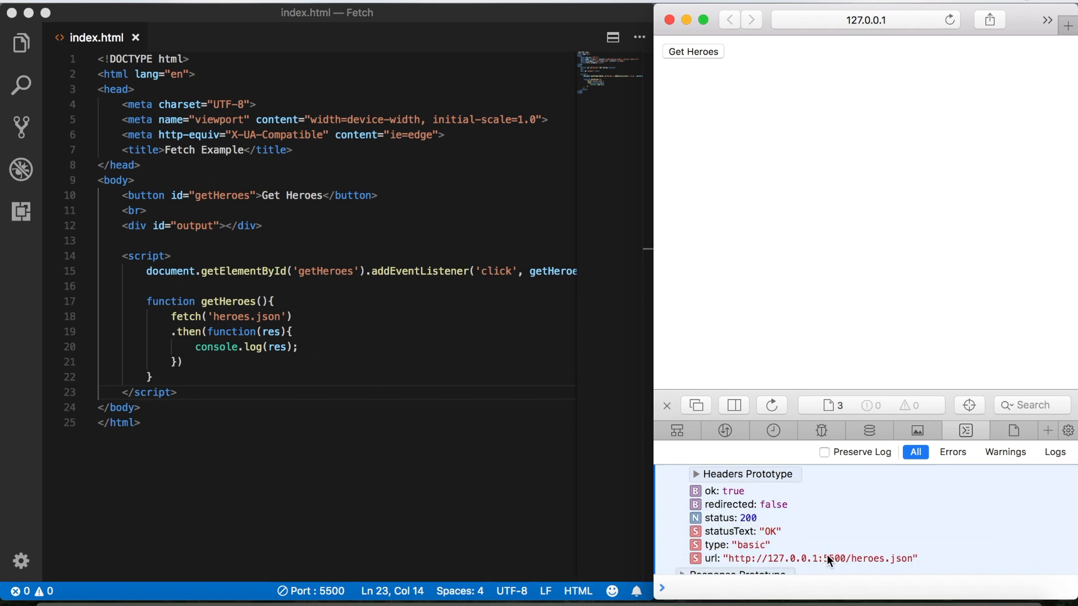
mouse_move(836, 527)
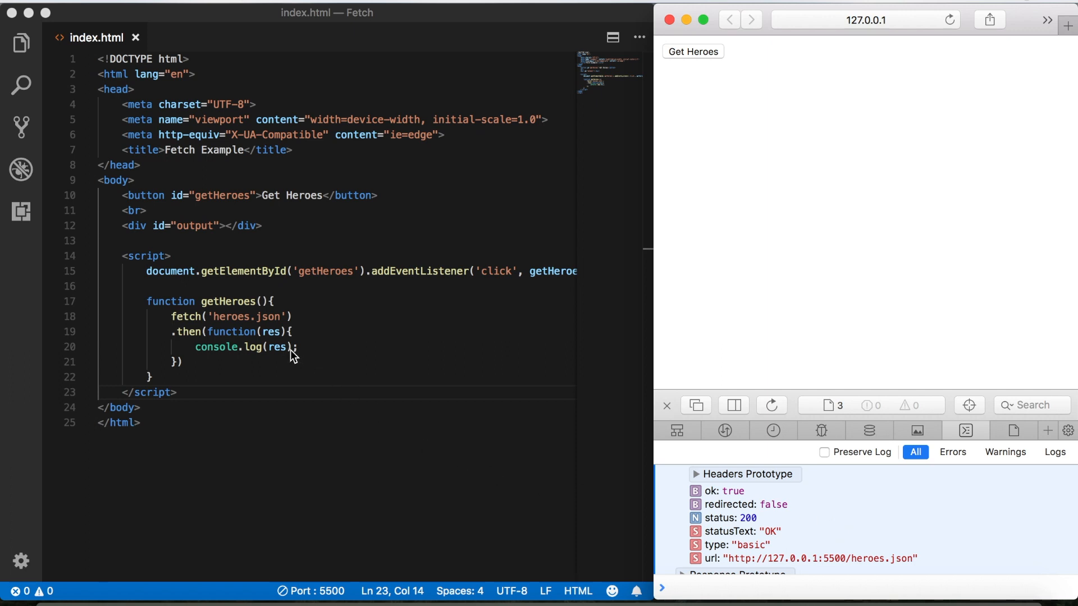
double_click(277, 347)
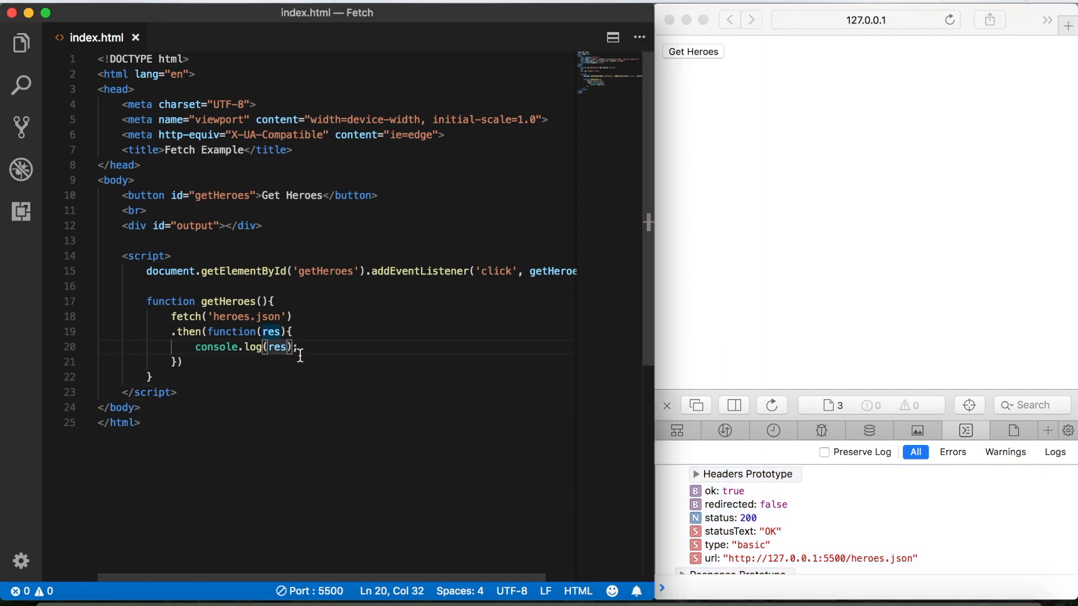
type(".json()")
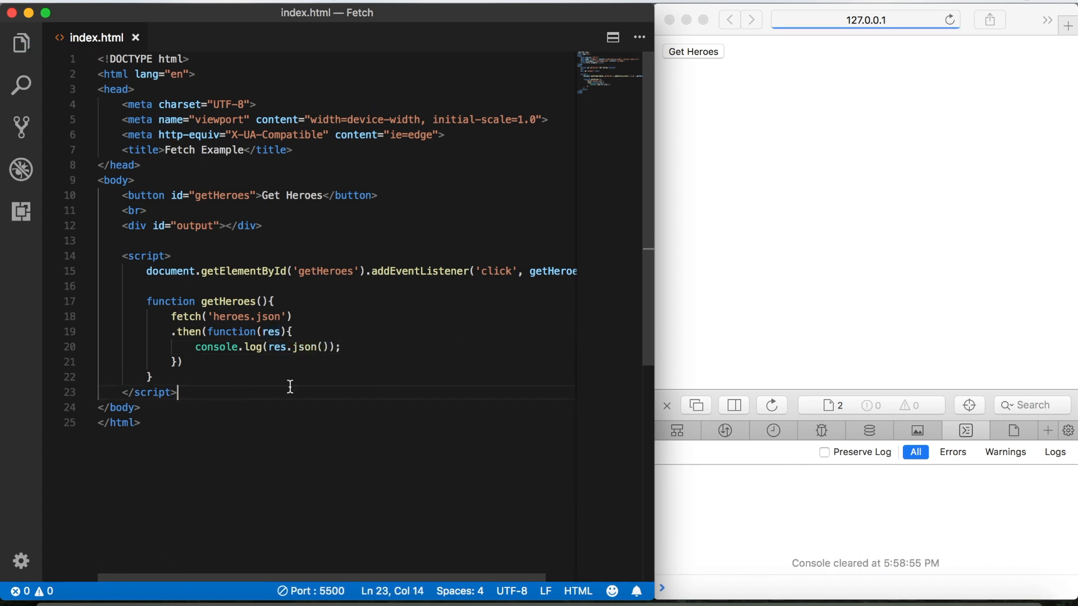
left_click(692, 52)
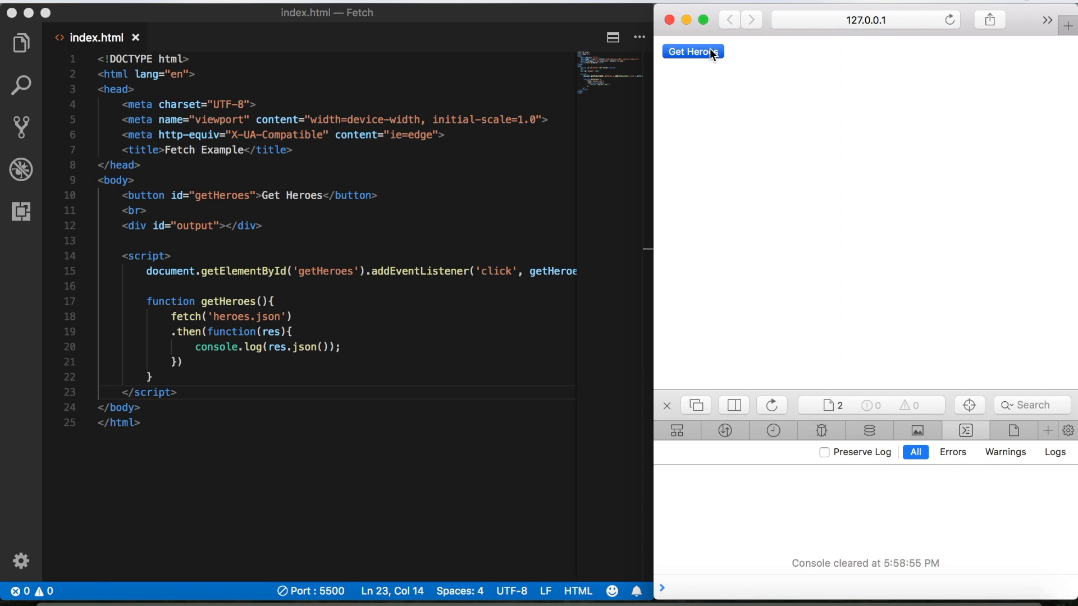
left_click(691, 51)
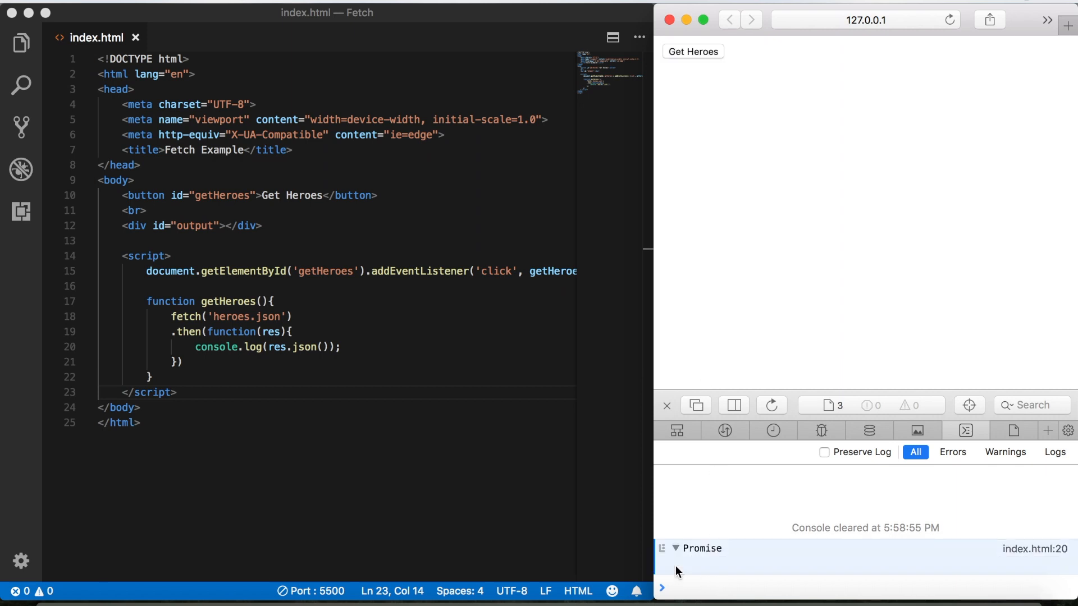
left_click(675, 548)
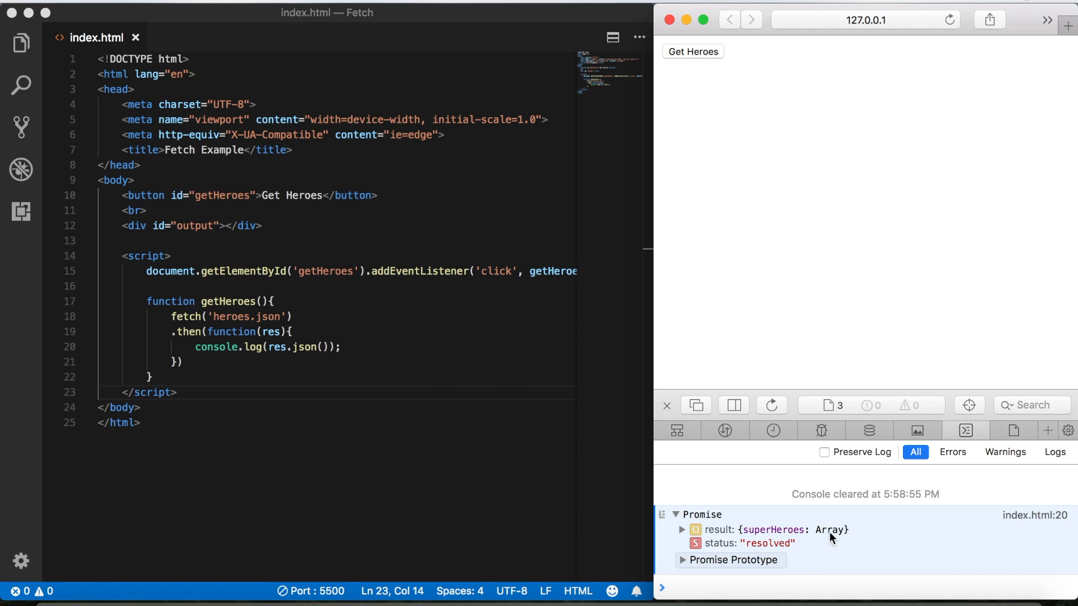
mouse_move(532, 474)
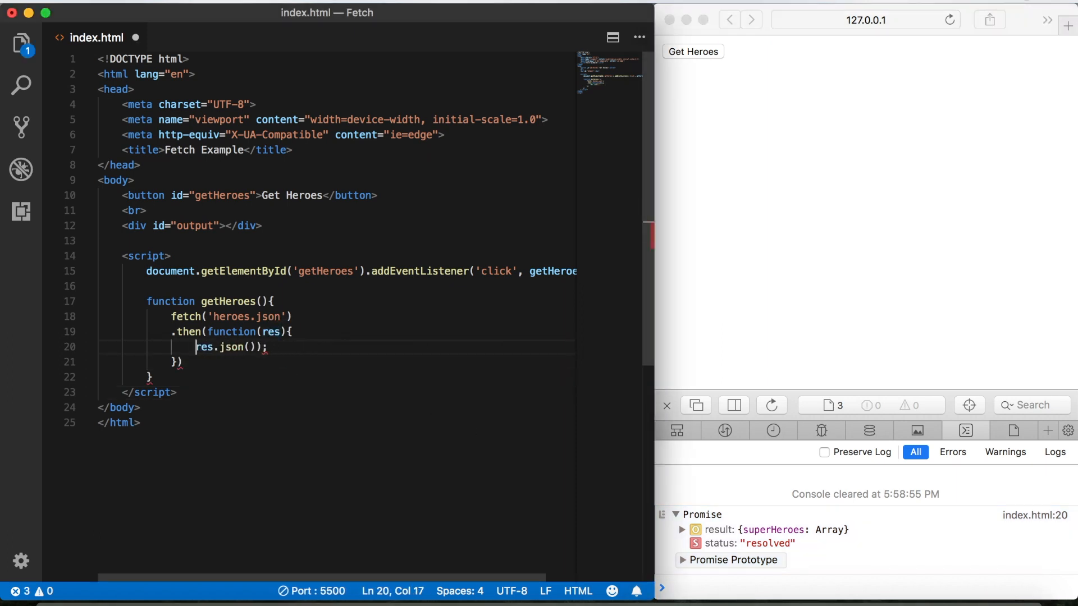
Make the first callback return res.json(), fixing the 'returen' typo.
type("returen")
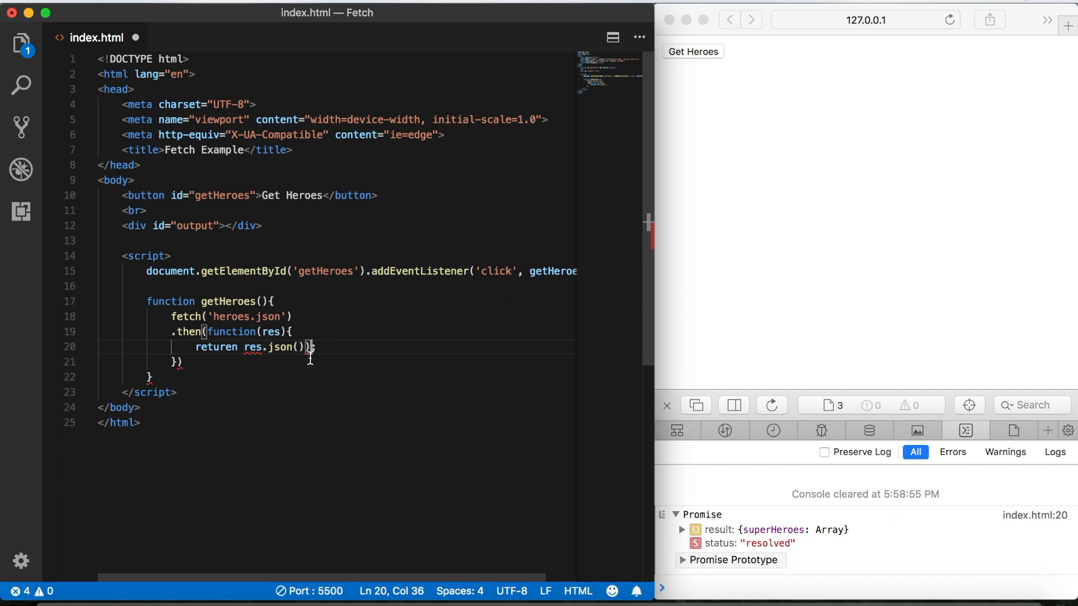
type(";")
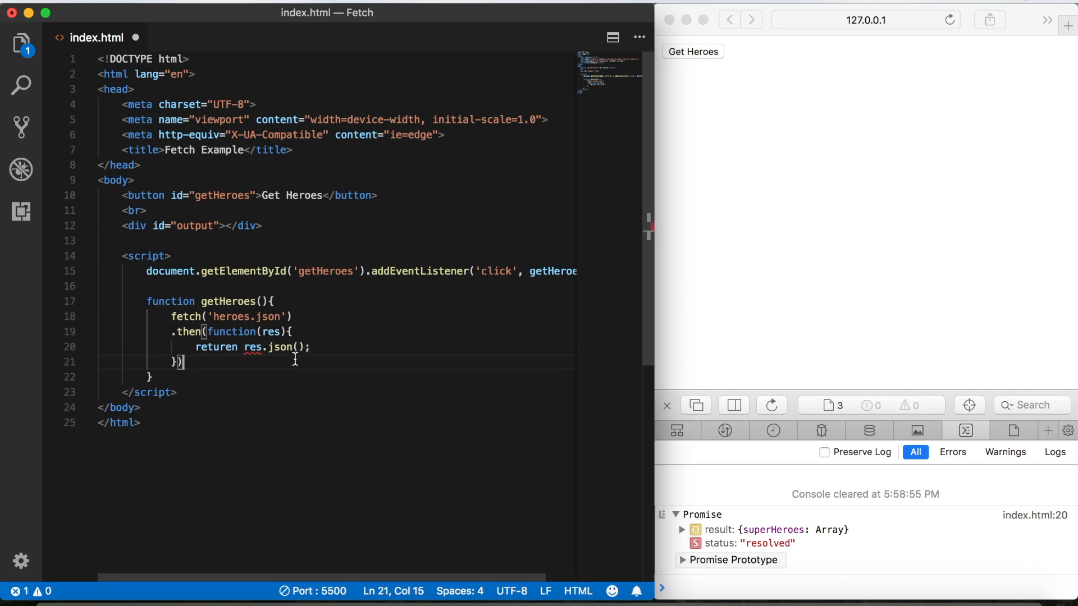
left_click(239, 346)
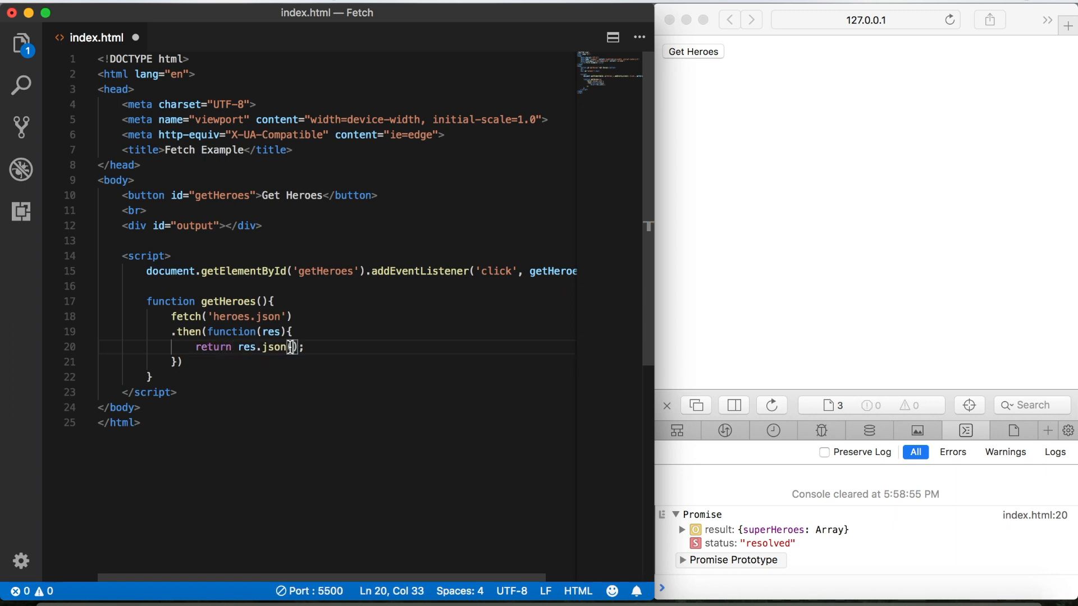
Chain a second then(function(data)) callback that logs data.
key("enter")
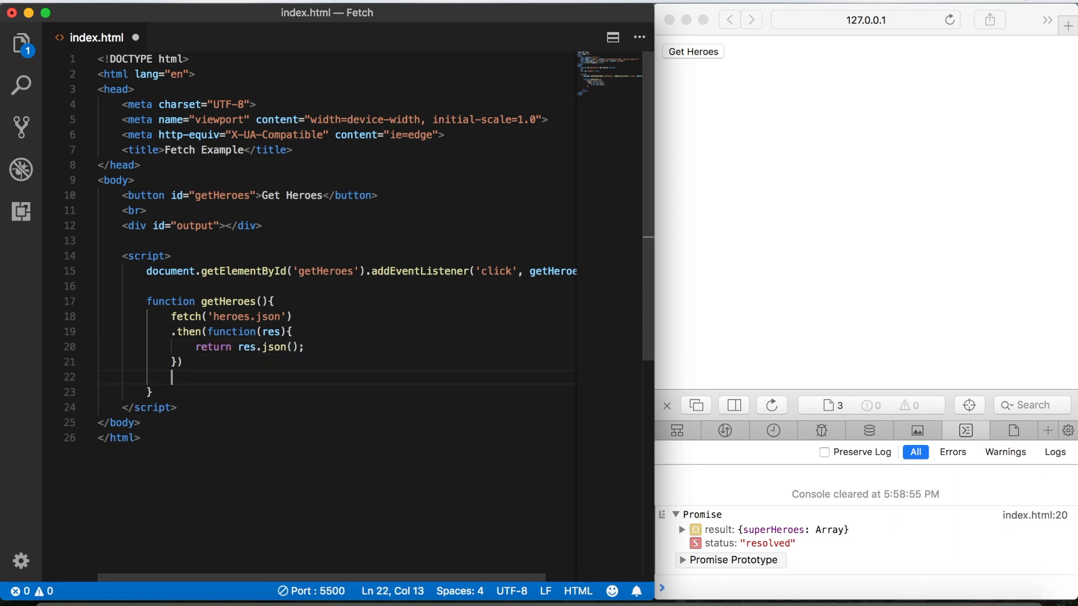
type(".then")
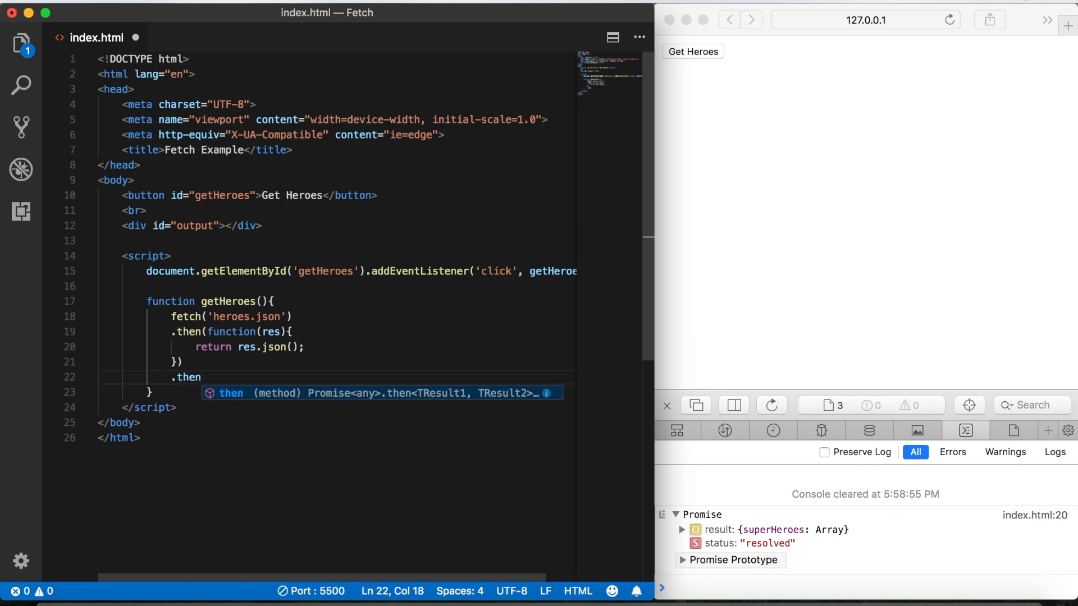
type("(function(){")
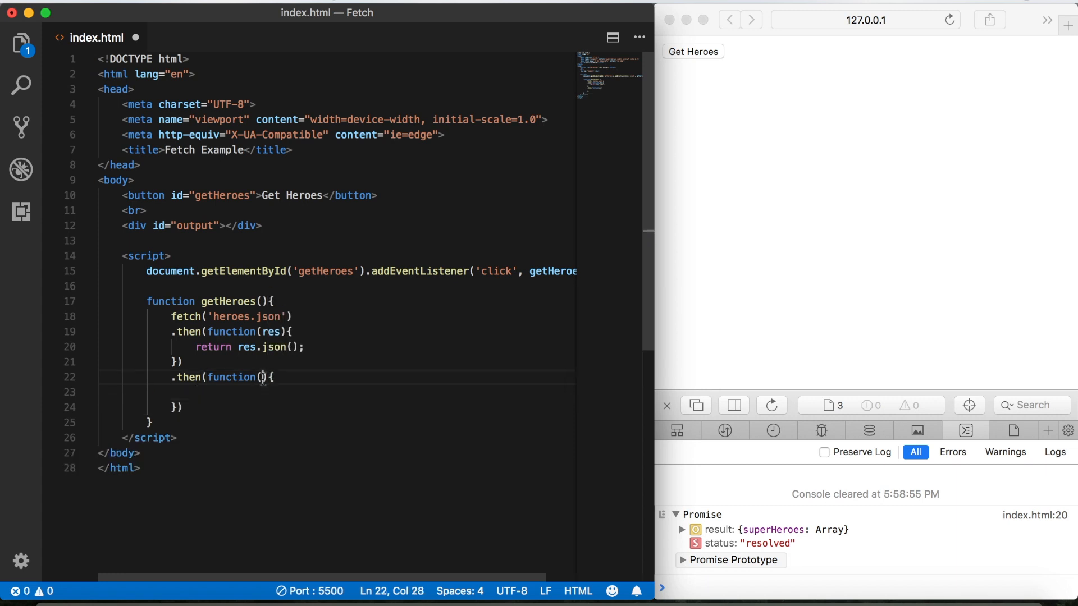
type("data")
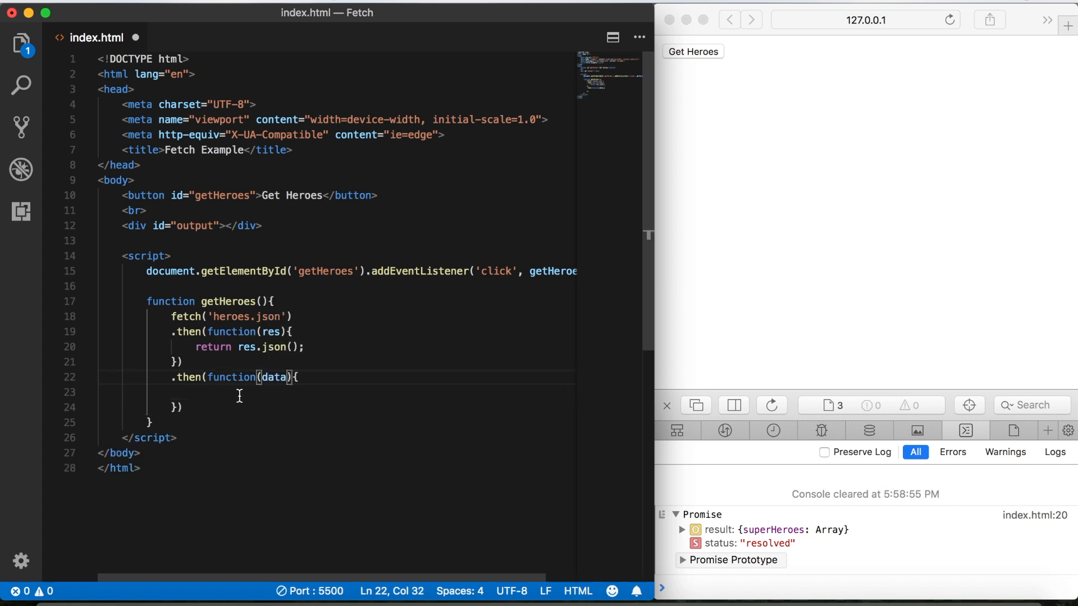
type("c")
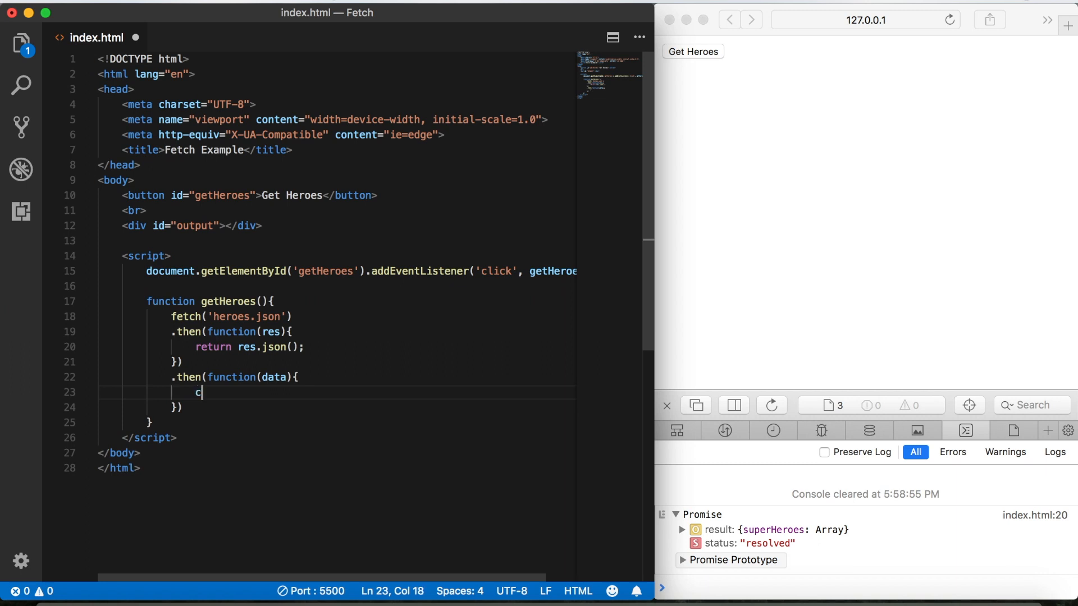
type("onsole.log(data")
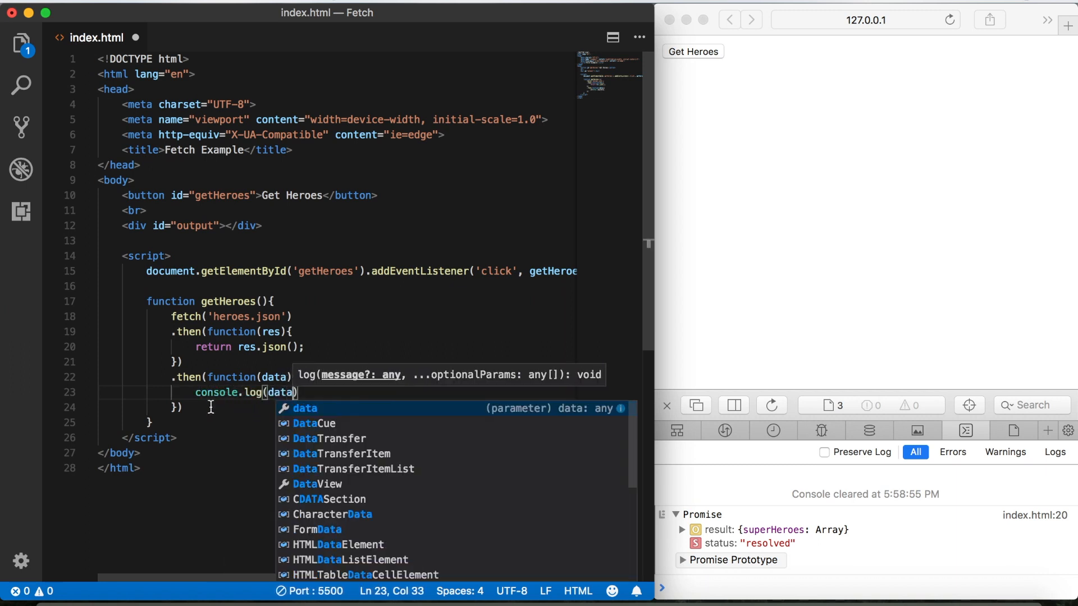
Run Get Heroes and expand the logged data object and first superhero.
left_click(692, 51)
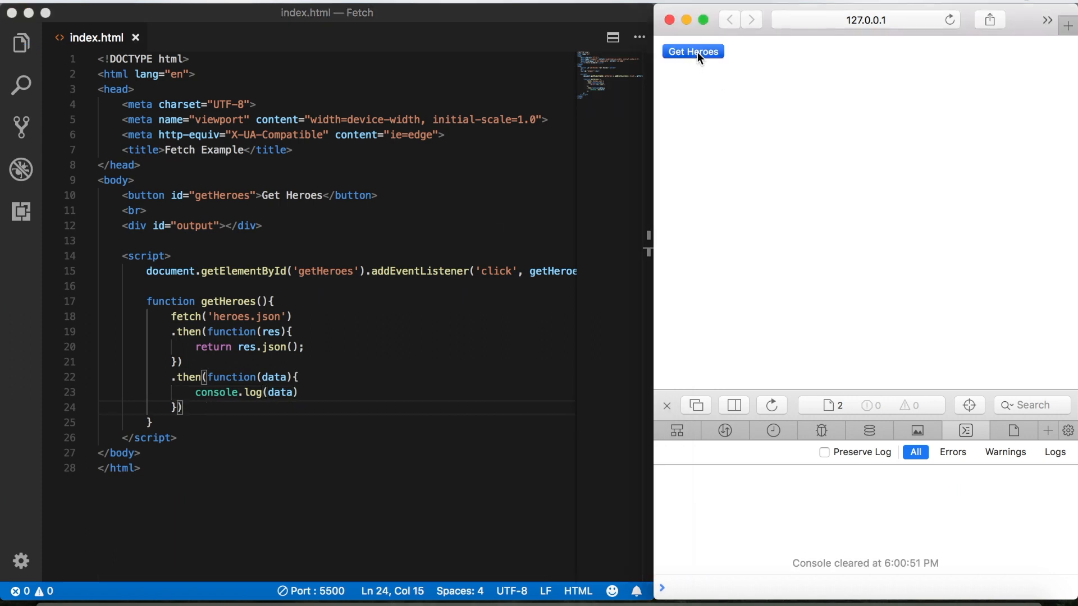
left_click(692, 52)
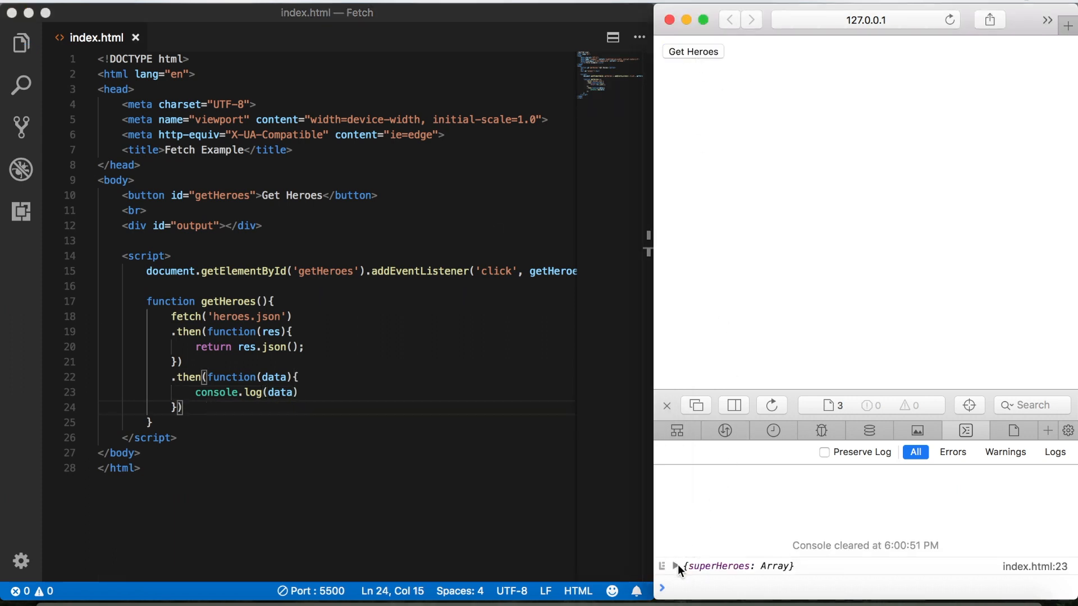
left_click(674, 566)
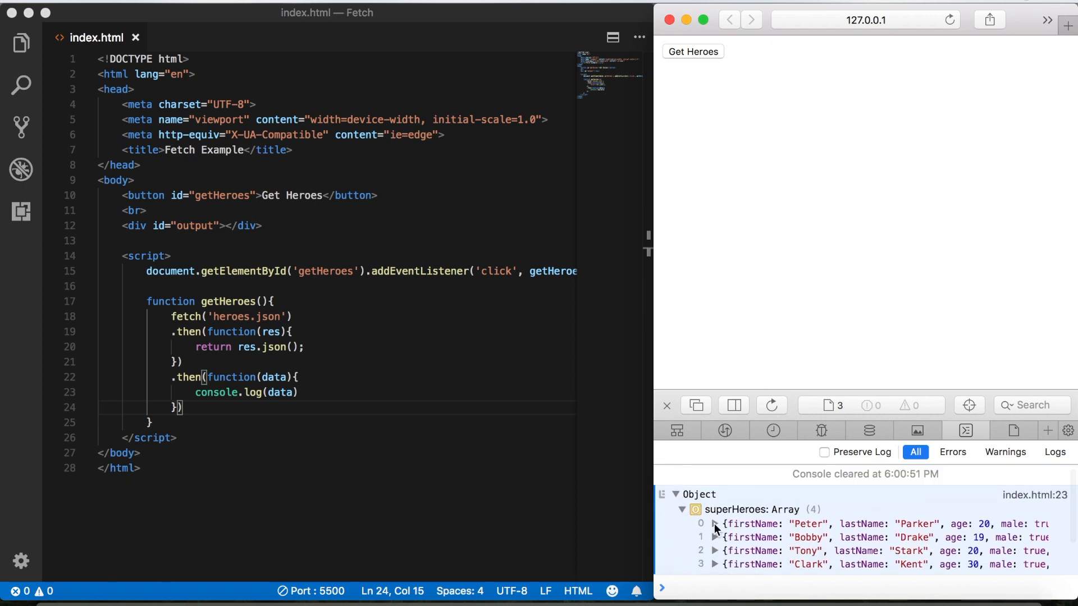
left_click(714, 524)
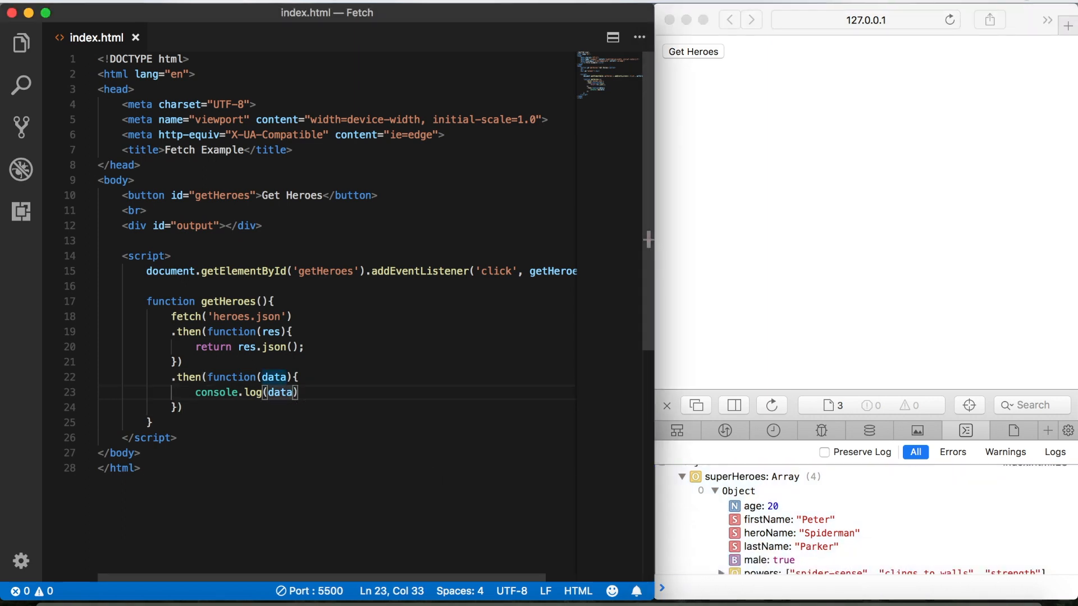
Log data.superHeroes[1].heroName and rerun to print Iceman.
type(".superHeroes")
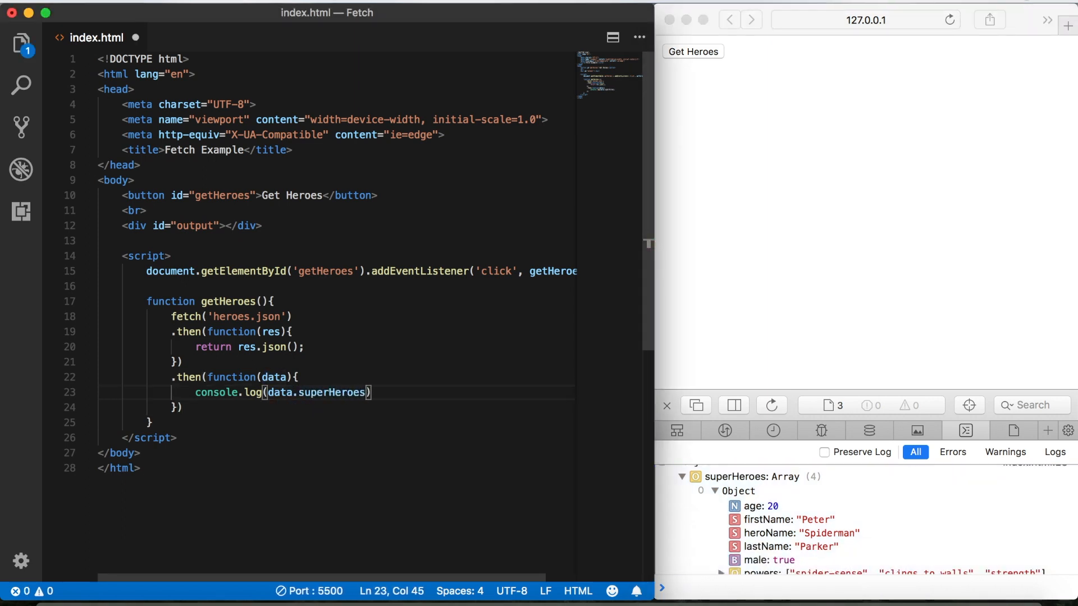
type("[1]")
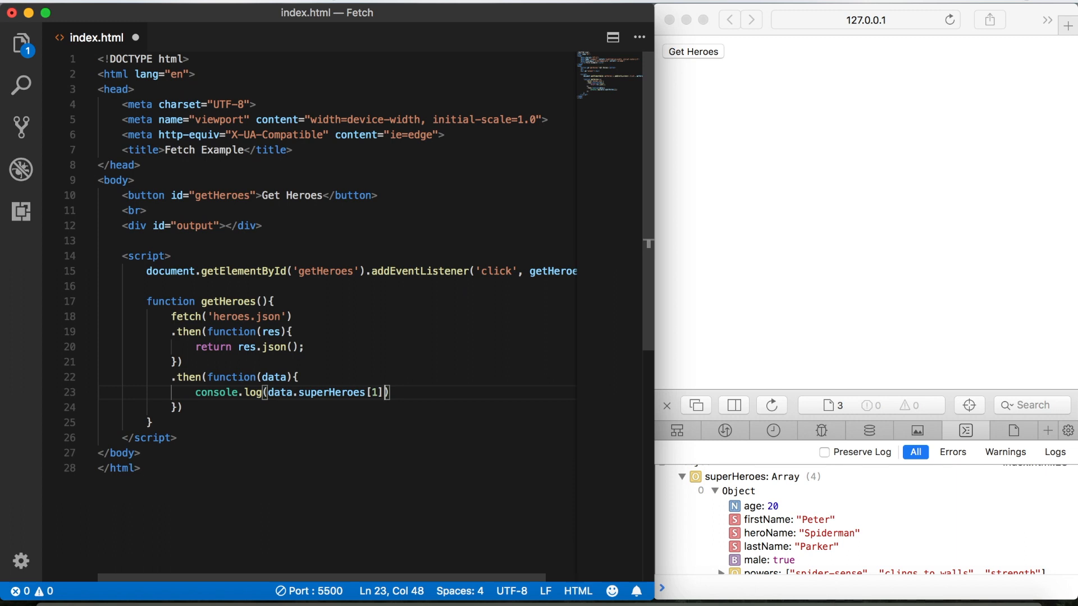
type(".heroName")
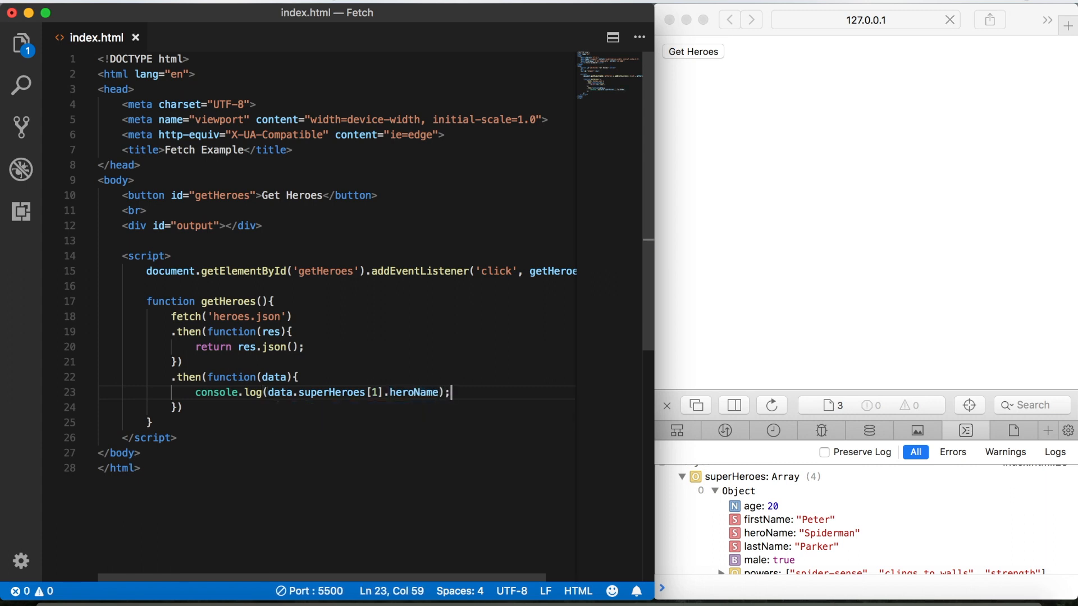
left_click(667, 404)
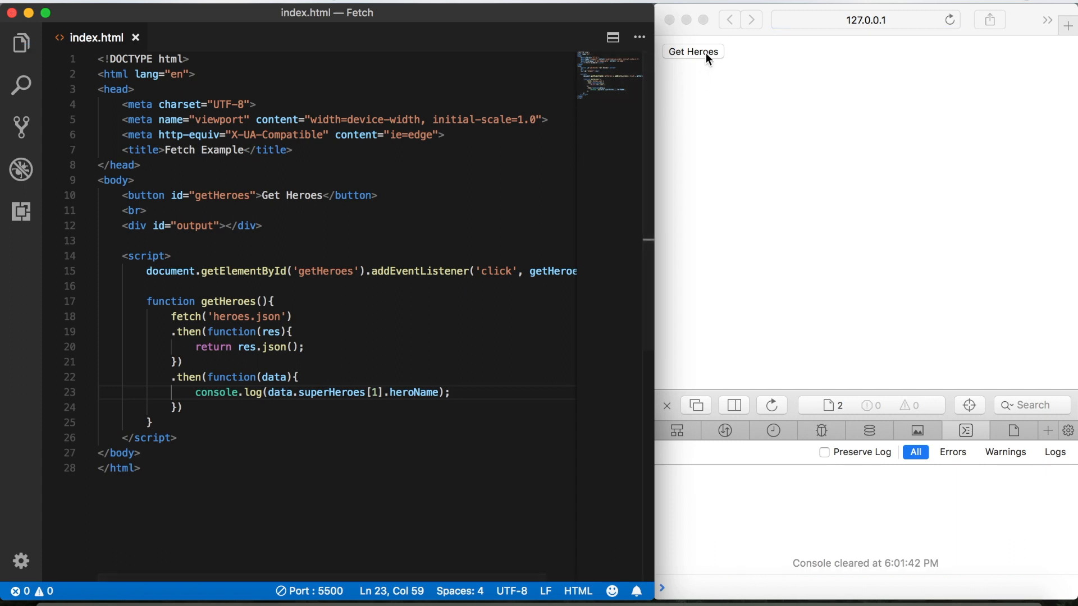
left_click(692, 51)
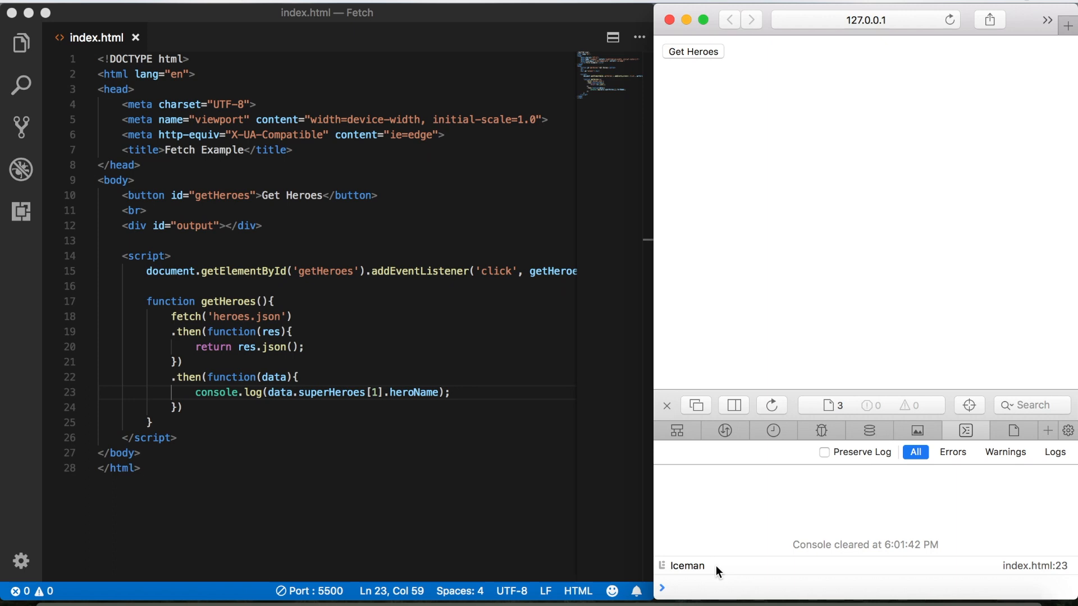
mouse_move(193, 441)
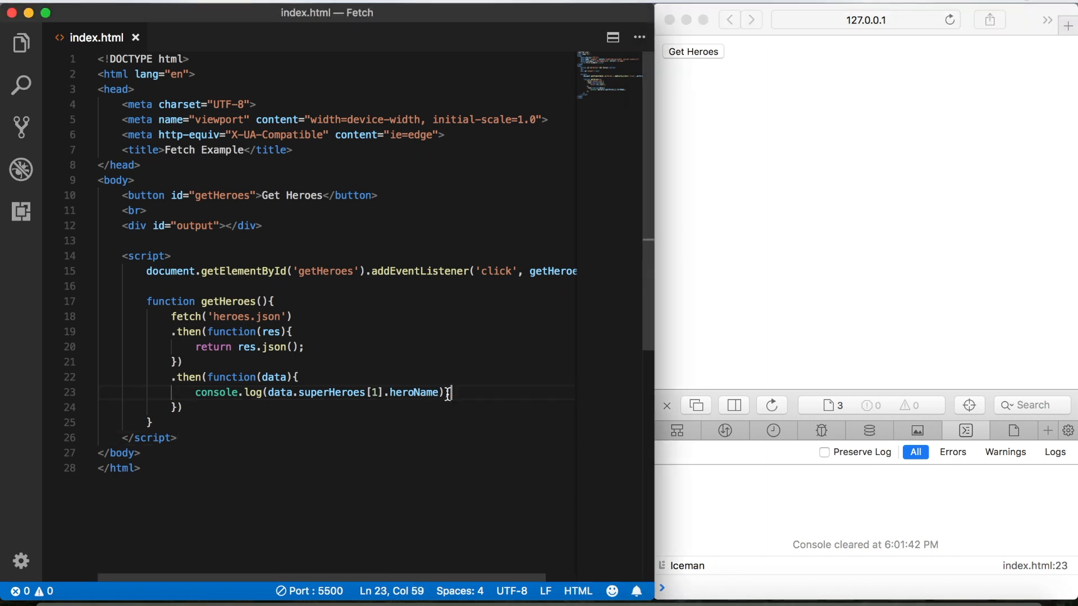
Replace the console.log statement with a for loop over data.superHero.length.
left_click_drag(195, 393, 450, 392)
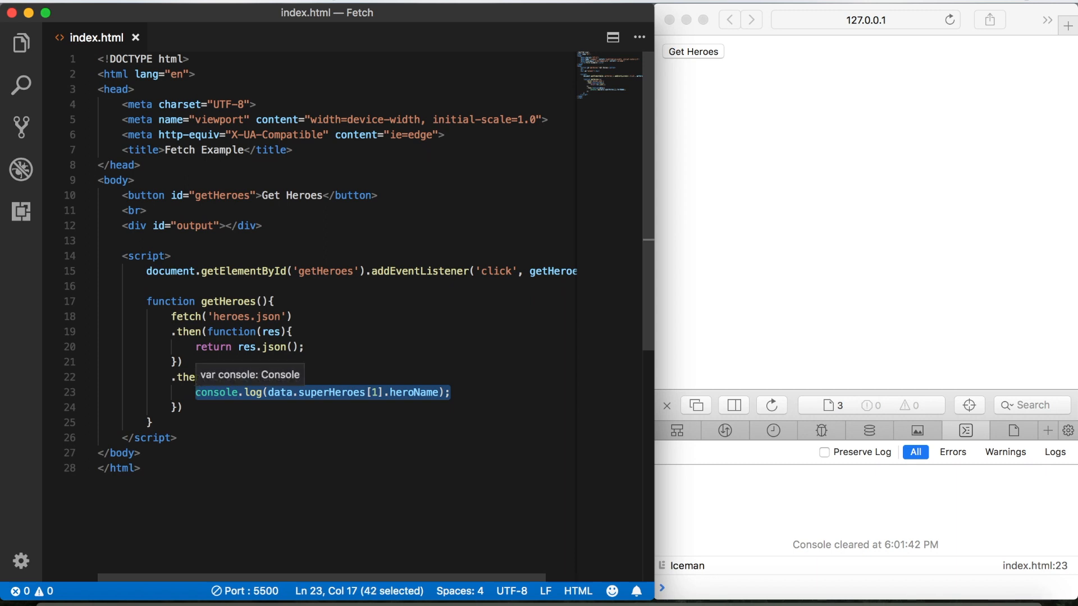
type("for(){")
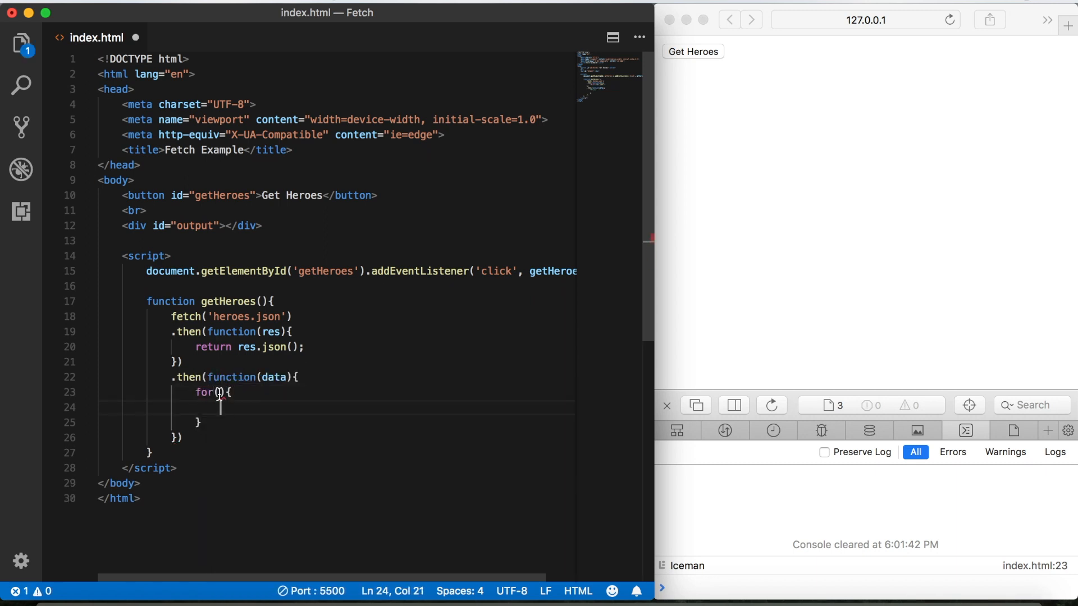
type("let i")
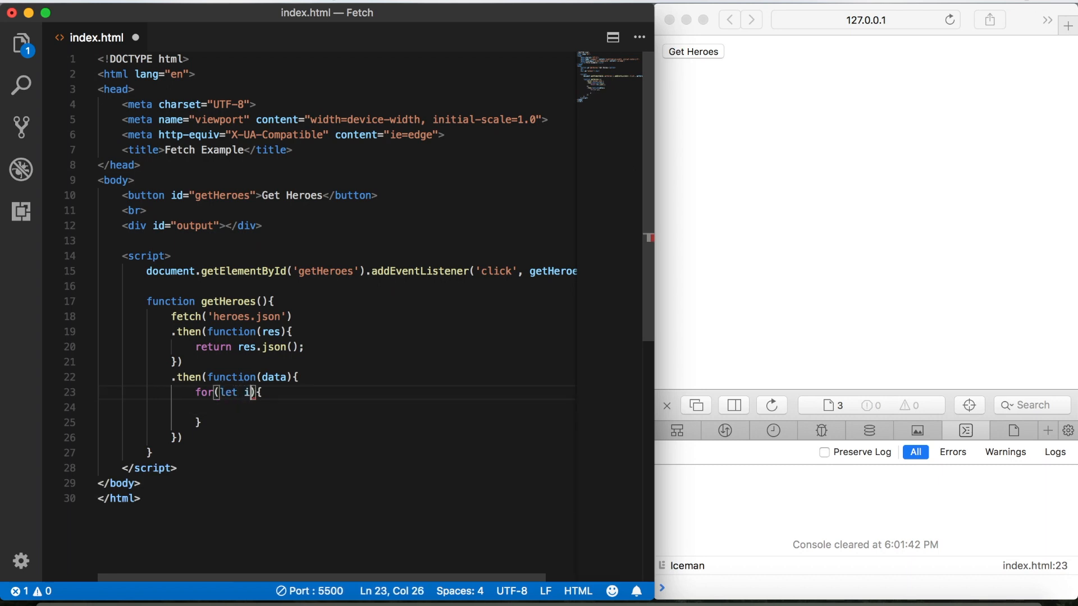
type("=0")
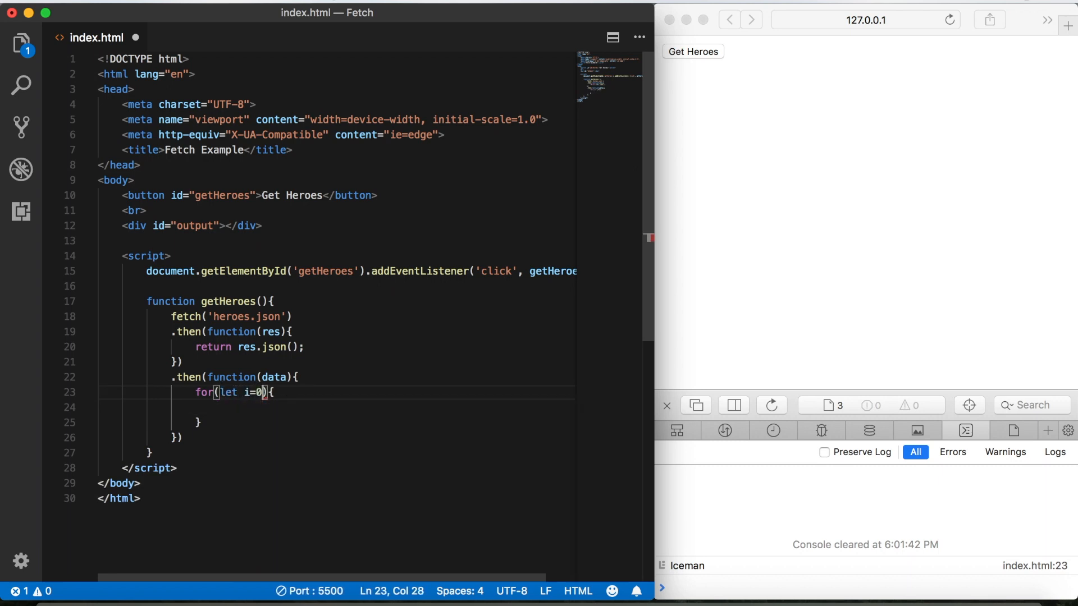
type(";i<")
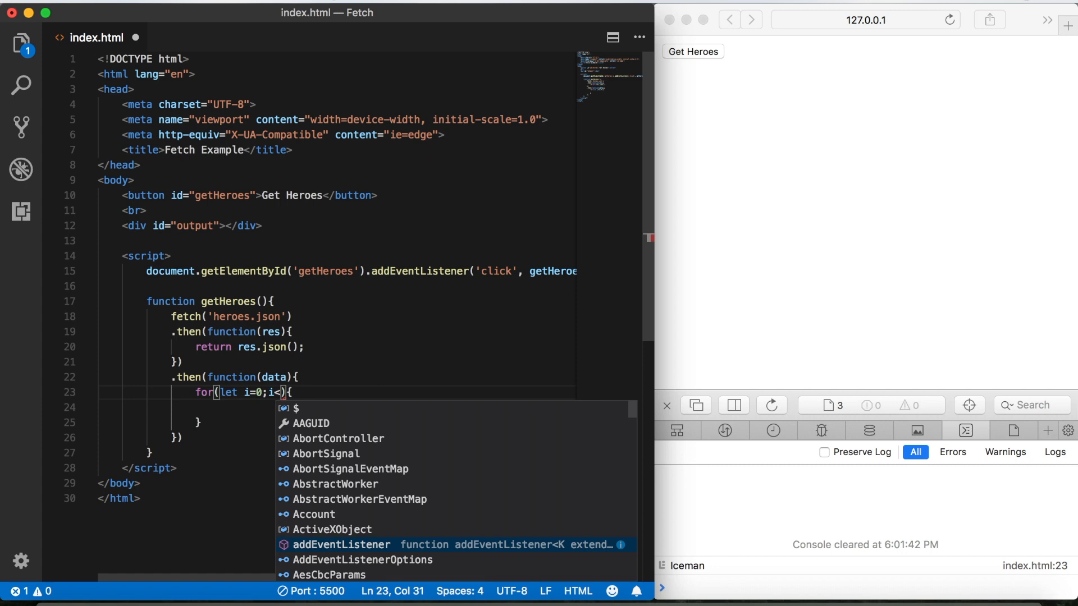
type("data.sup")
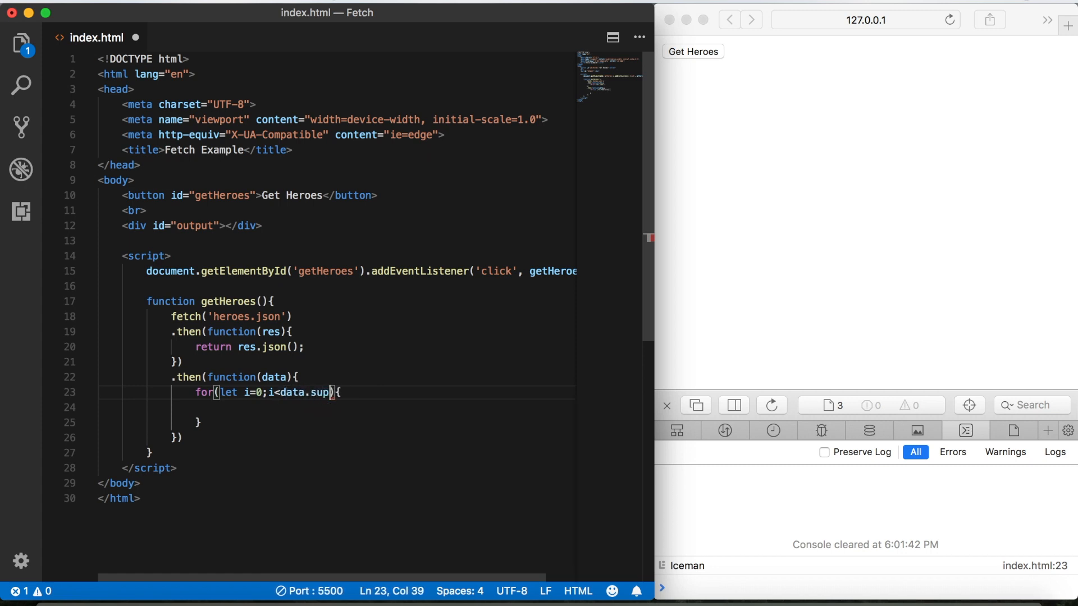
type("erHero.length")
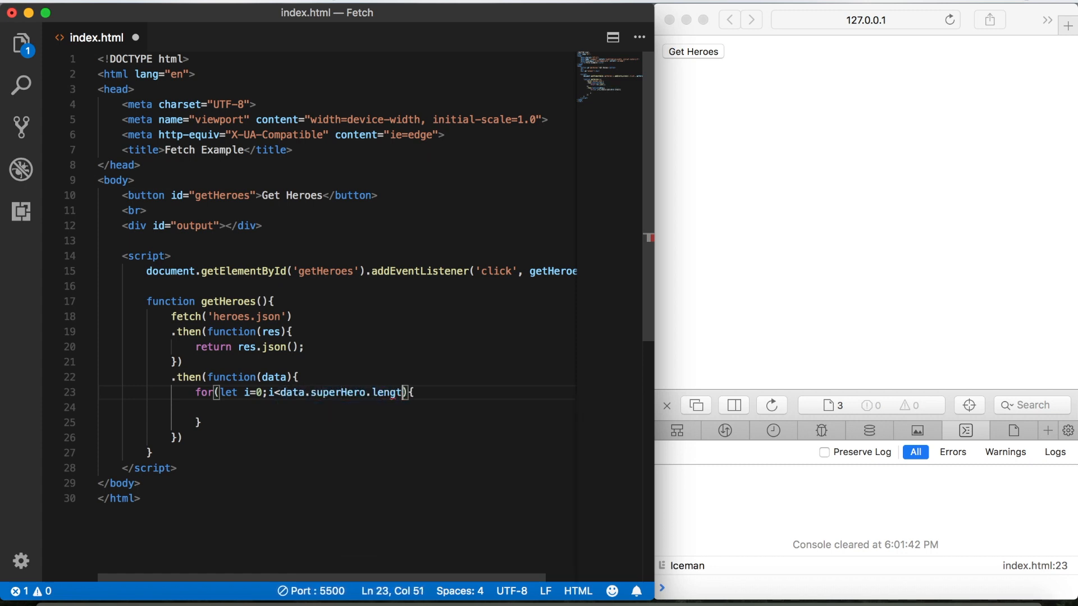
type(";i")
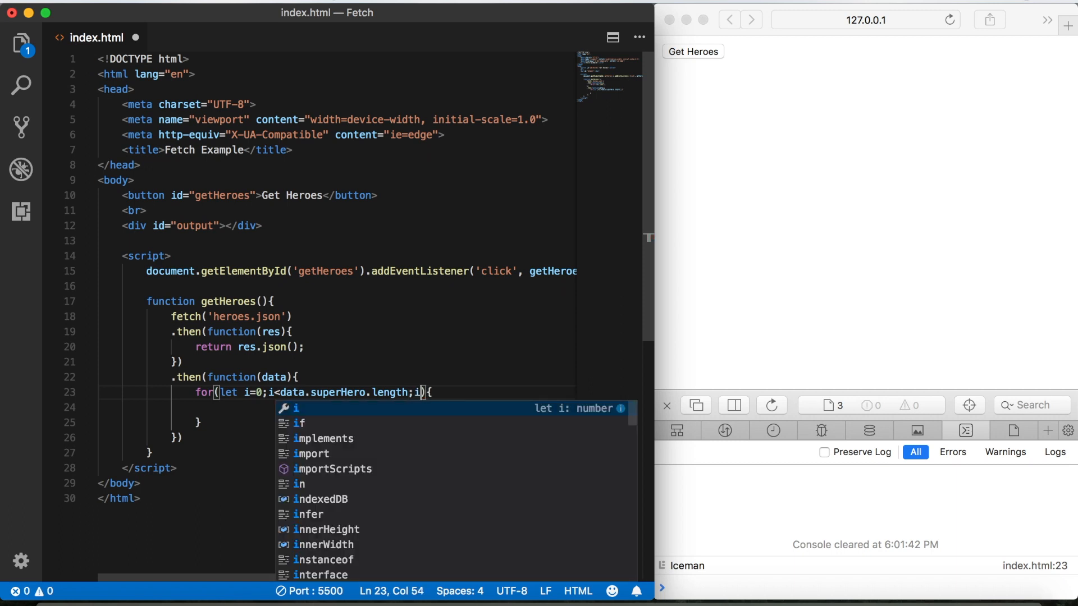
type("++")
type("let")
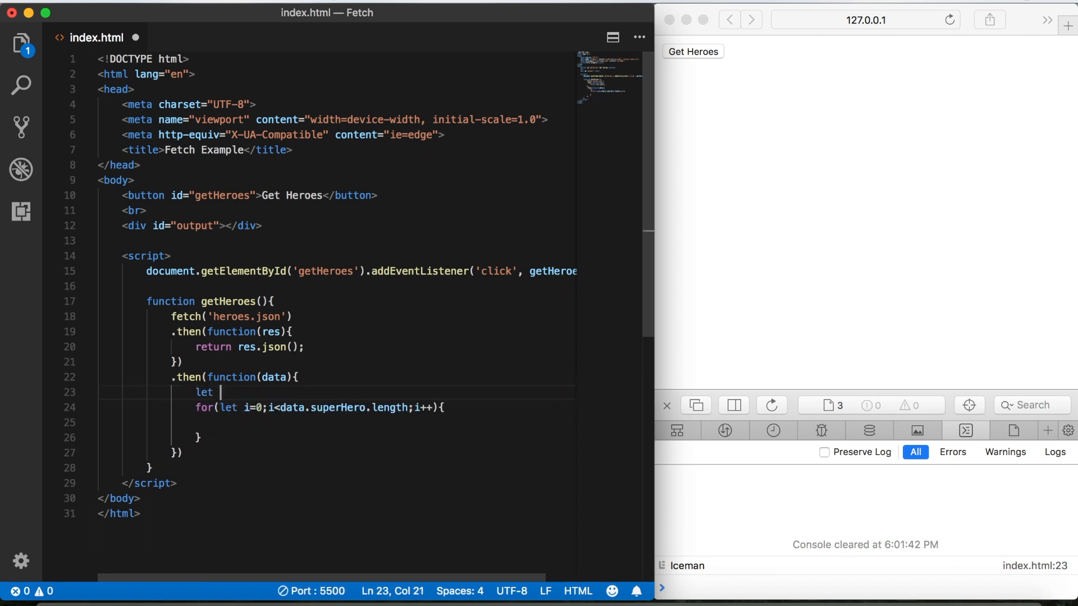
Declare let output = ''; and start appending a backtick template string to output inside the loop.
type("output")
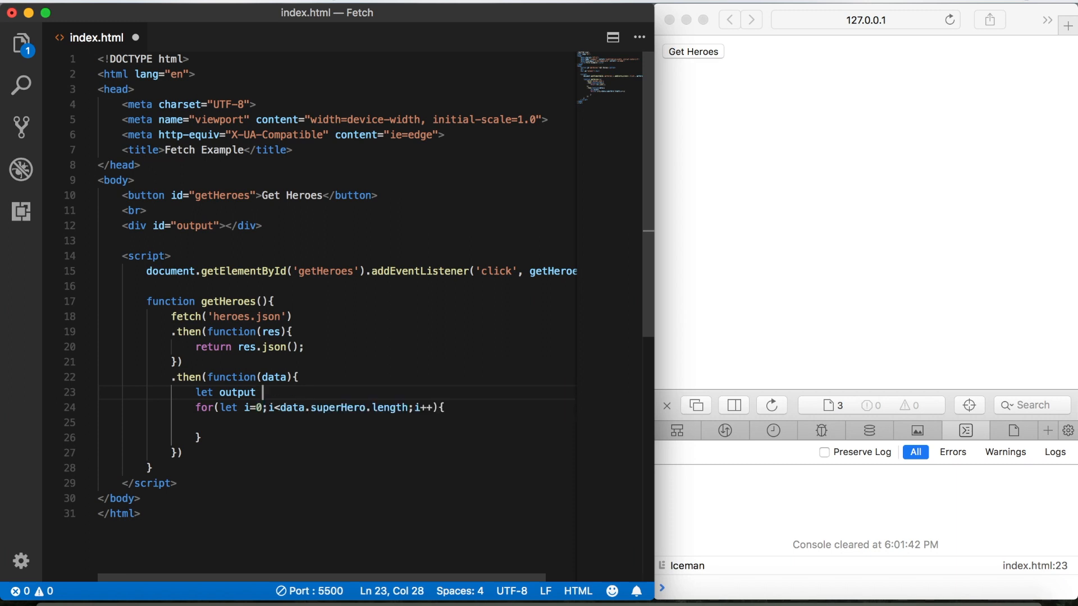
type("= ''")
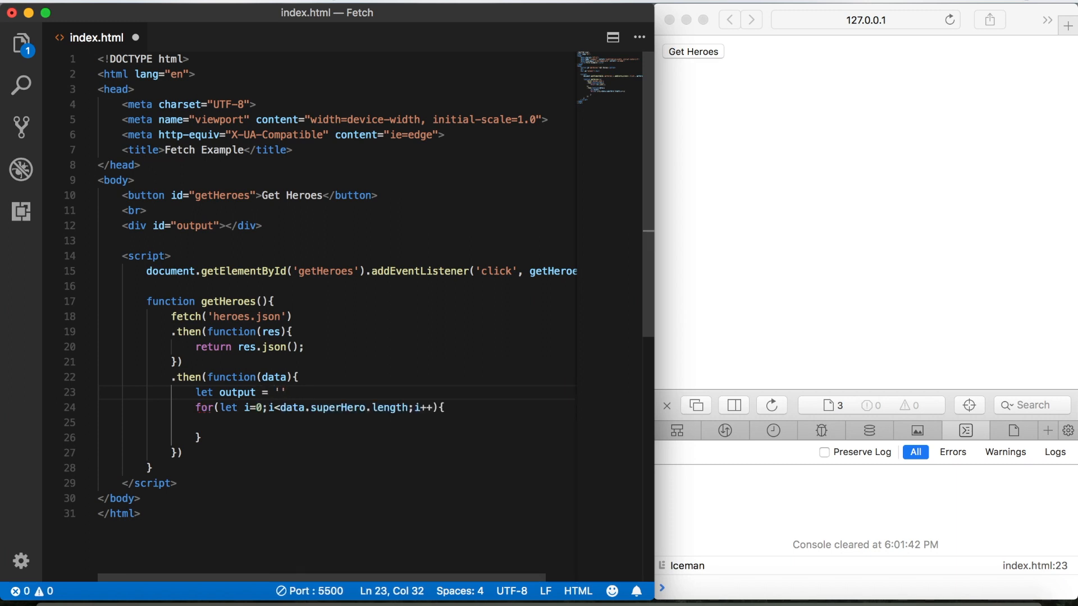
type(";")
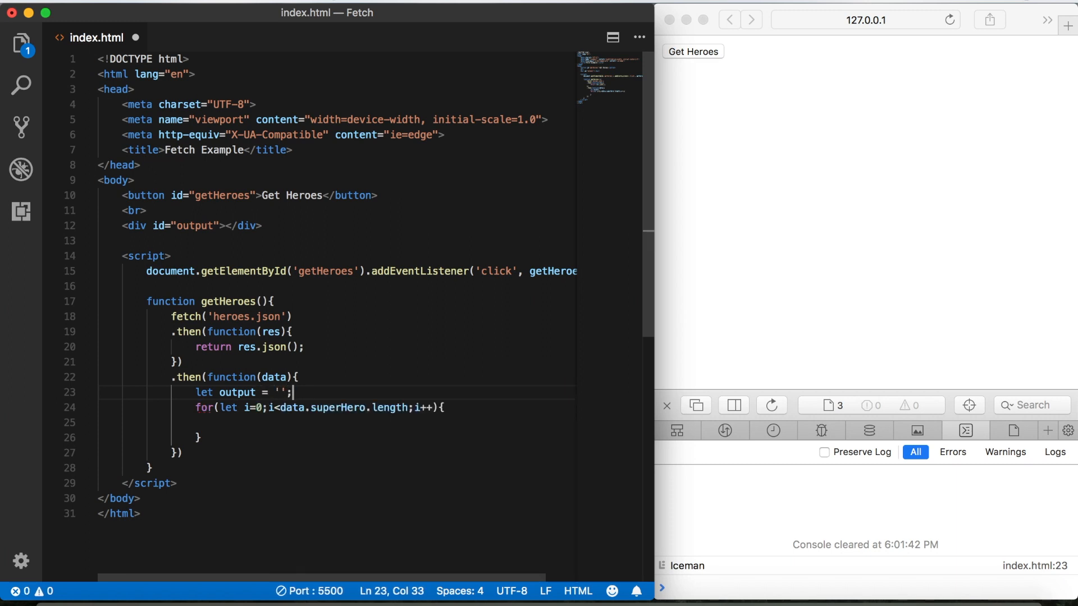
left_click(217, 423)
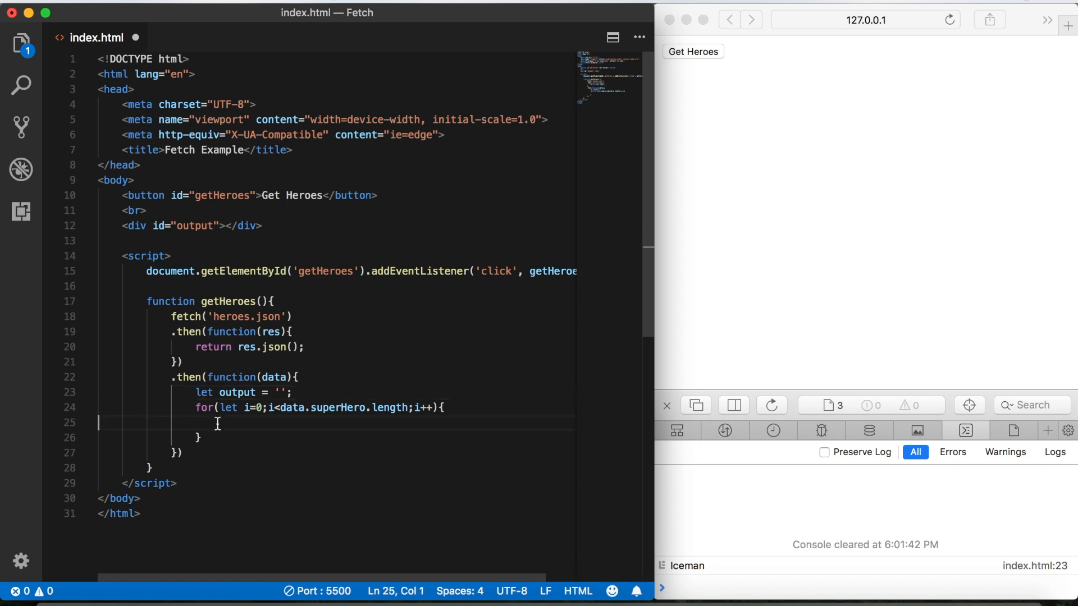
type("o")
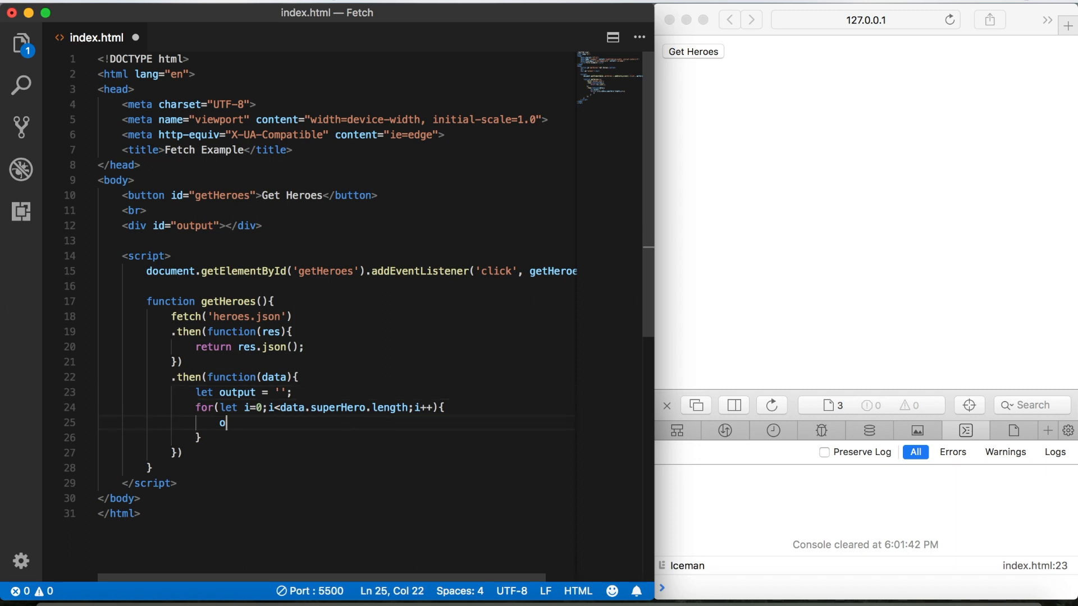
type("utput")
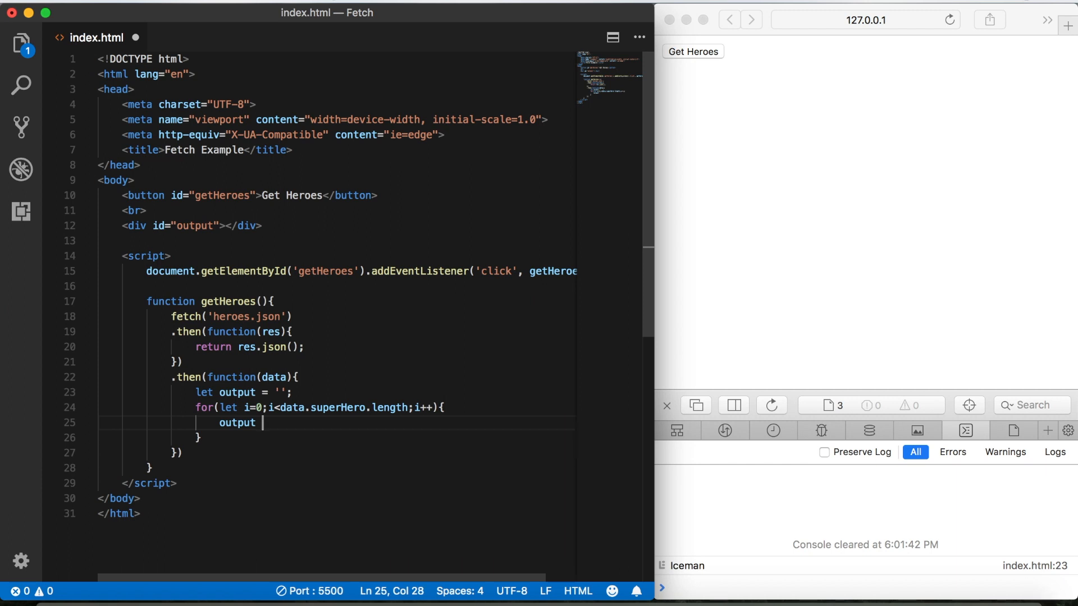
type("+=")
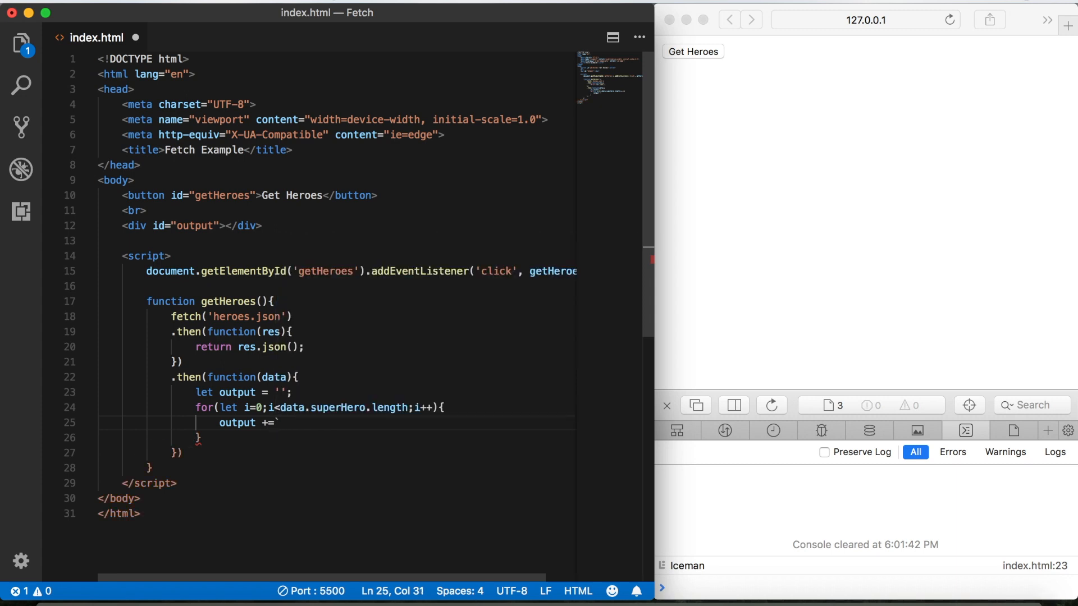
type("`;")
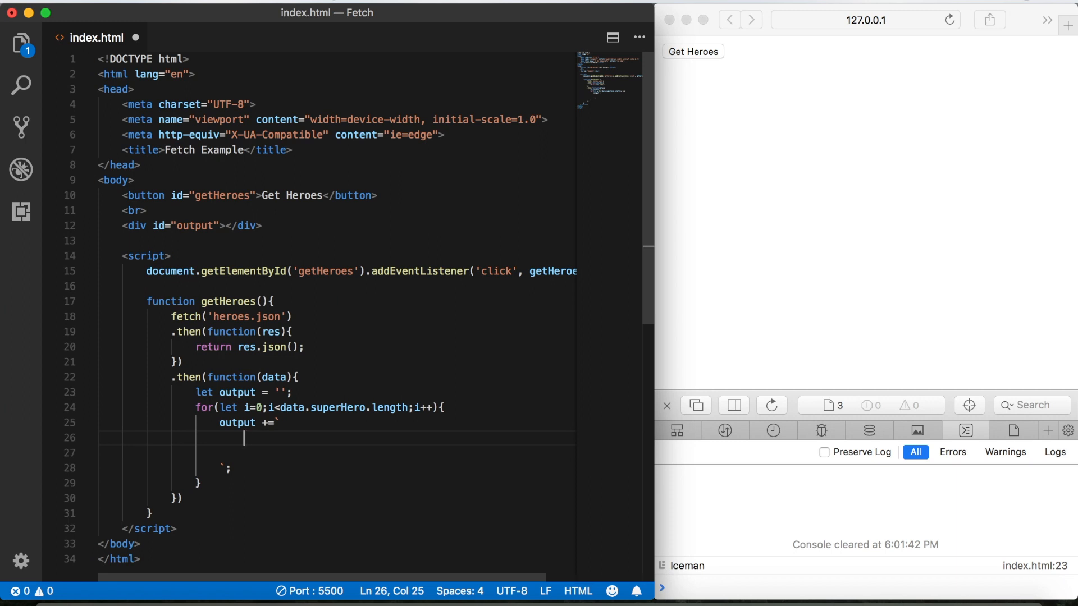
Type an <h3>NAME: ${}</h3> heading inside the template string.
type("<")
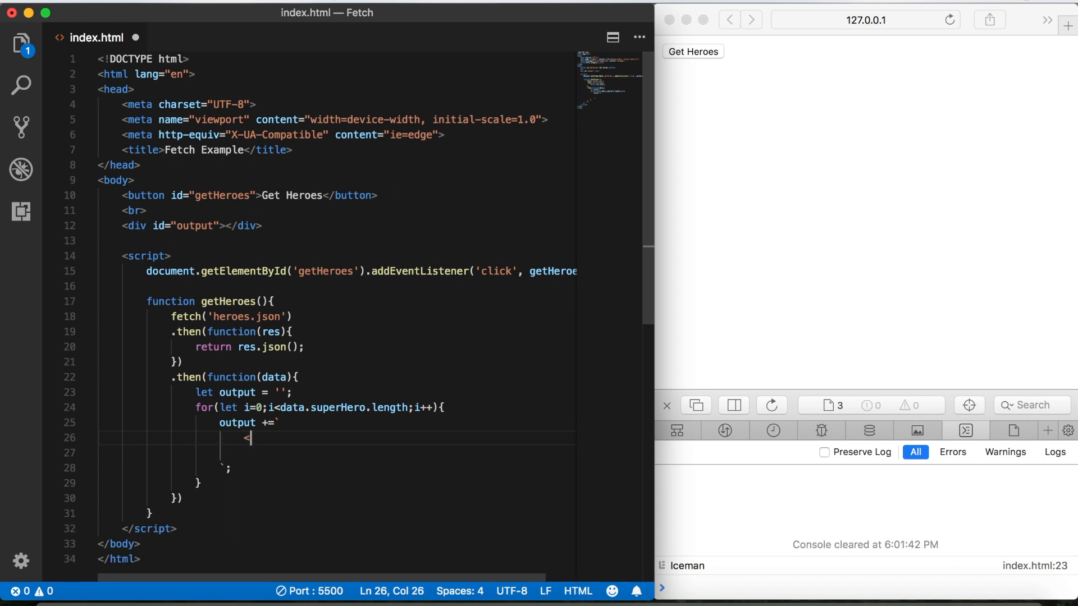
type("h3")
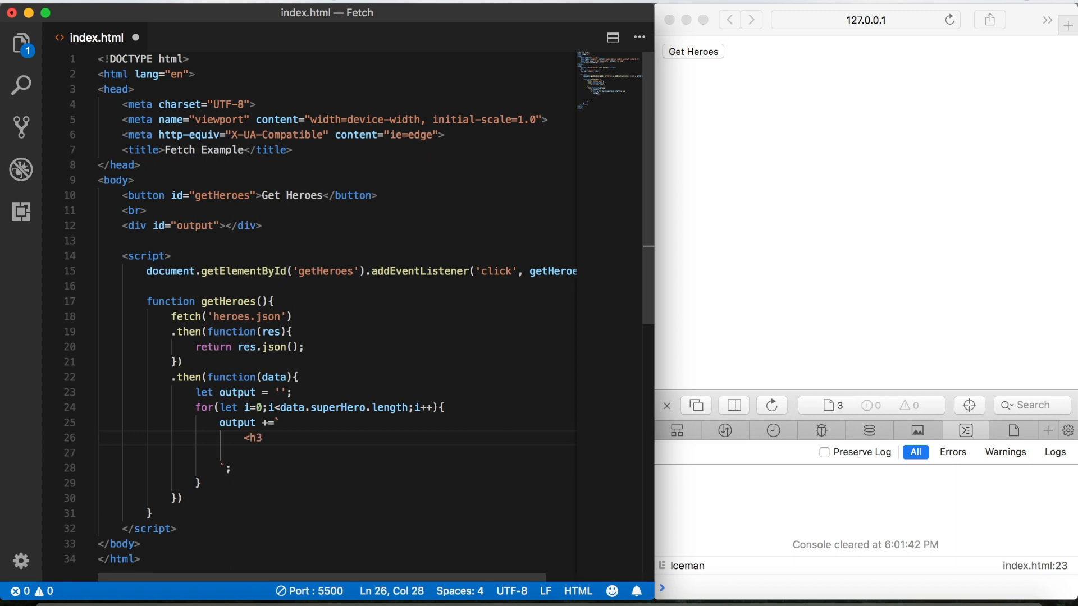
type("NAM")
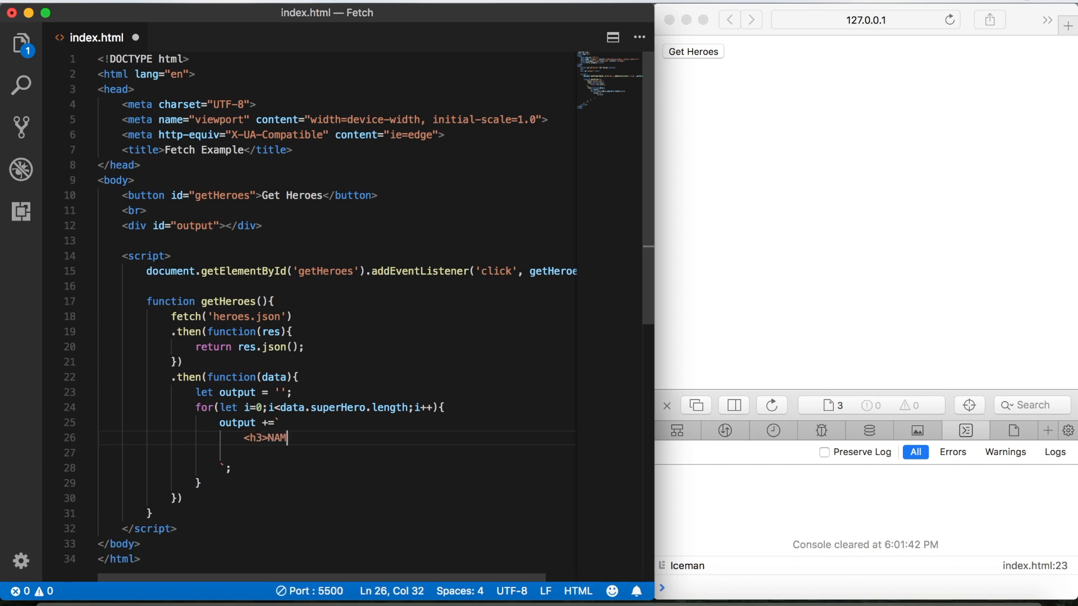
type("E:")
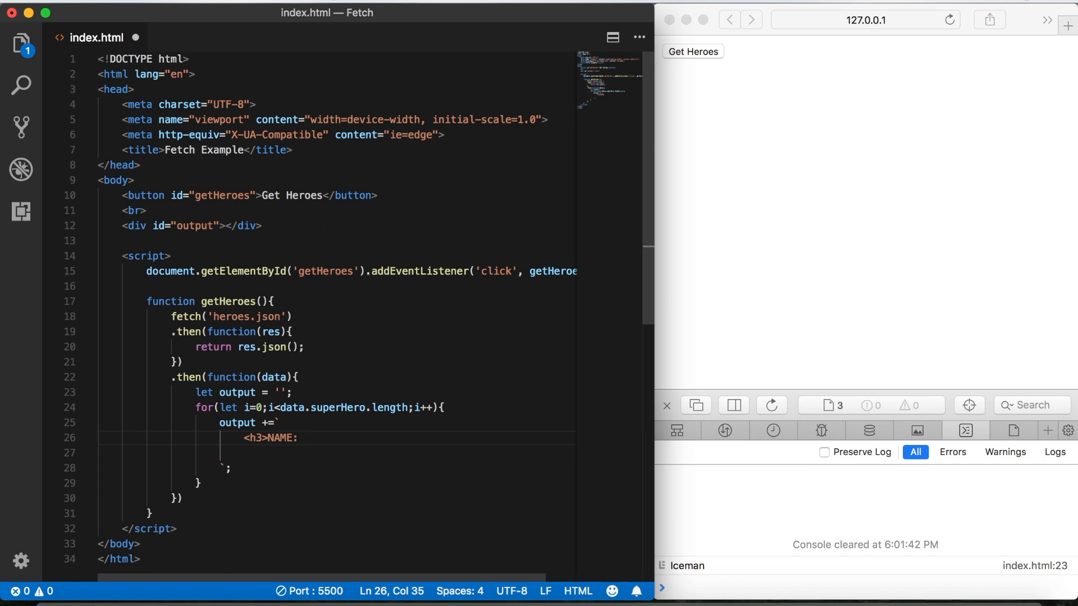
type("$")
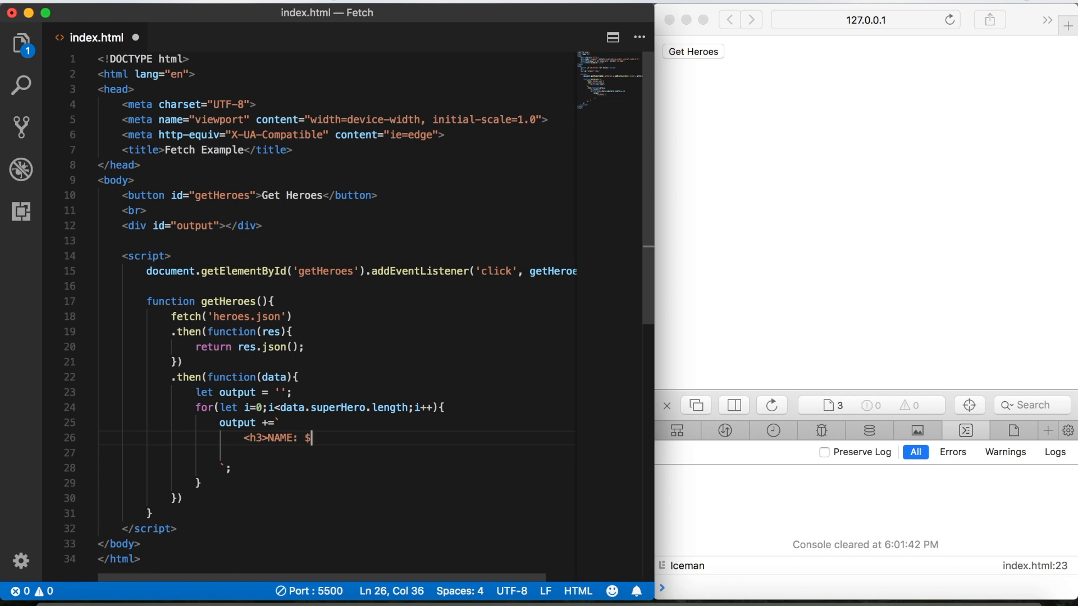
type("{}")
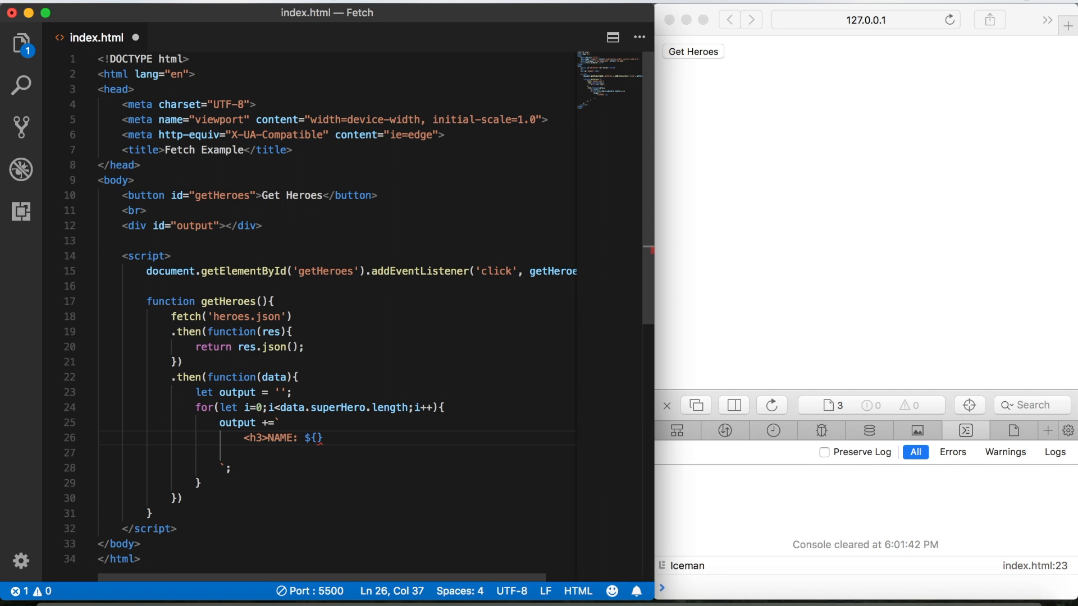
type("</h")
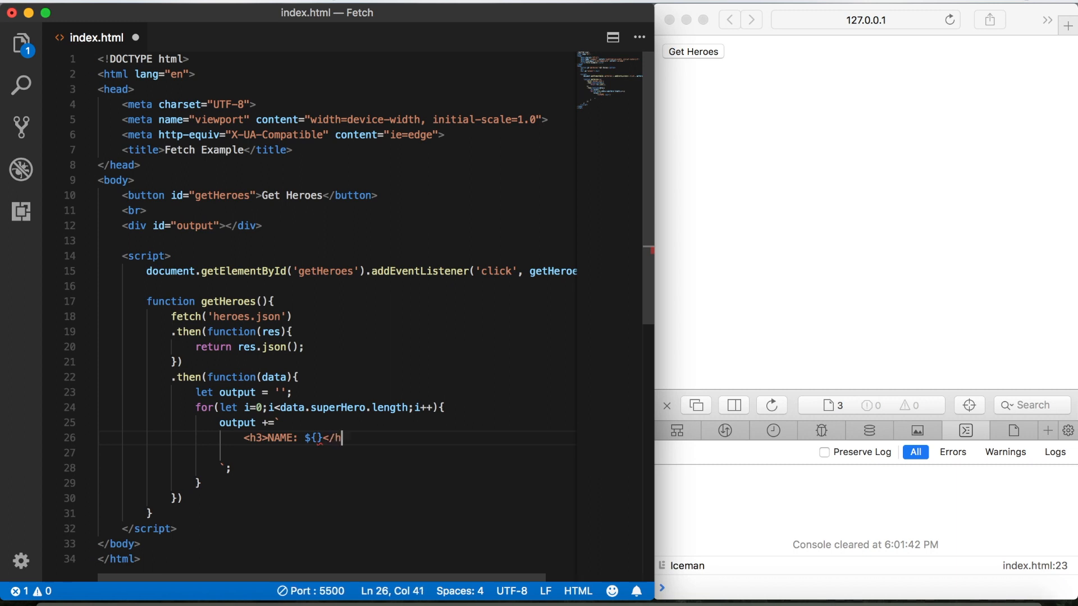
type("3>")
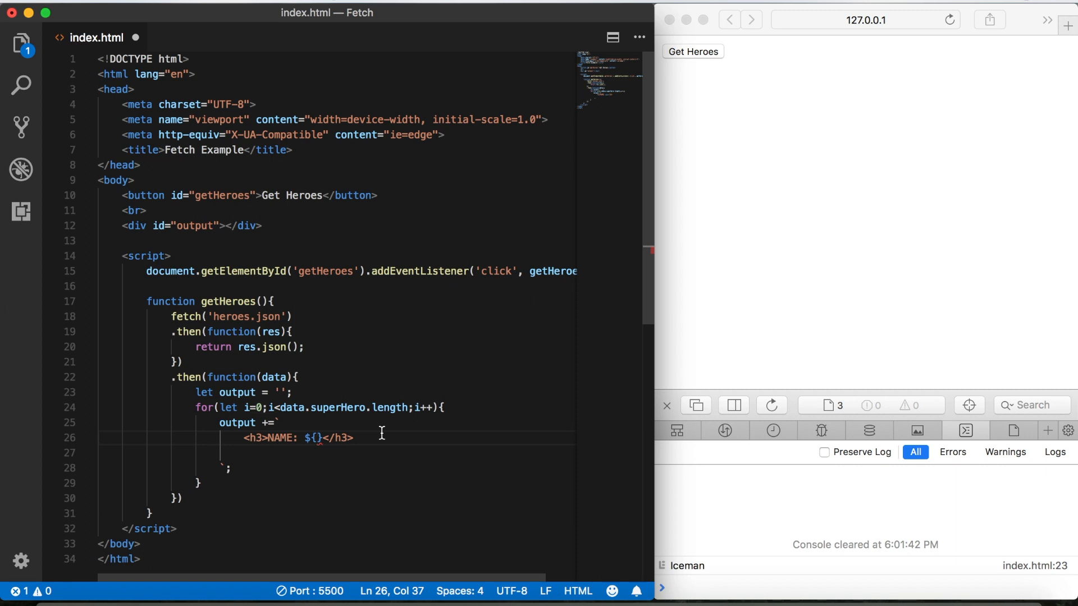
Fill the placeholder with data.superHeroes[i].heroName and repeat the line as list items.
type("data.superHeroes[")
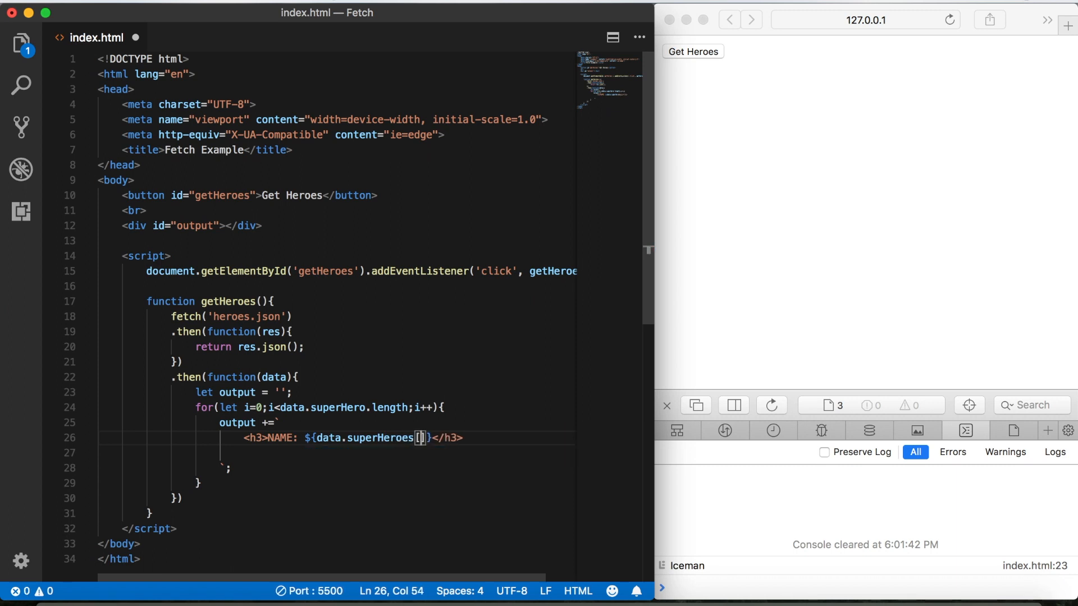
type("i")
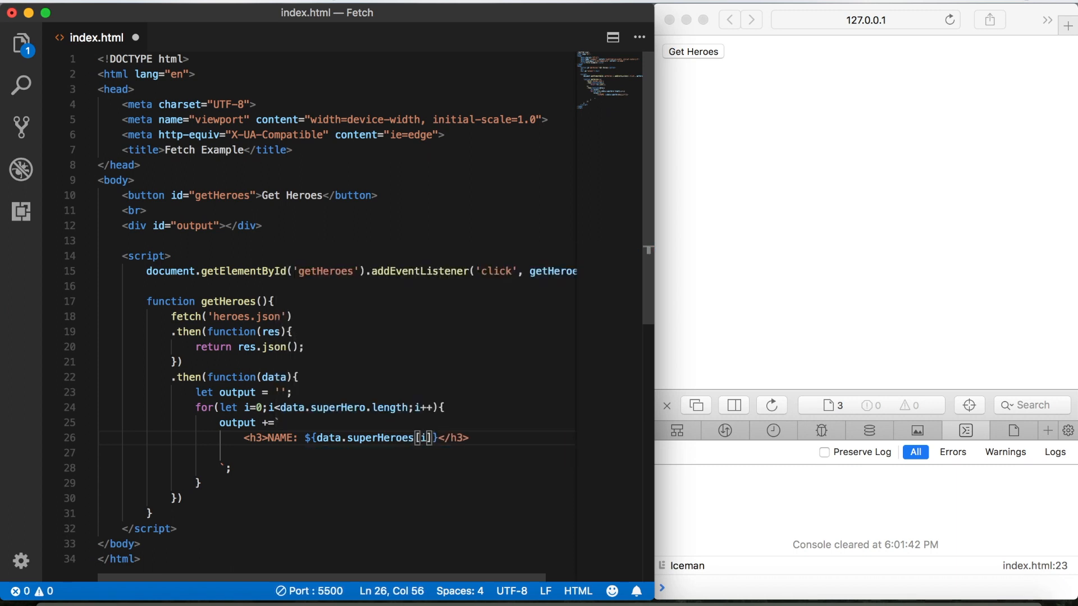
type(".")
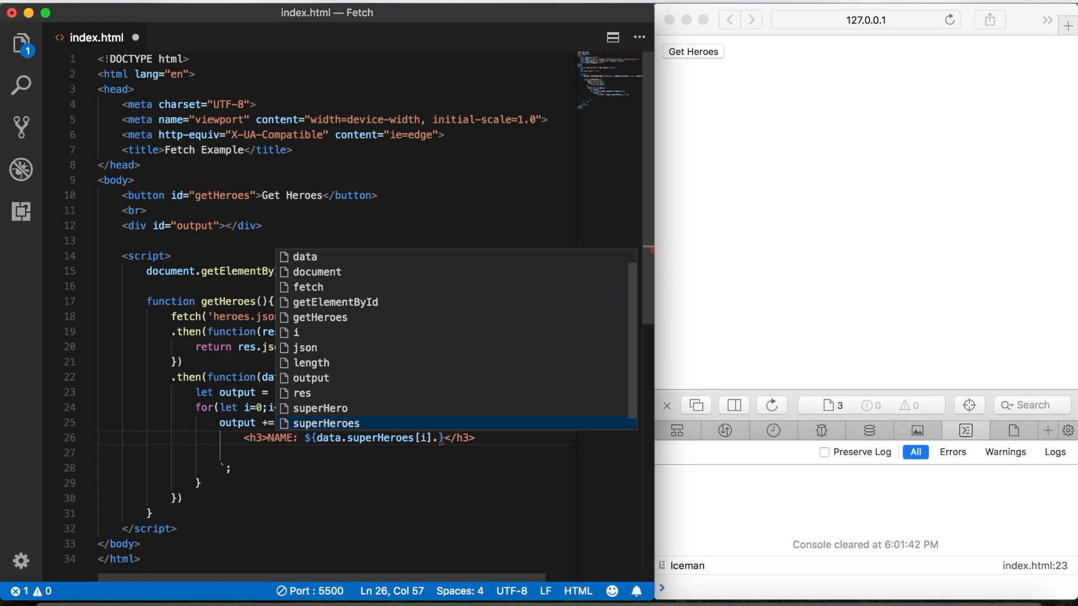
type("heroName")
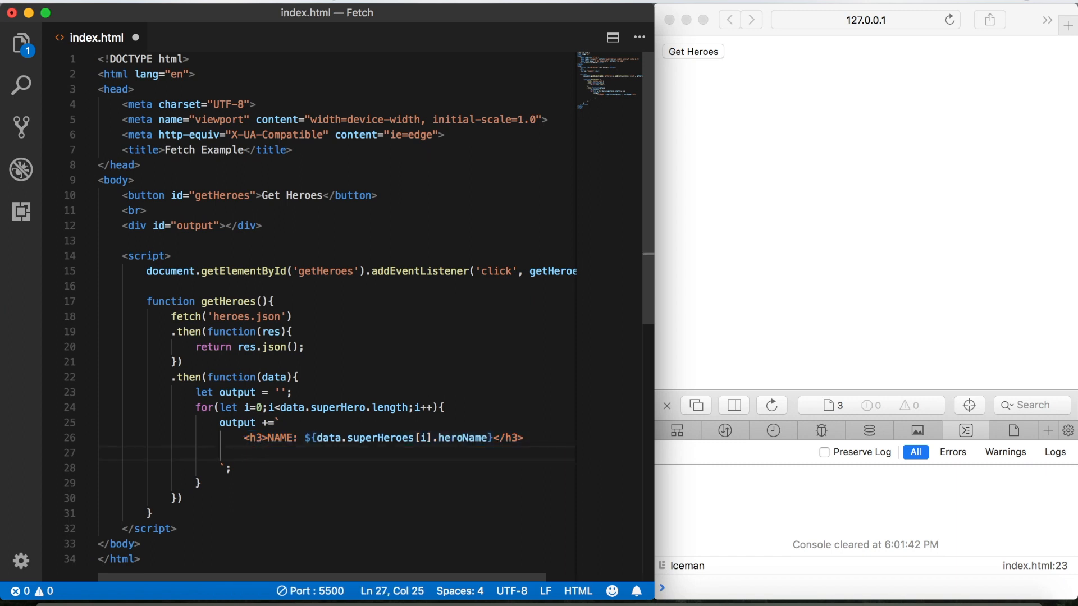
type("<h3>NAME: ${data.superHeroes[i].heroName}</h3>")
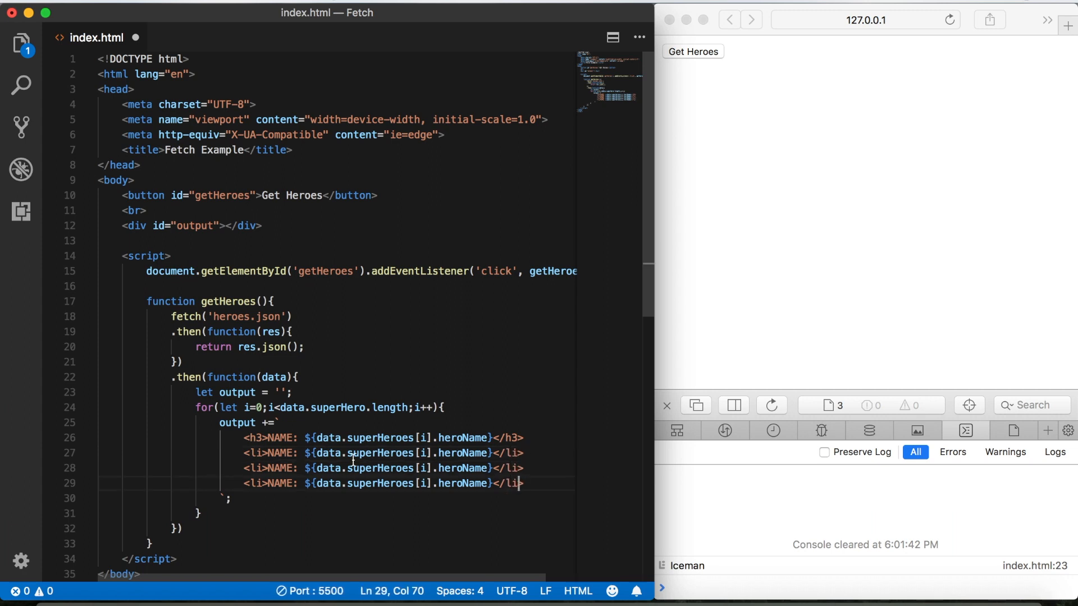
Relabel the list items FIRST NAME, LAST NAME, AGE, showing firstName, lastName and age.
type("F")
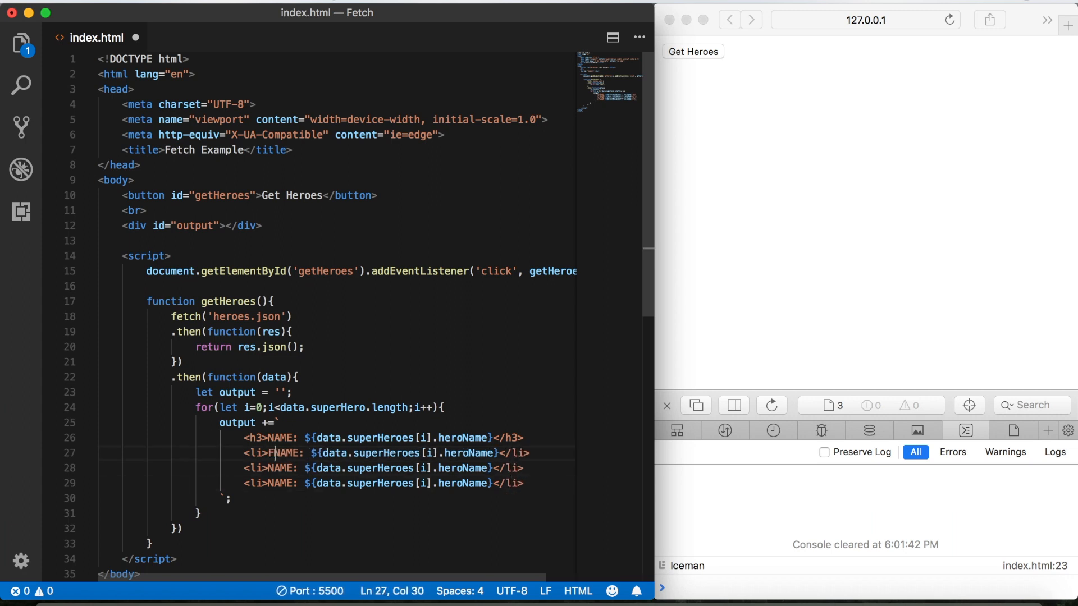
type("IRST")
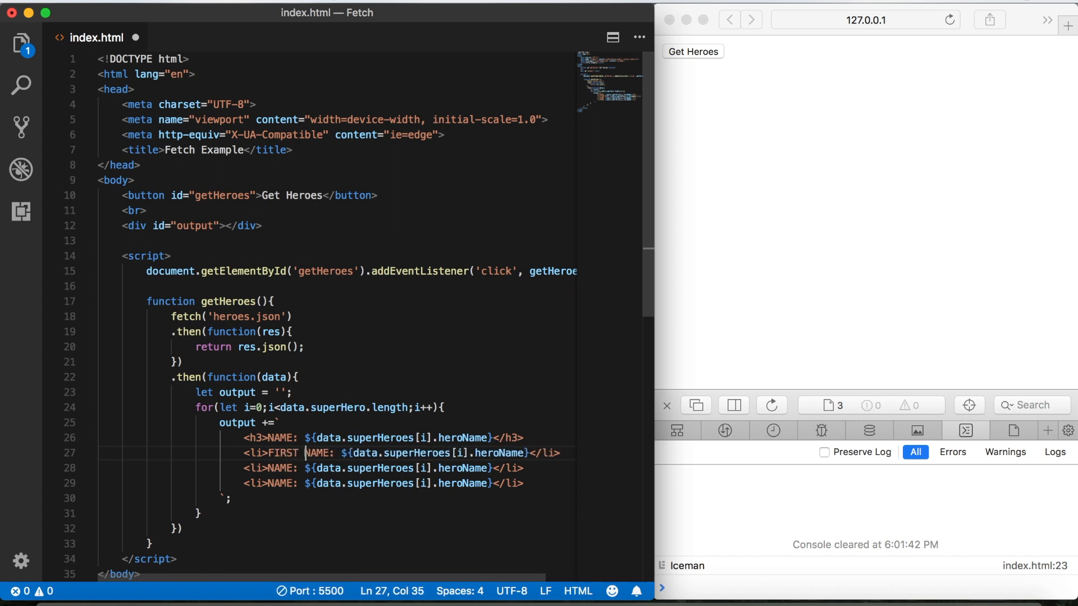
type("LAST")
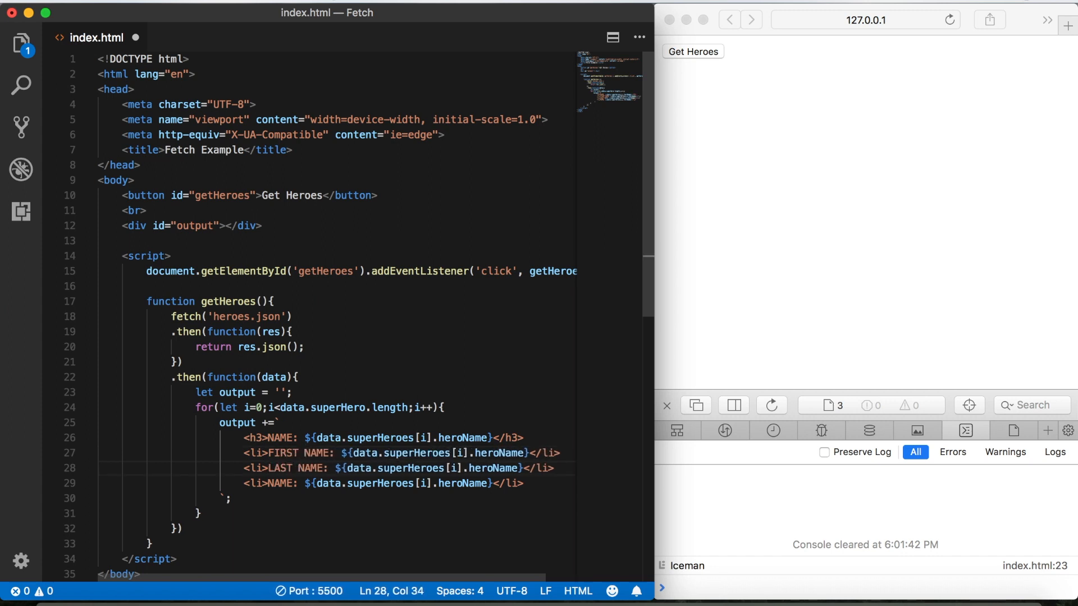
double_click(278, 483)
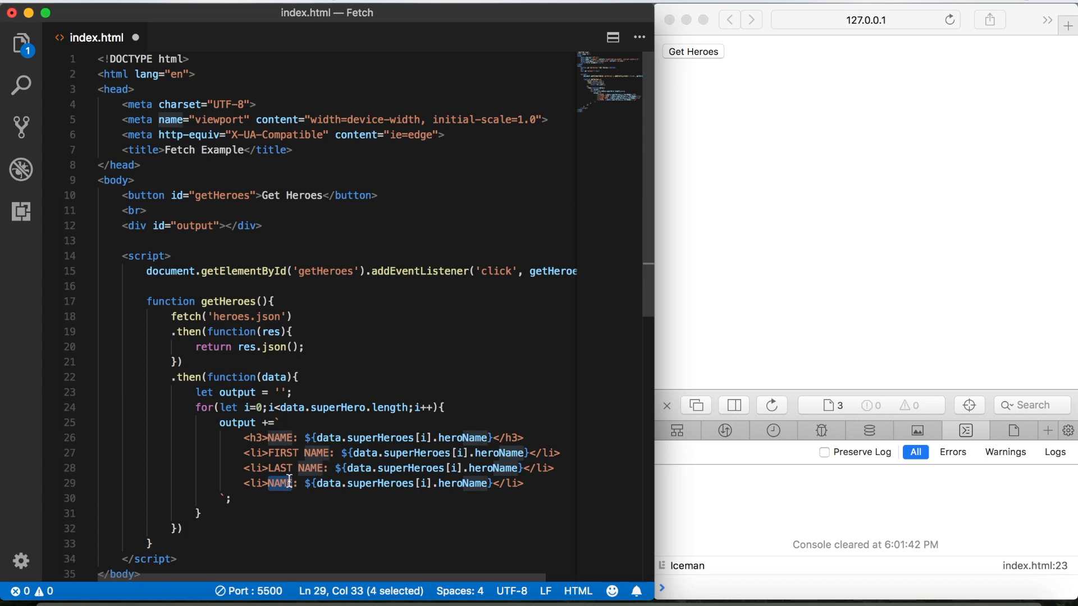
type("AGE")
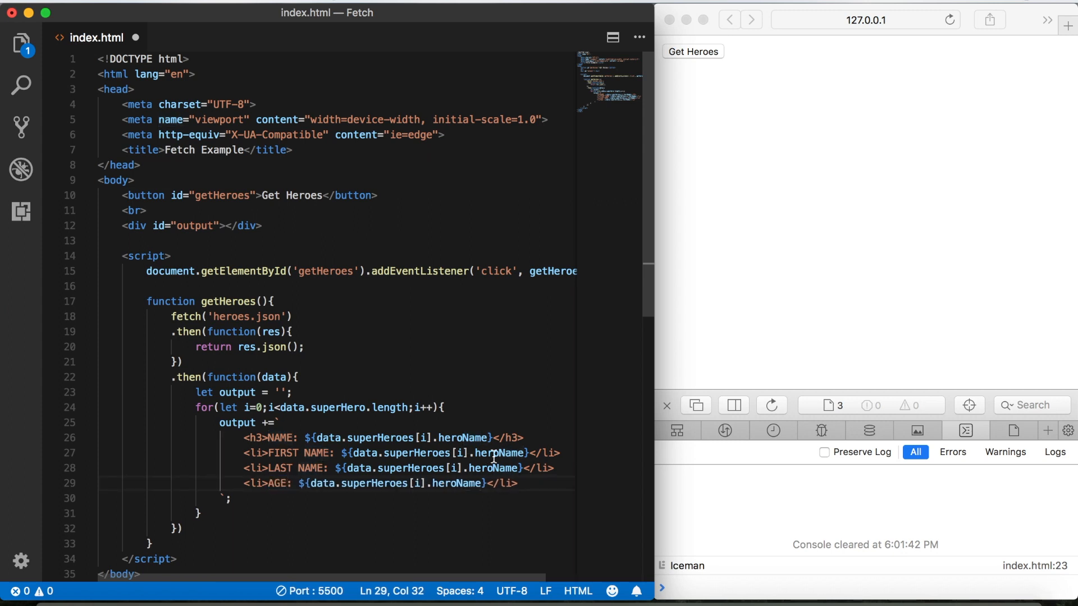
type("firstName")
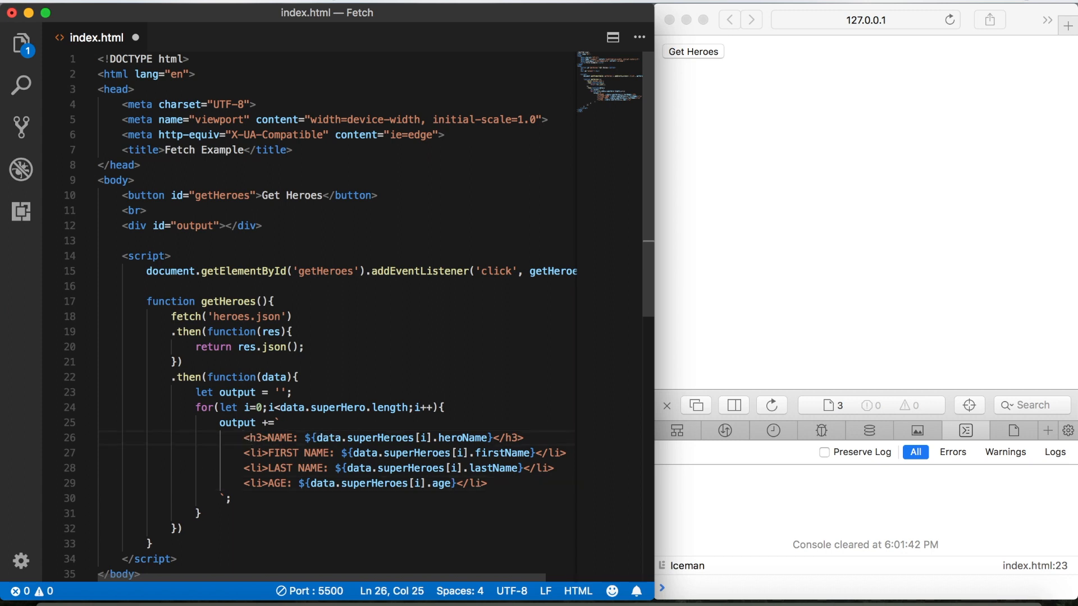
Wrap the h3 and three li lines in <ul></ul>, indent them, and add a line after the loop.
type("<u")
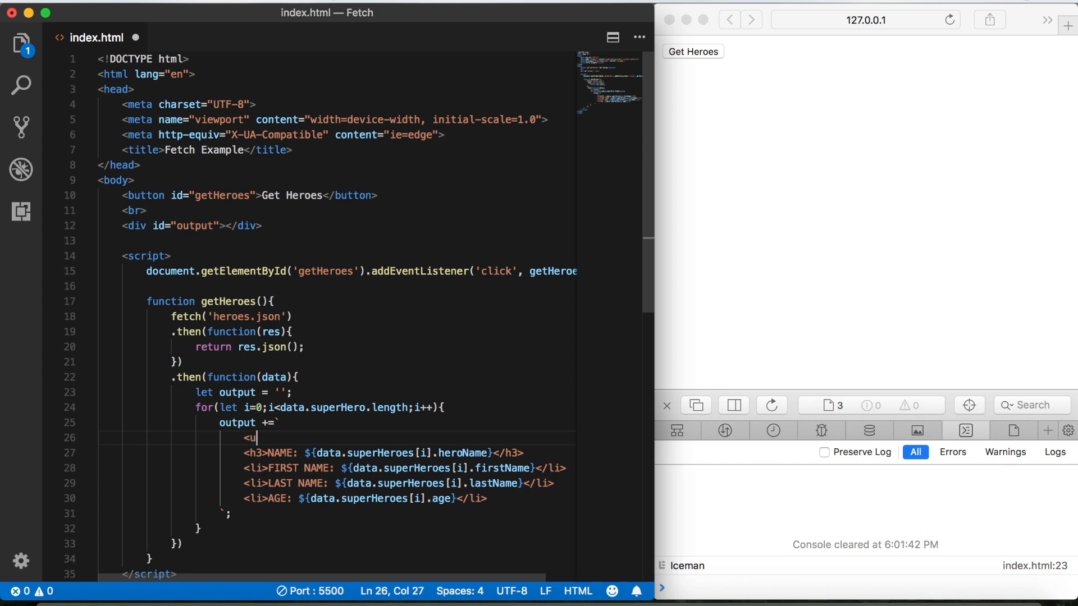
type("l>")
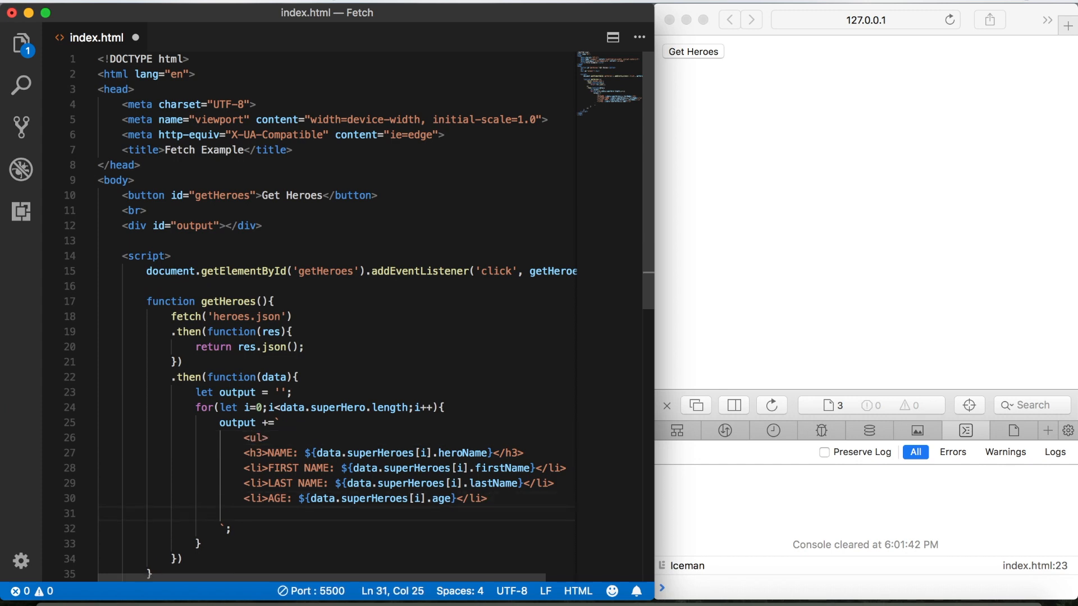
type("</ul")
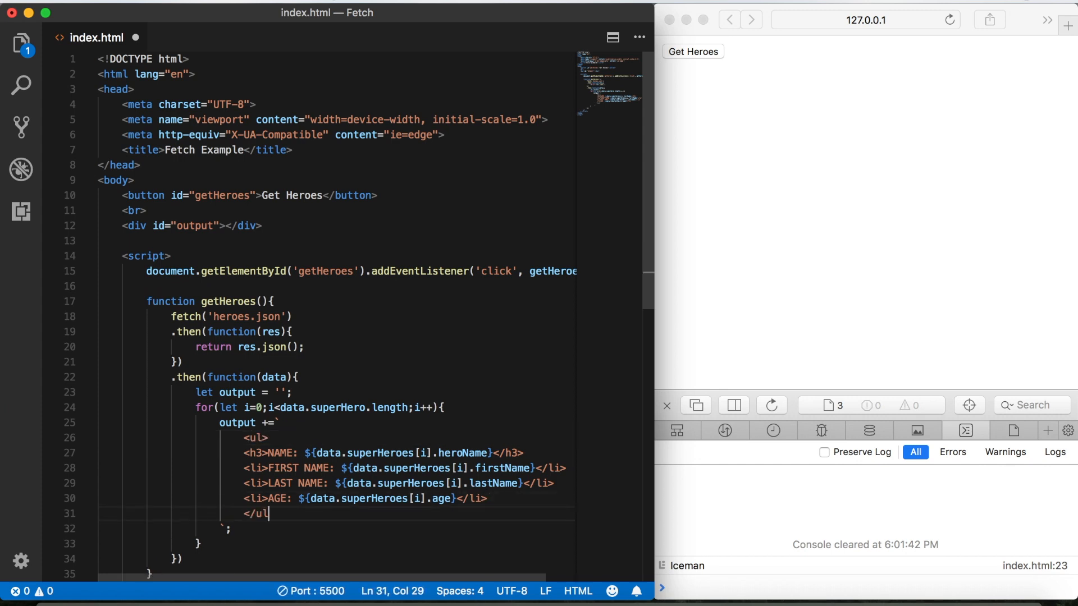
left_click(242, 461)
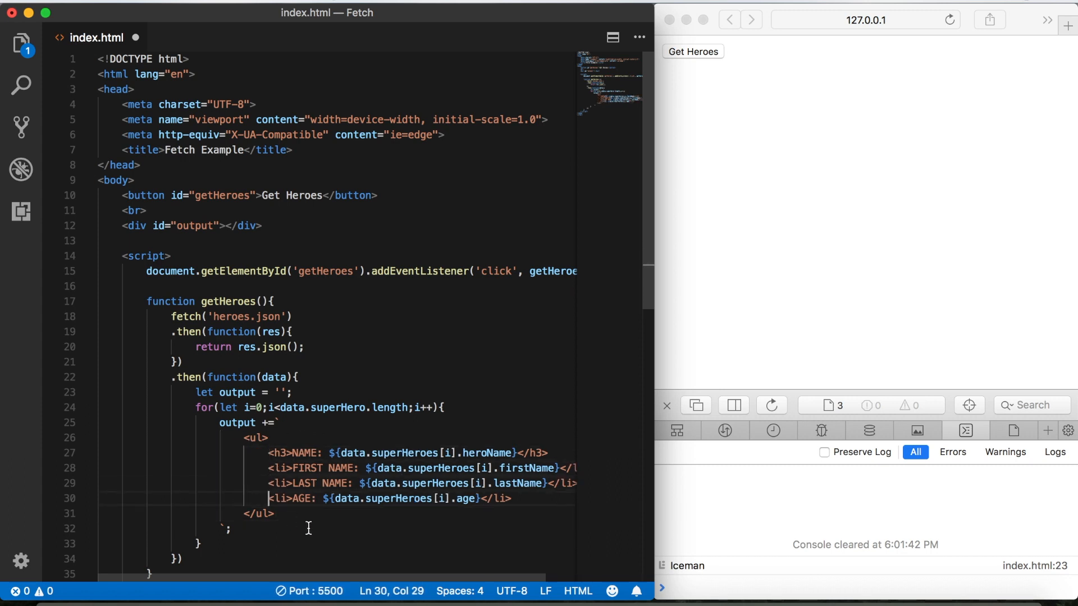
left_click(307, 517)
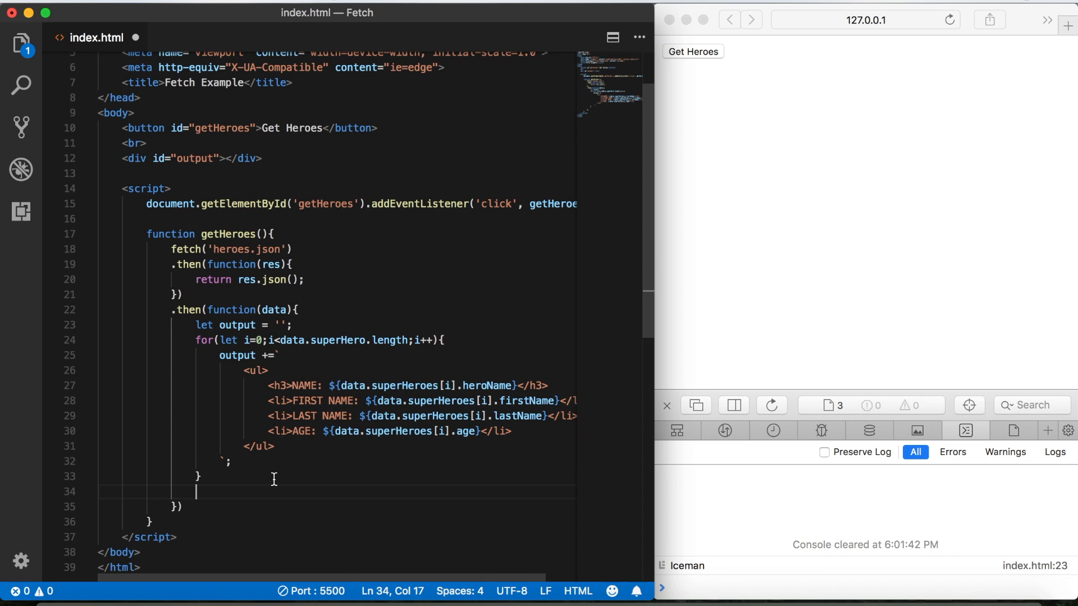
Assign output to document.getElementById('output').innerHTML after the loop and save.
scroll("down", 3)
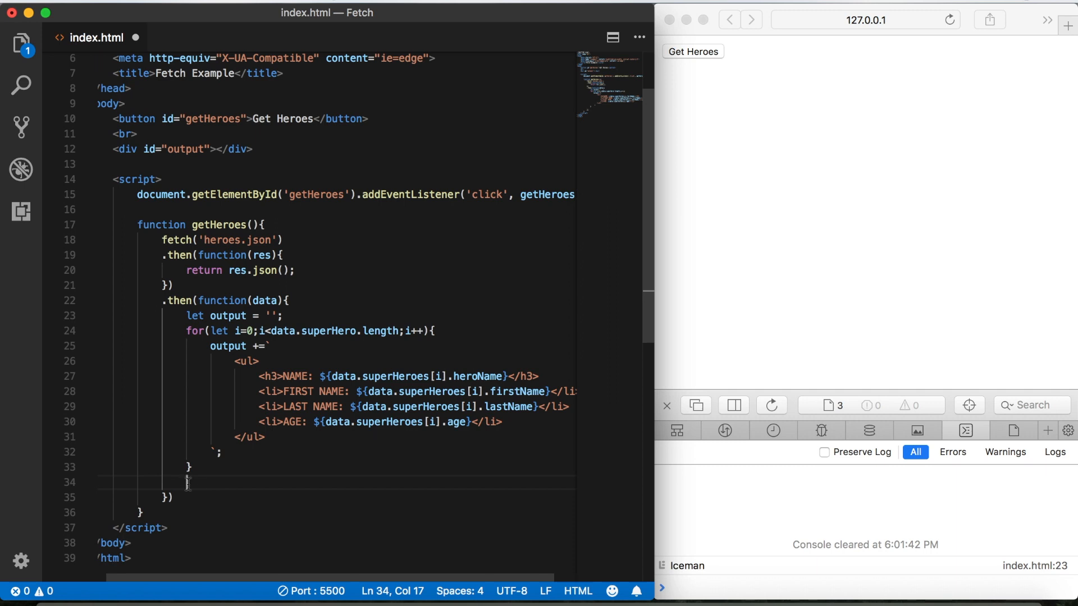
type("document.")
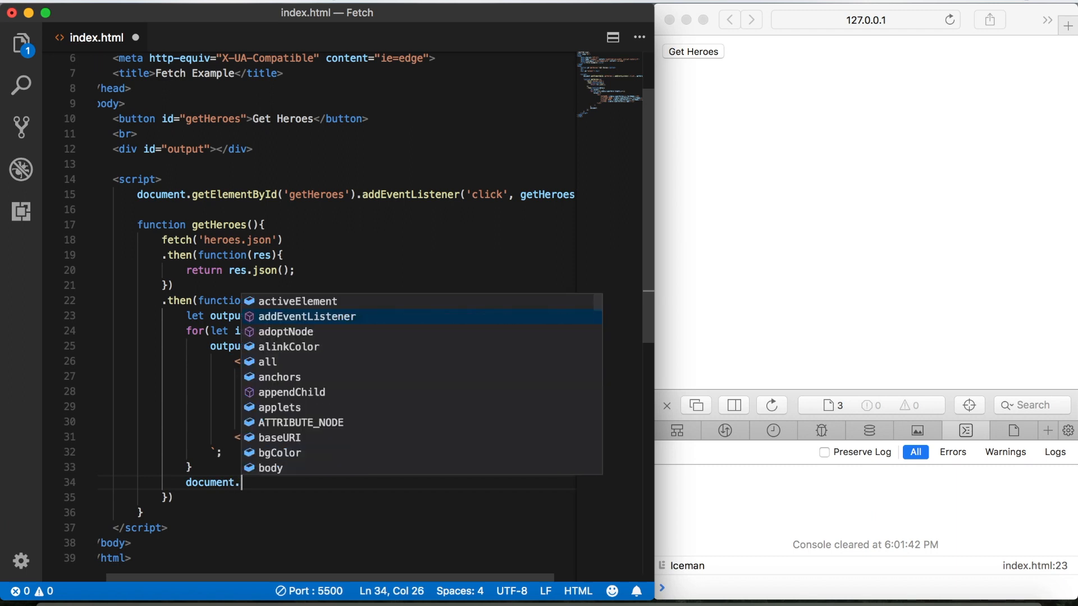
type("getElementById")
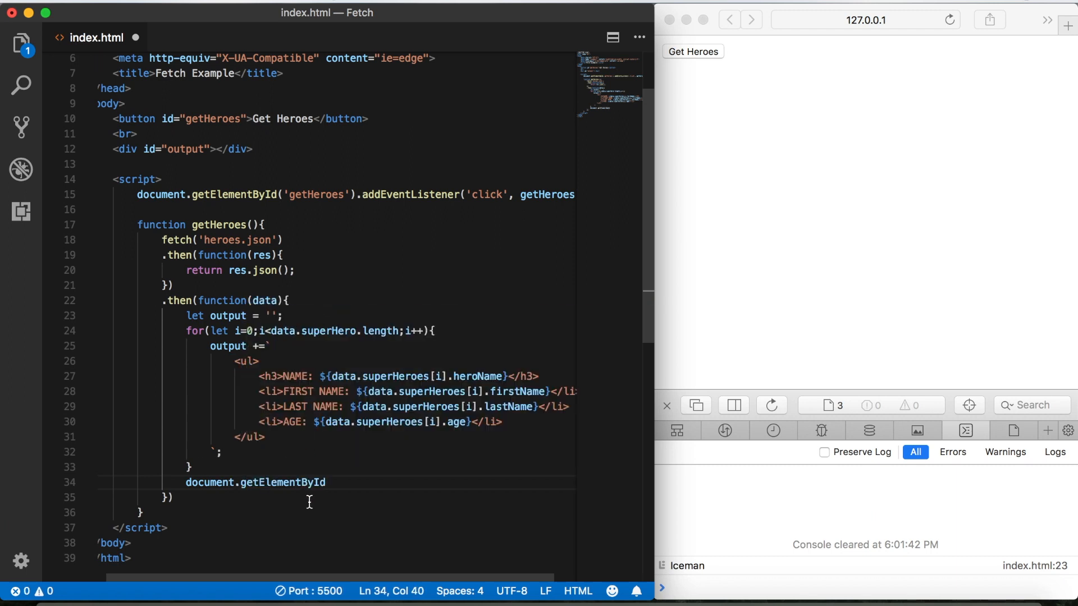
type("('')")
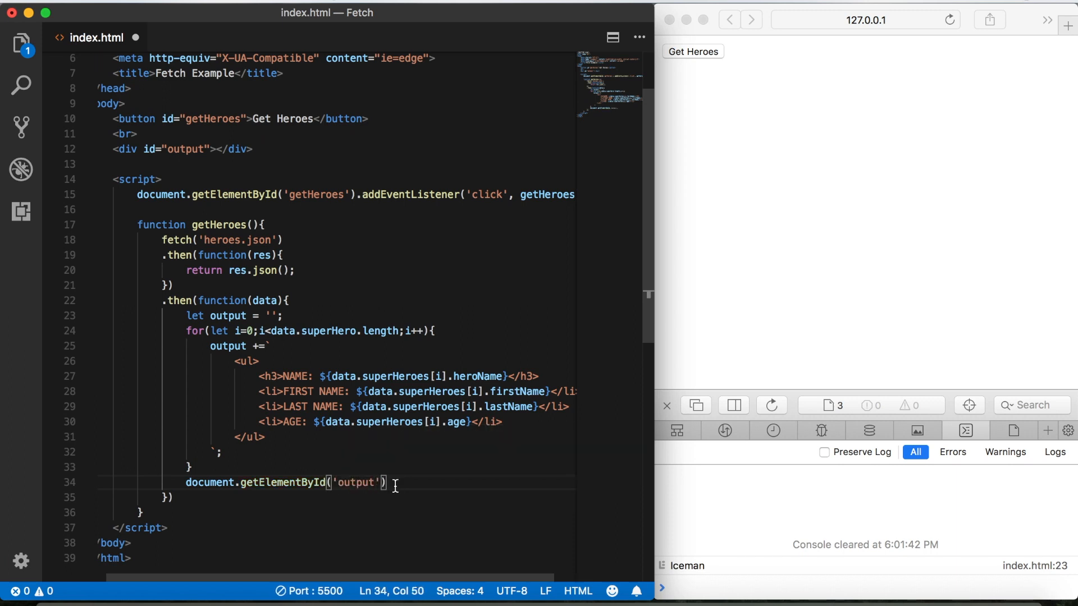
type(".innerHTML")
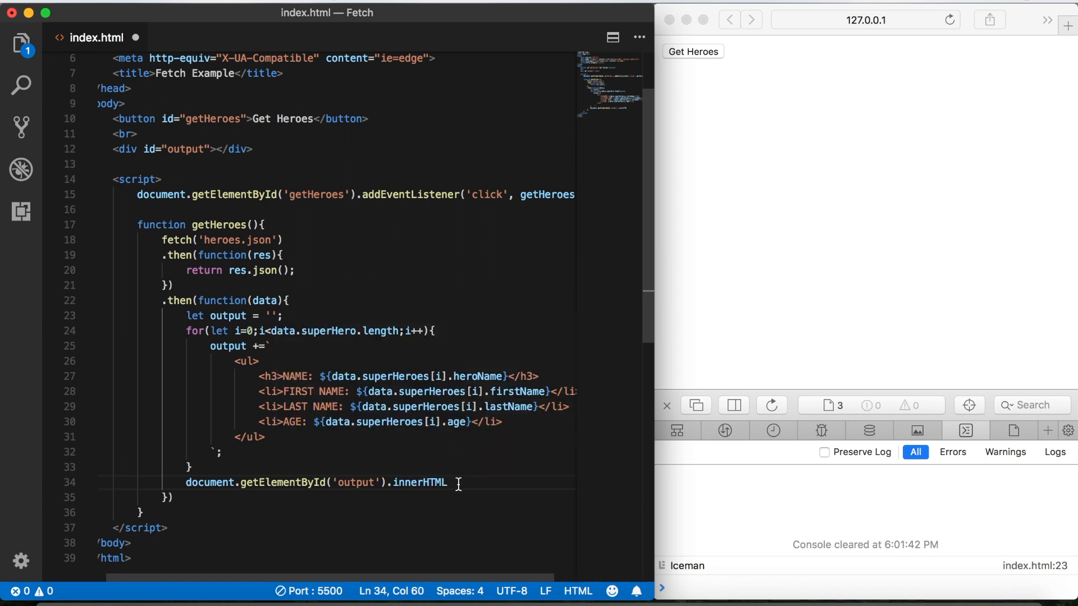
type("=")
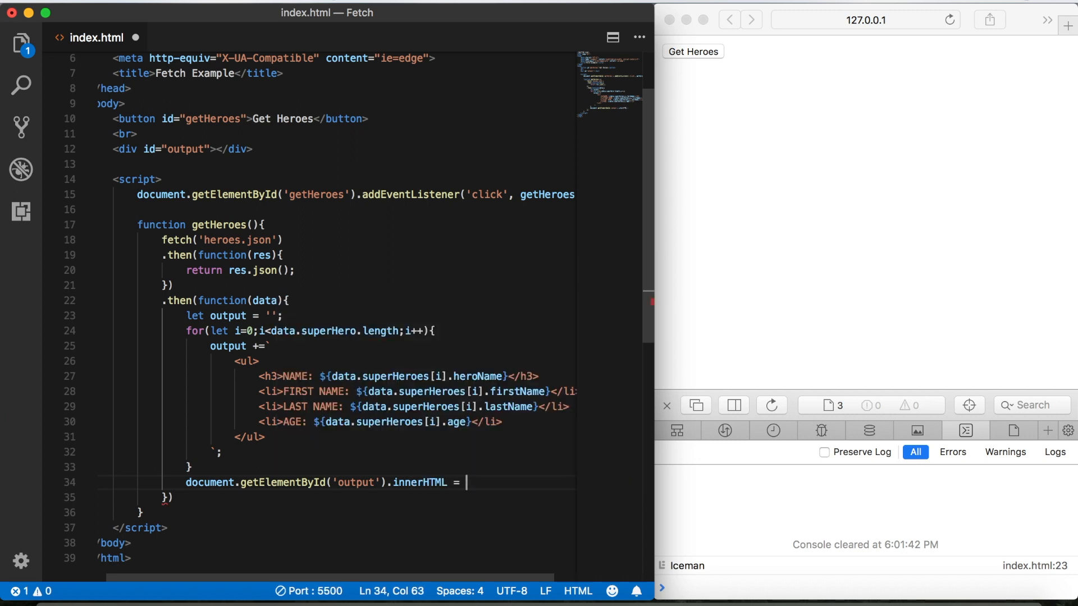
type("output")
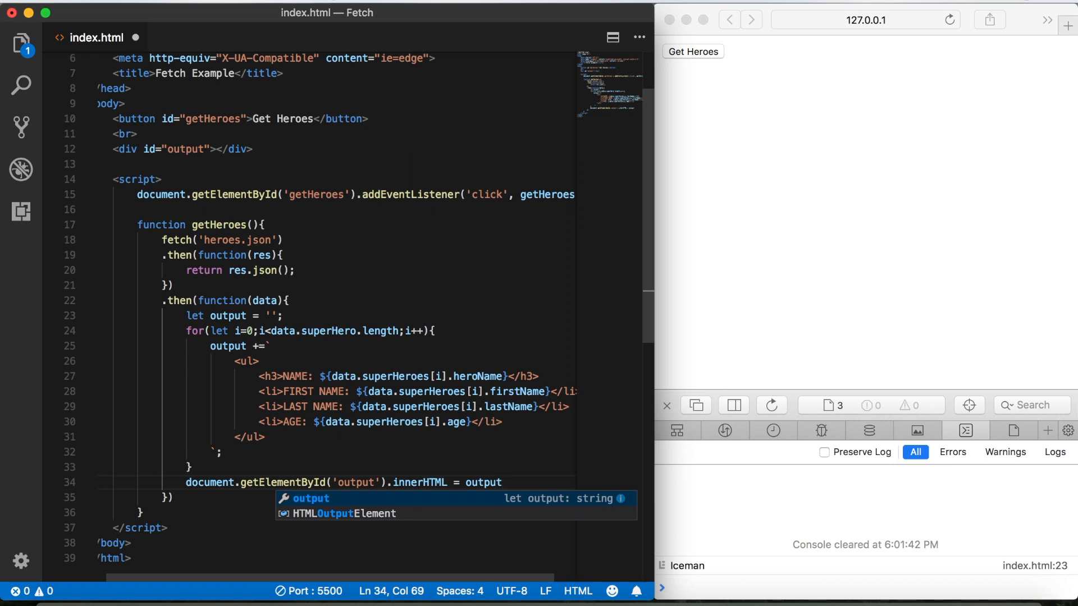
type(";")
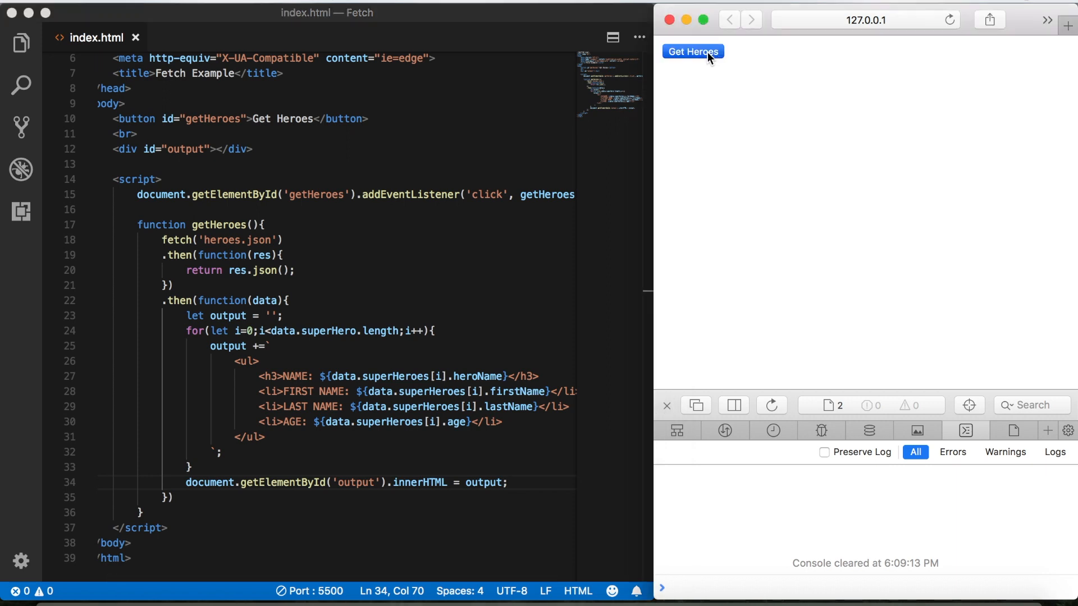
Trigger Get Heroes to see the error, then fix the loop condition to data.superHeroes.length.
left_click(692, 51)
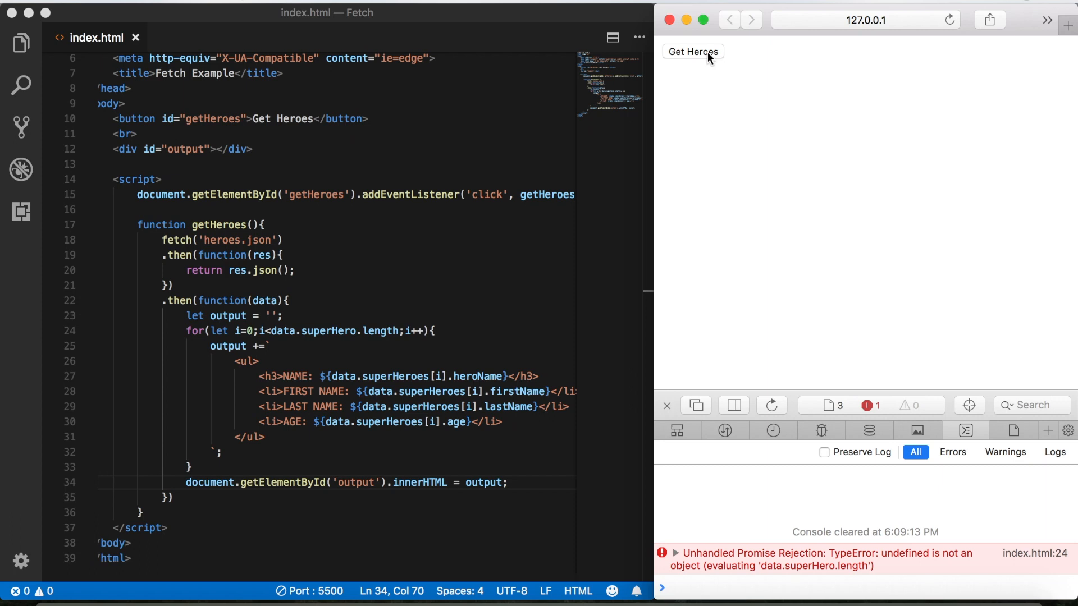
mouse_move(356, 337)
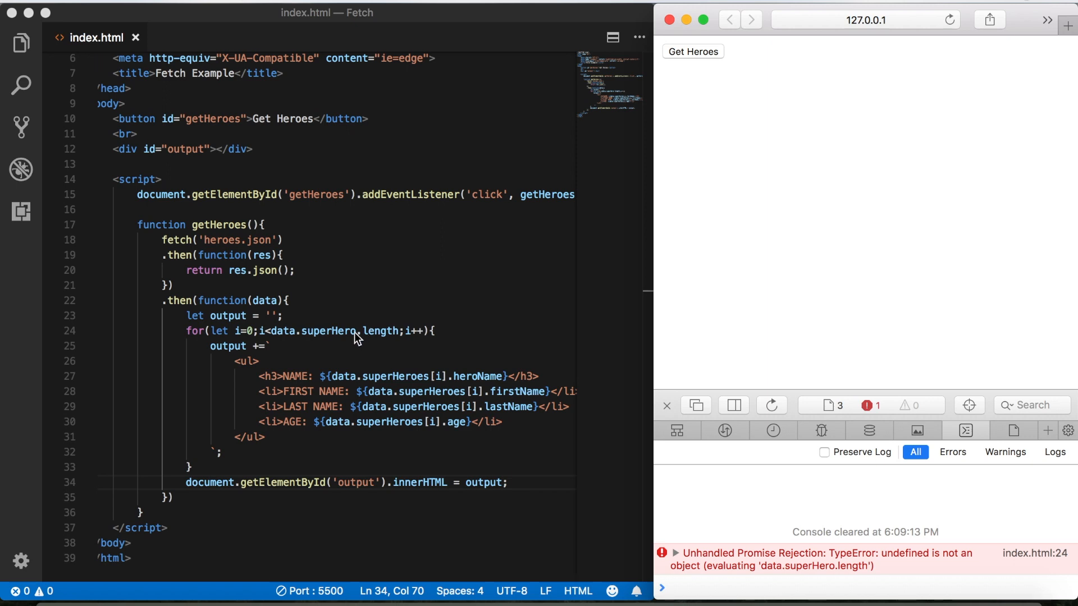
left_click(358, 330)
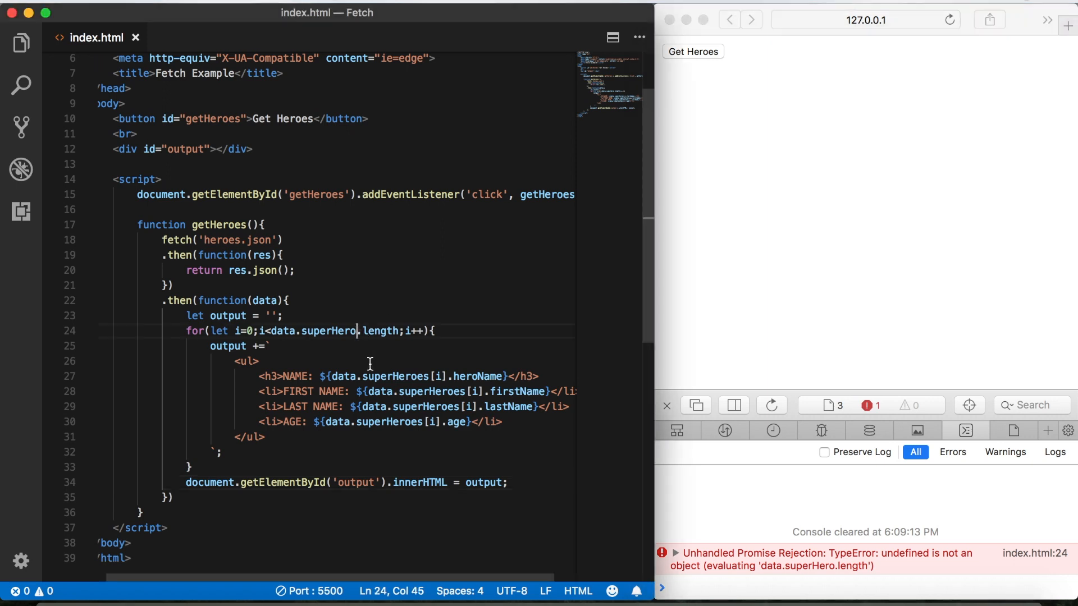
type("es")
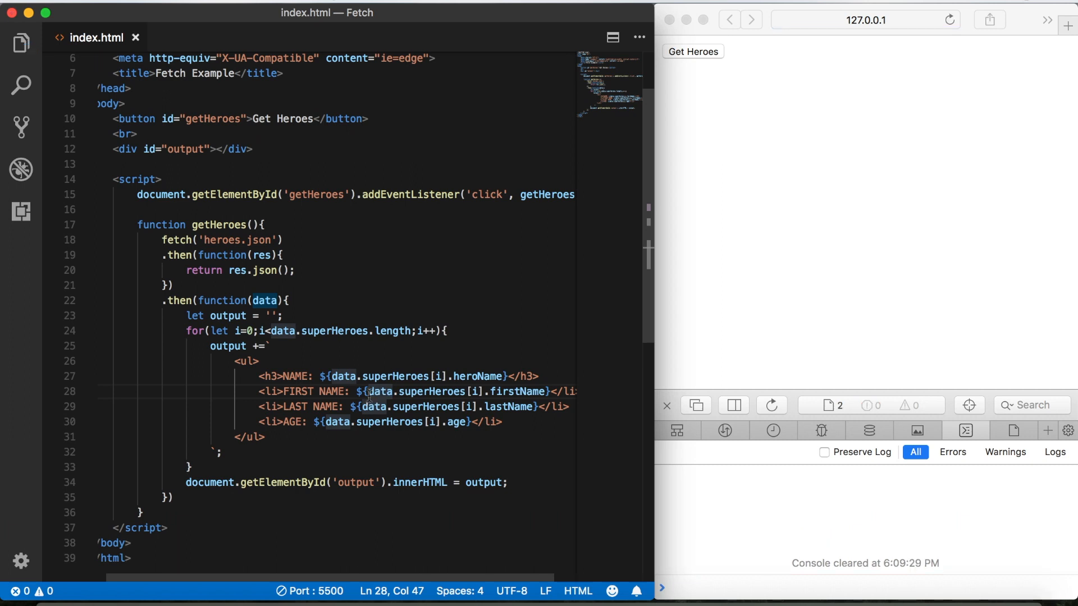
Run Get Heroes again and scroll through Spiderman, Iceman, Iron Man and Superman.
left_click(692, 51)
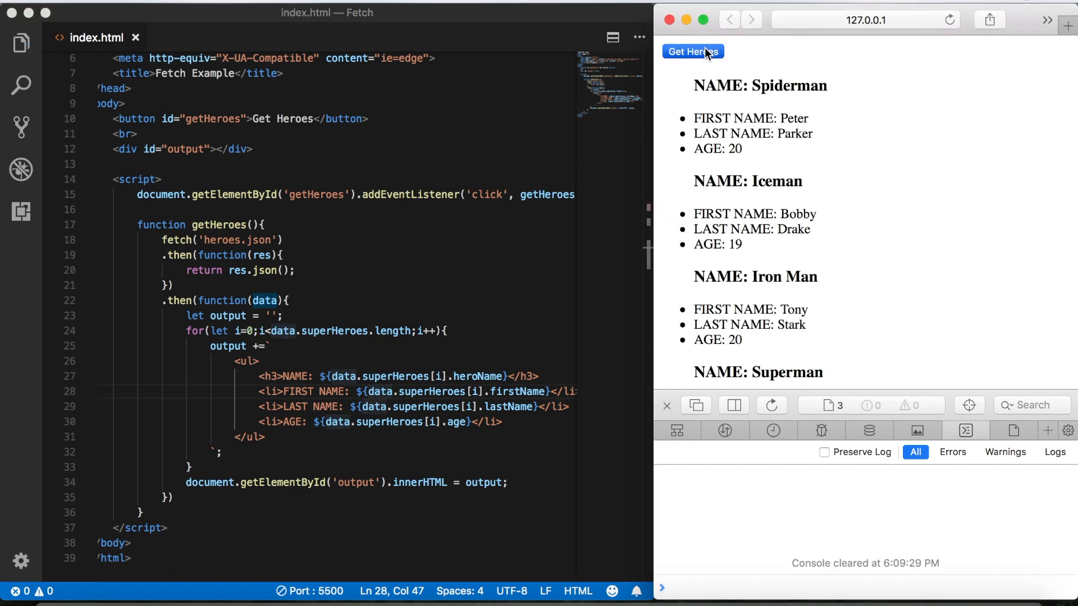
scroll("down", 3)
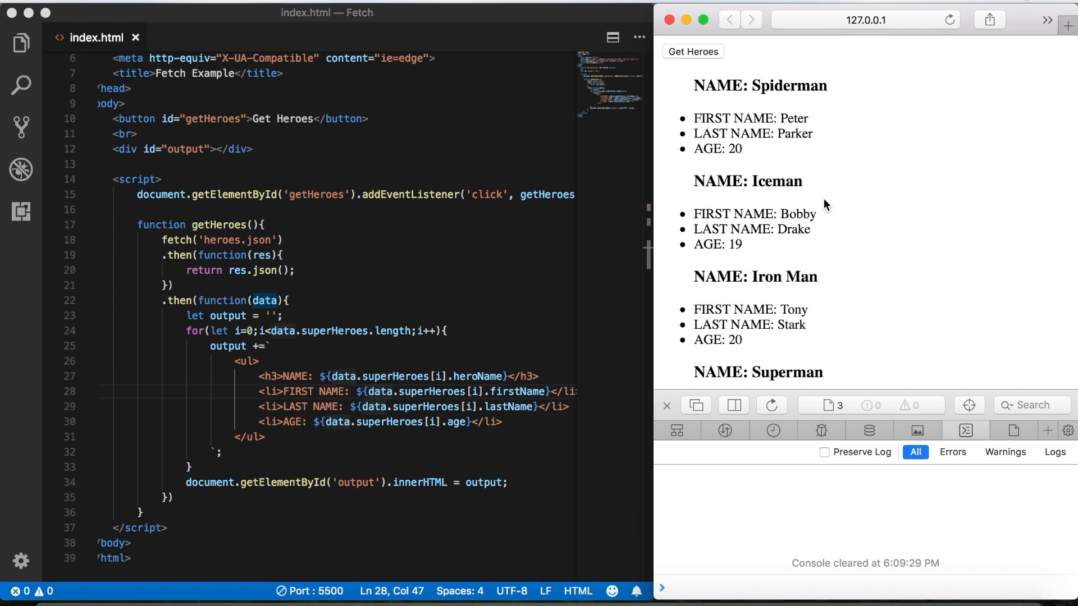
mouse_move(805, 253)
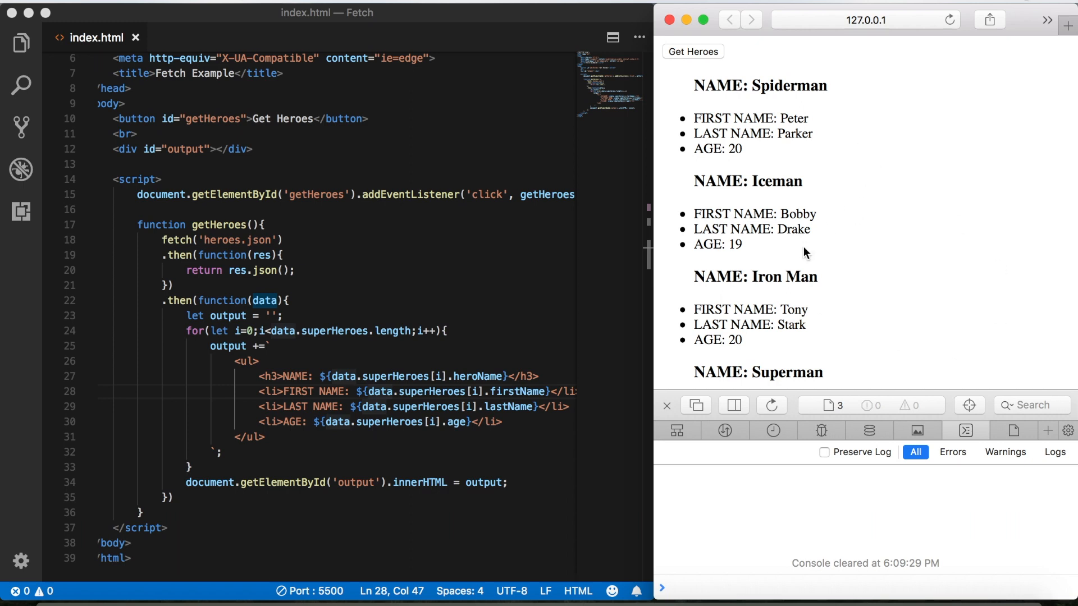
scroll("down", 3)
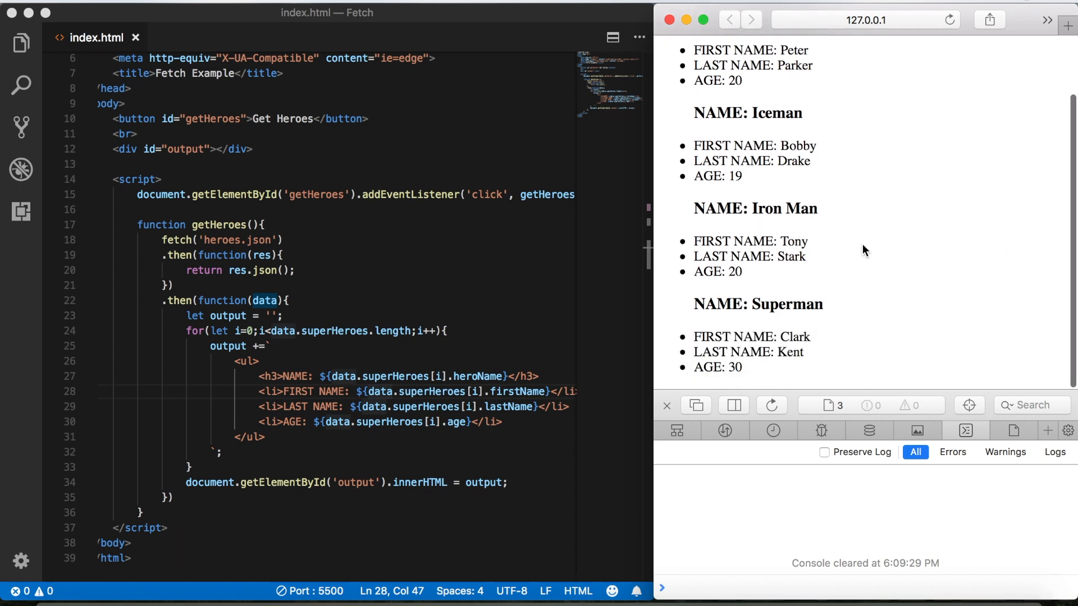